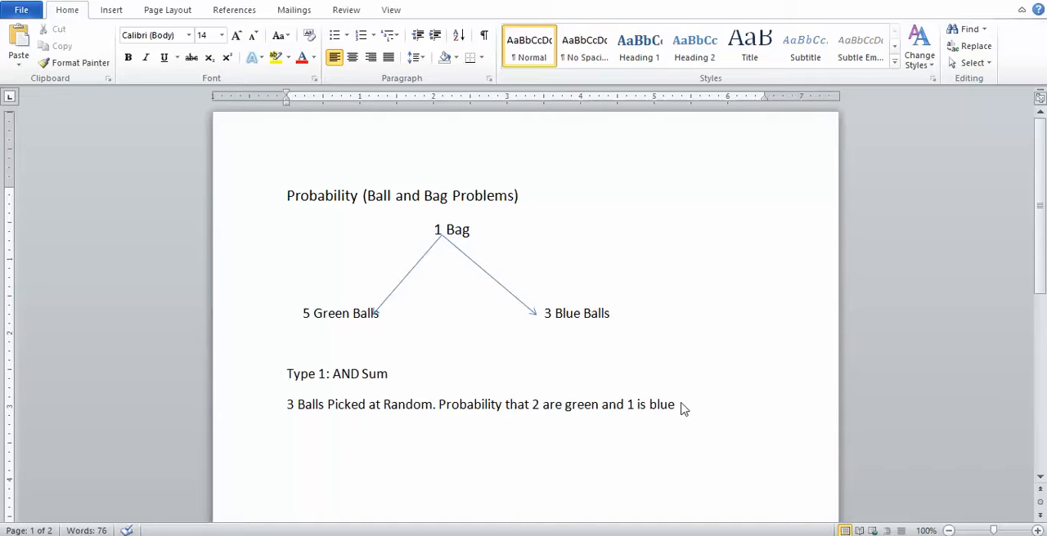
Start a working line under the problem reading 3->2g & 1b.
key("enter")
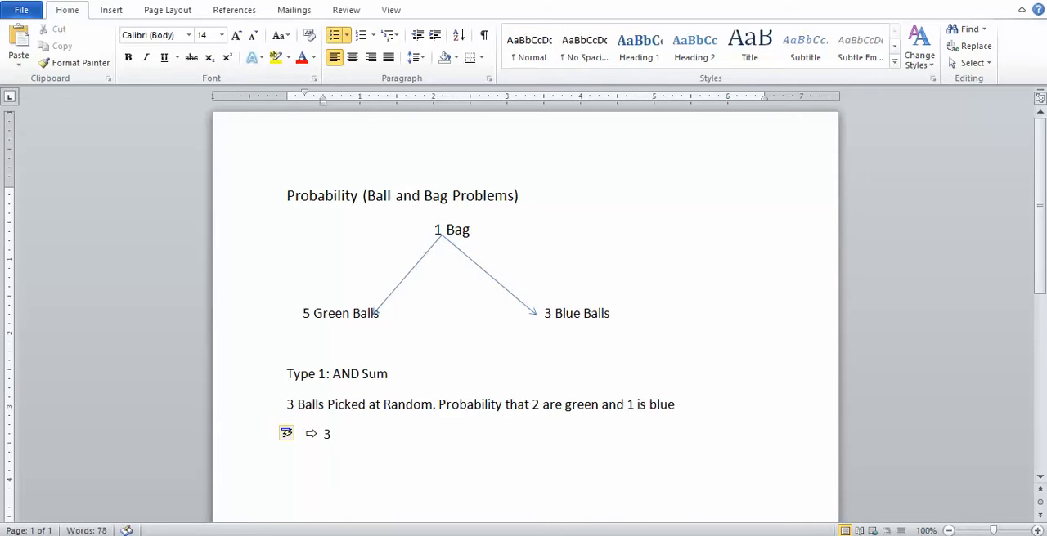
type("-")
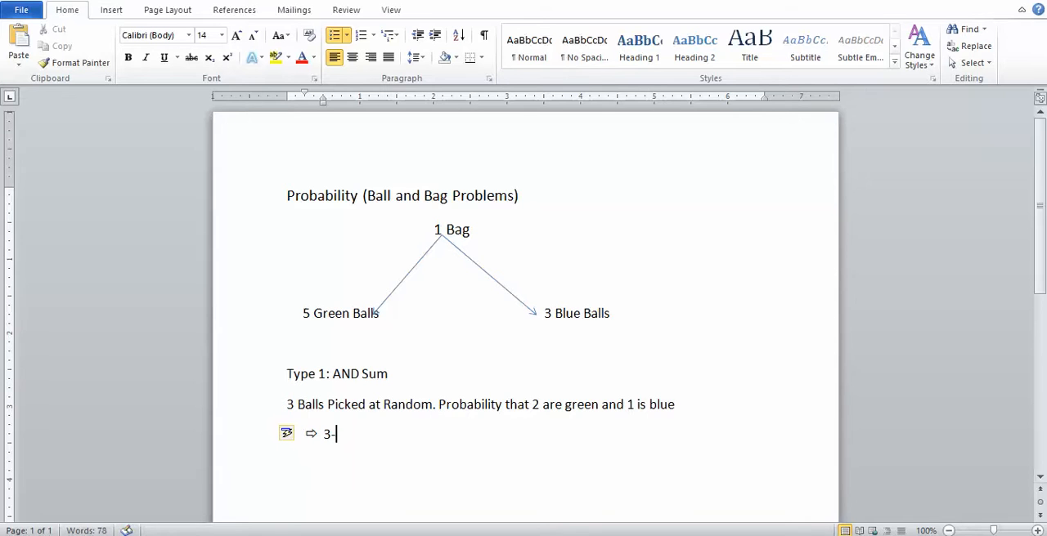
type(">")
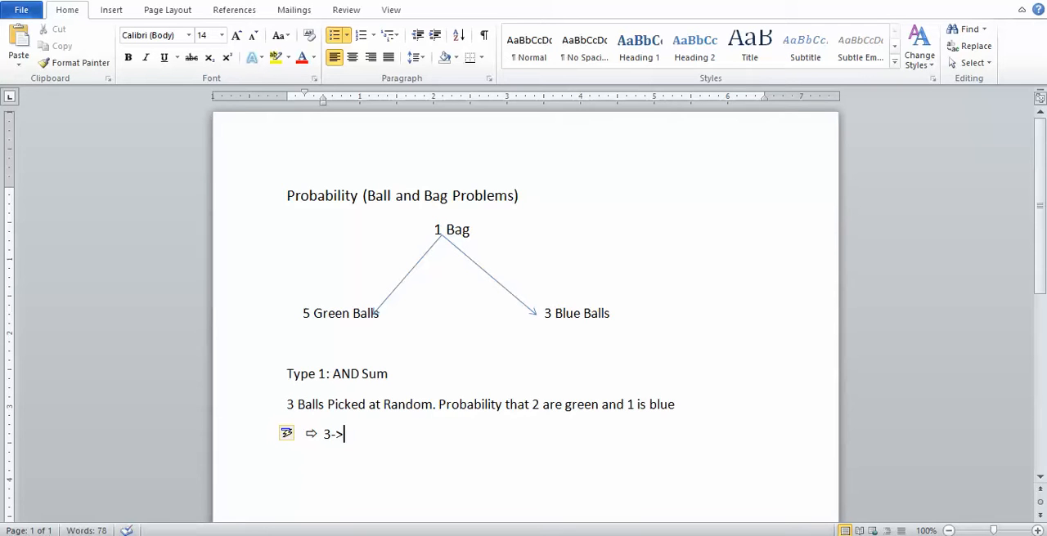
type("2g & 1b")
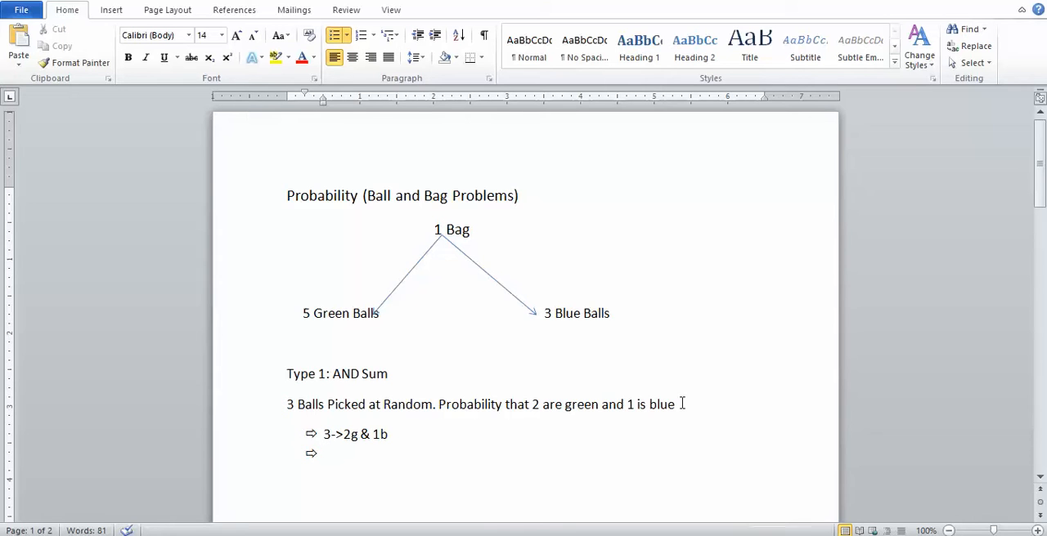
Write the AND probability as (5C2* 3C1)/8C3 on the next bullet.
type("5c")
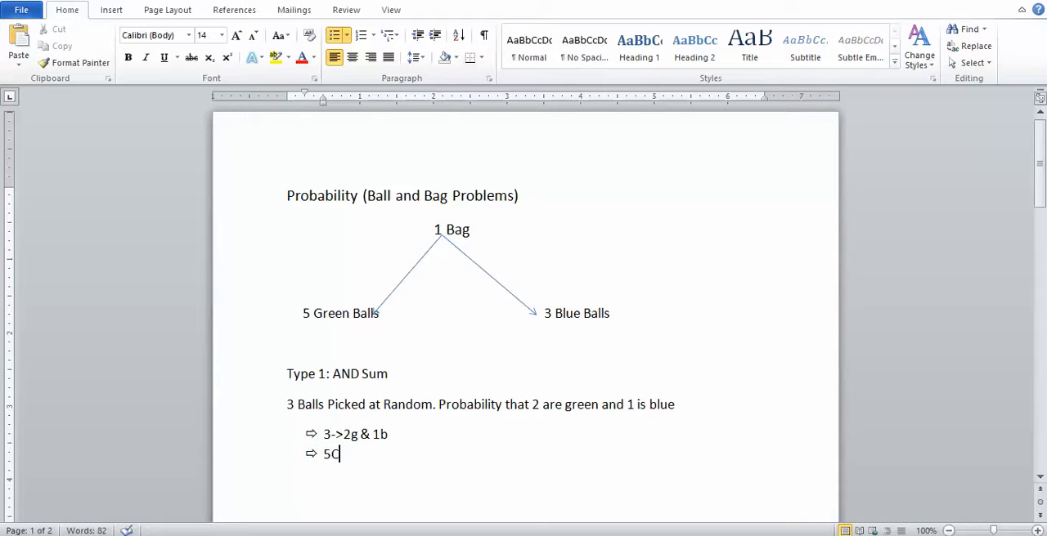
type("2")
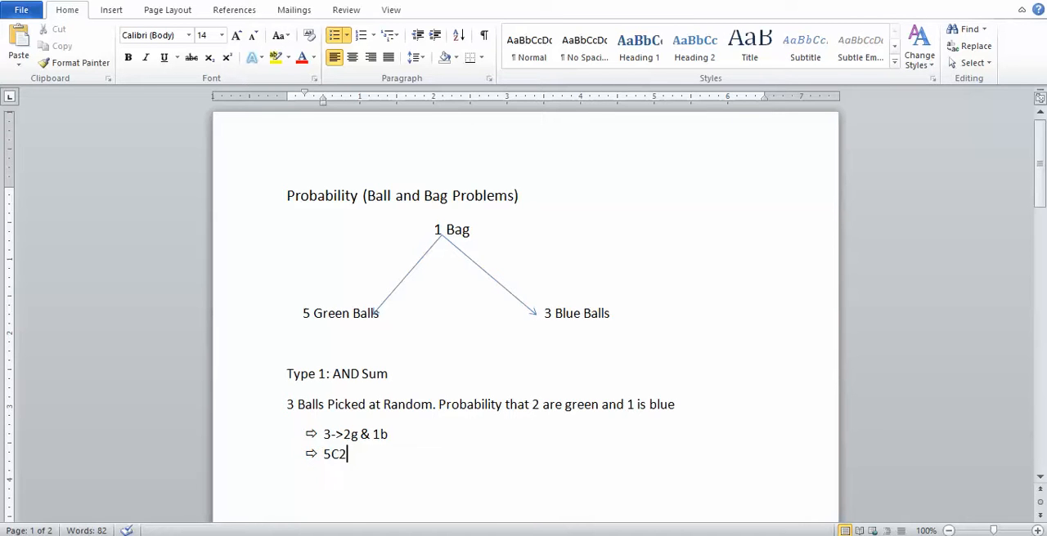
type("/")
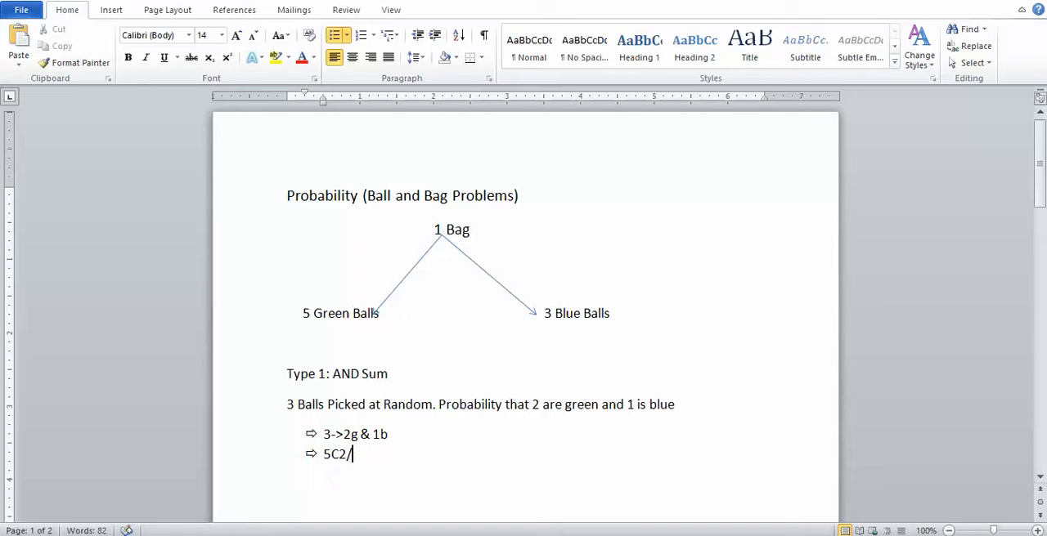
type("*")
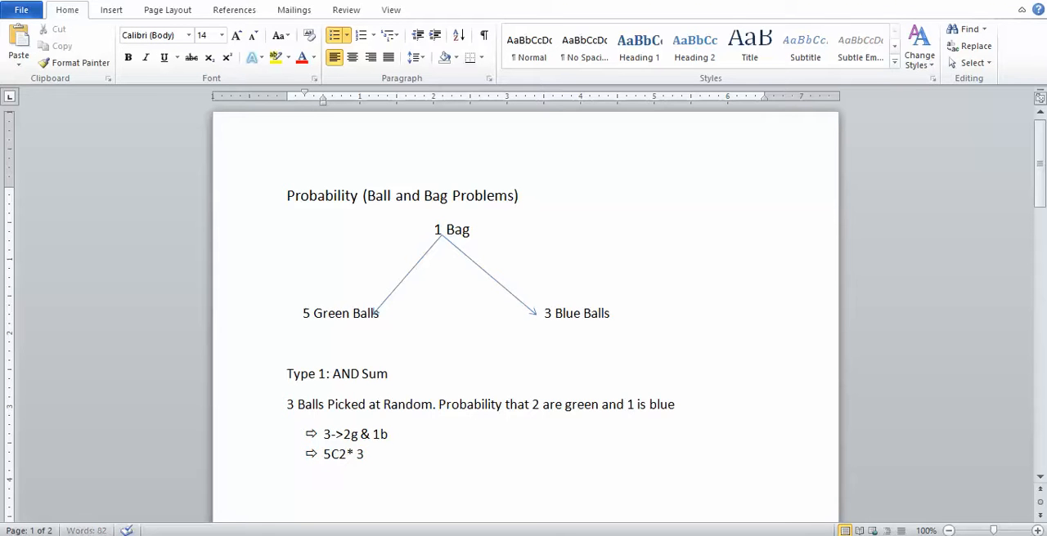
type("C")
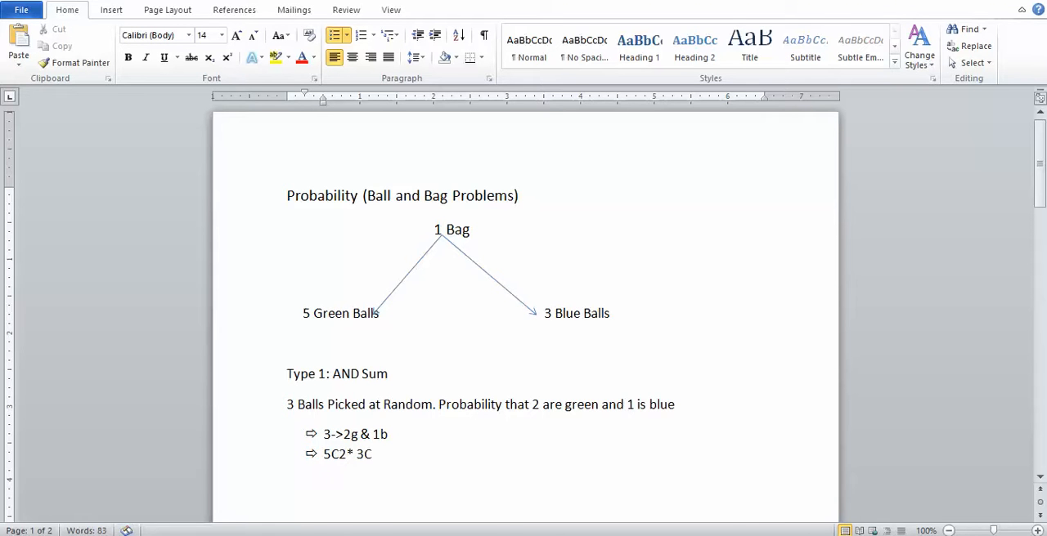
type("1")
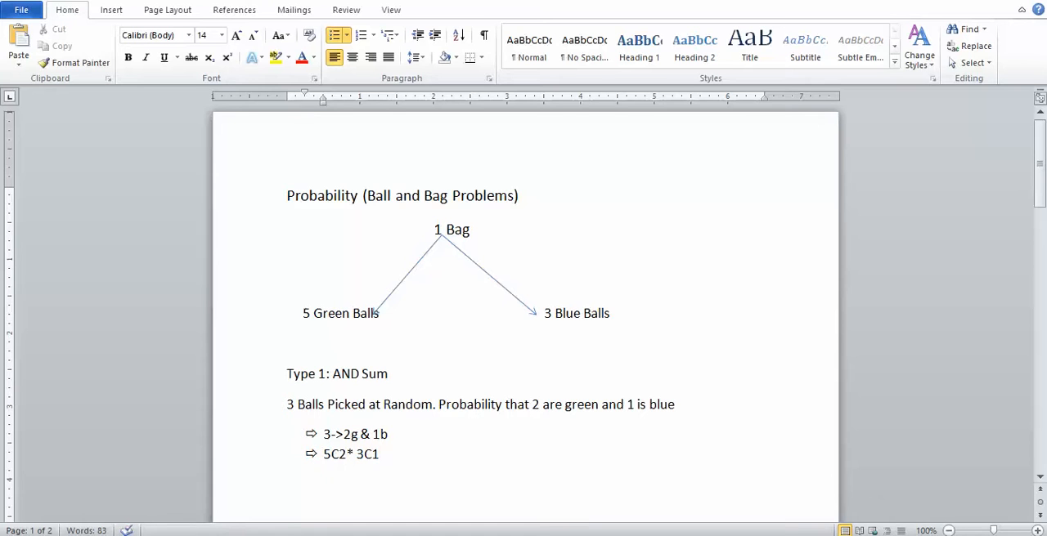
type(")")
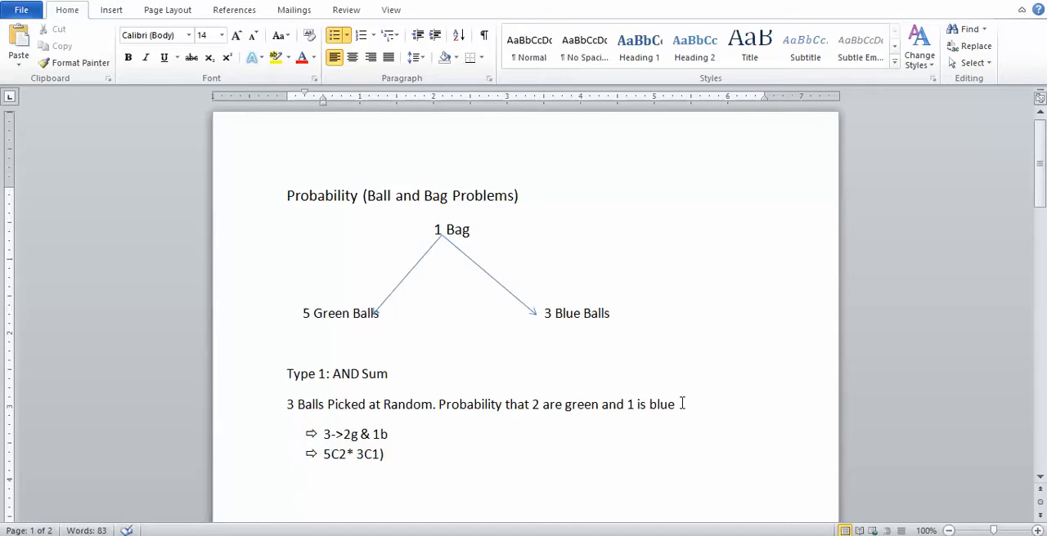
type("(")
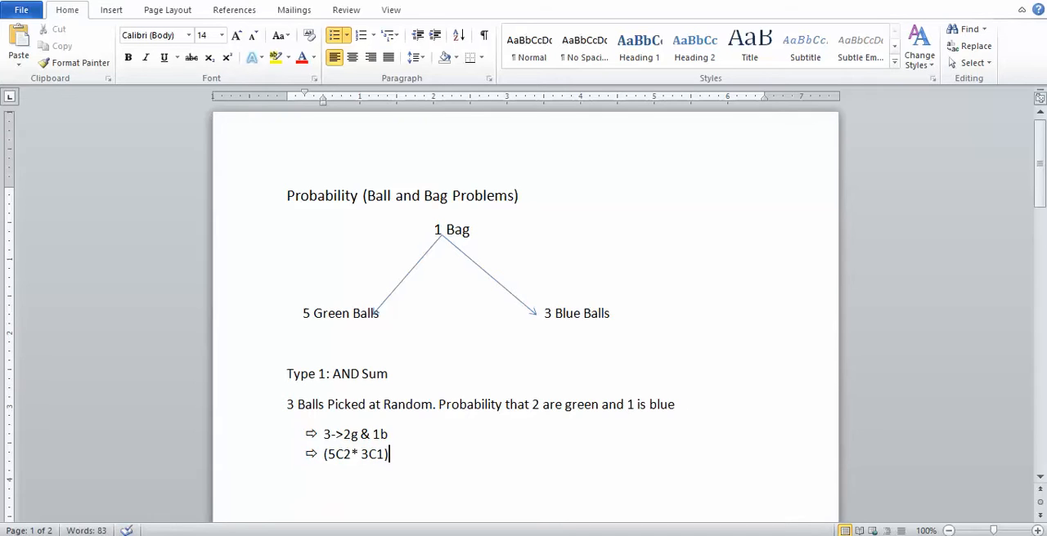
type("/")
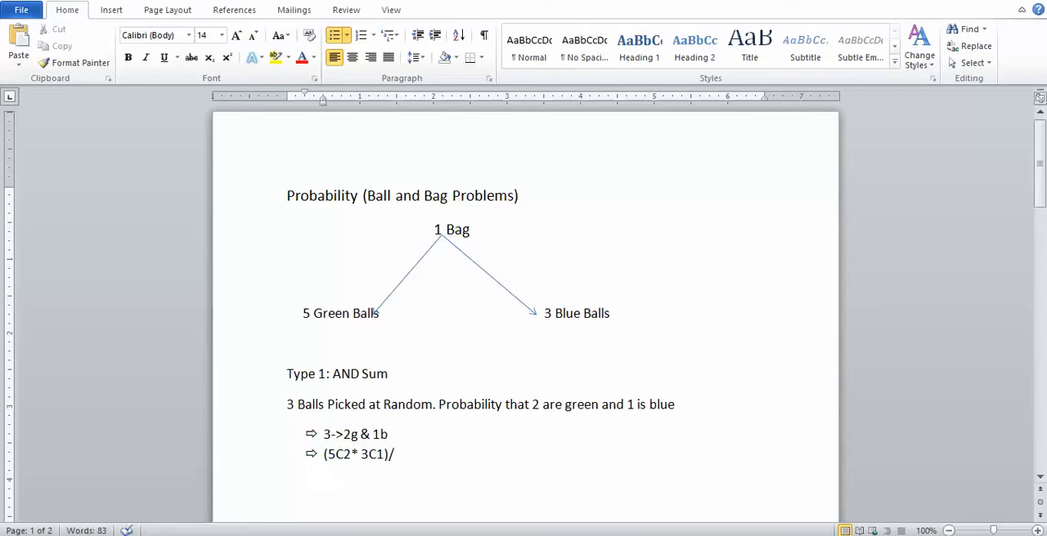
type("8C")
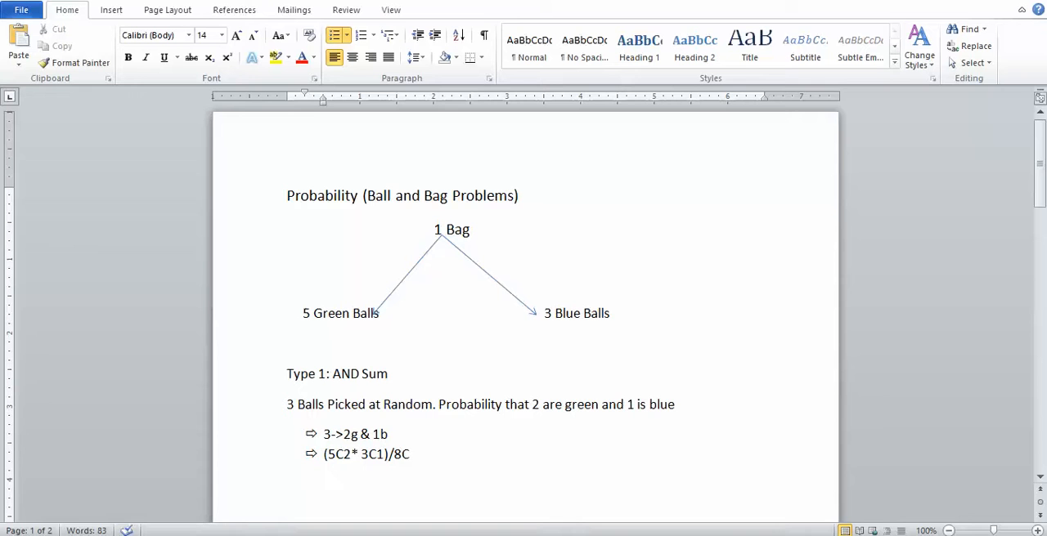
type("3")
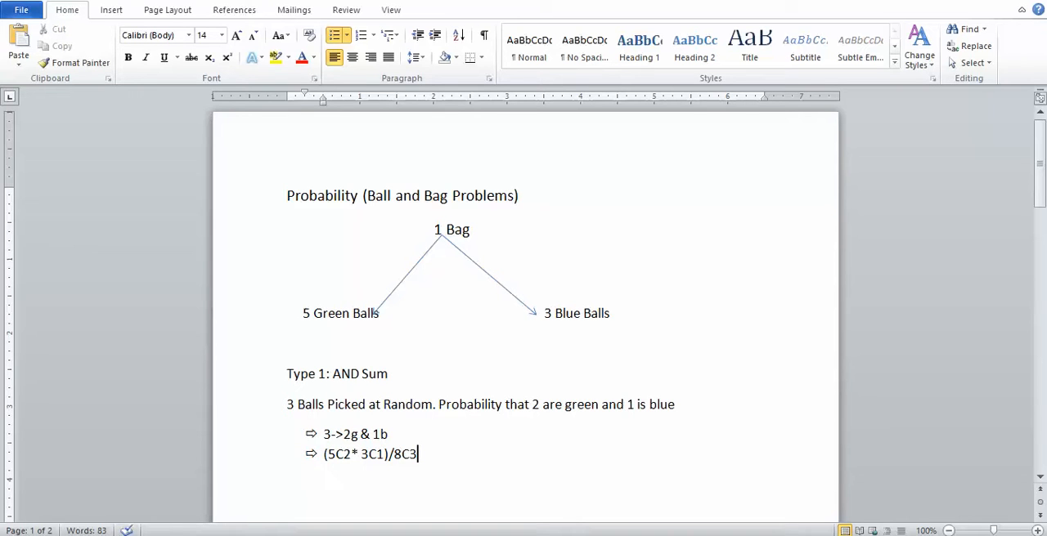
key("enter")
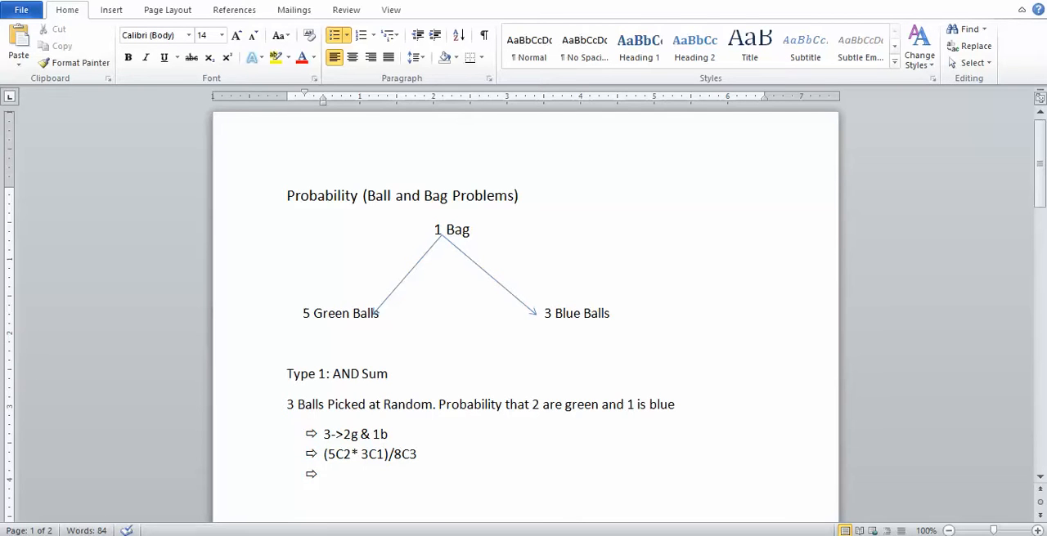
Expand the combinations as 5*4/2*1, 3 and 8*7*6/3*2*1 on the third bullet.
left_click(324, 474)
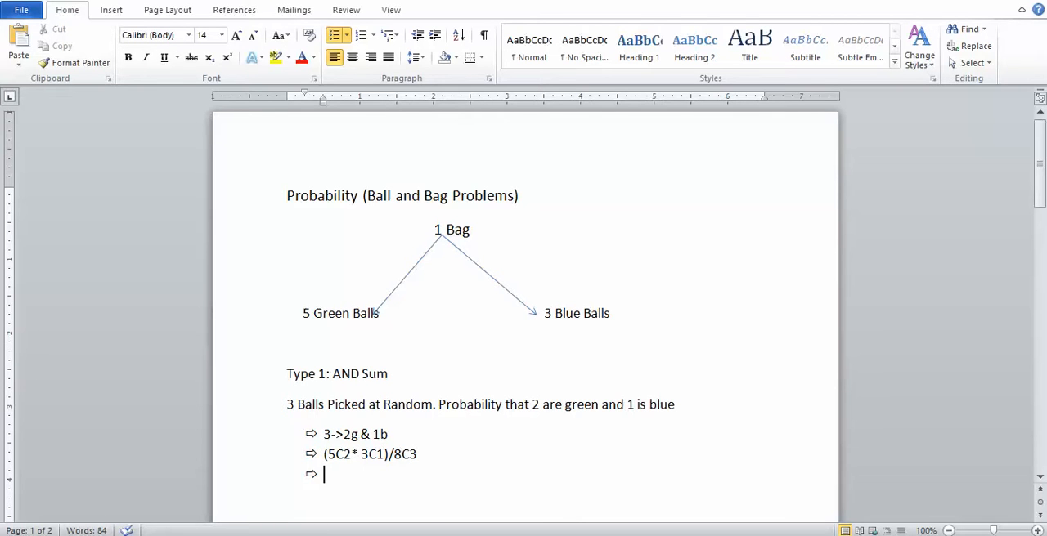
type("5")
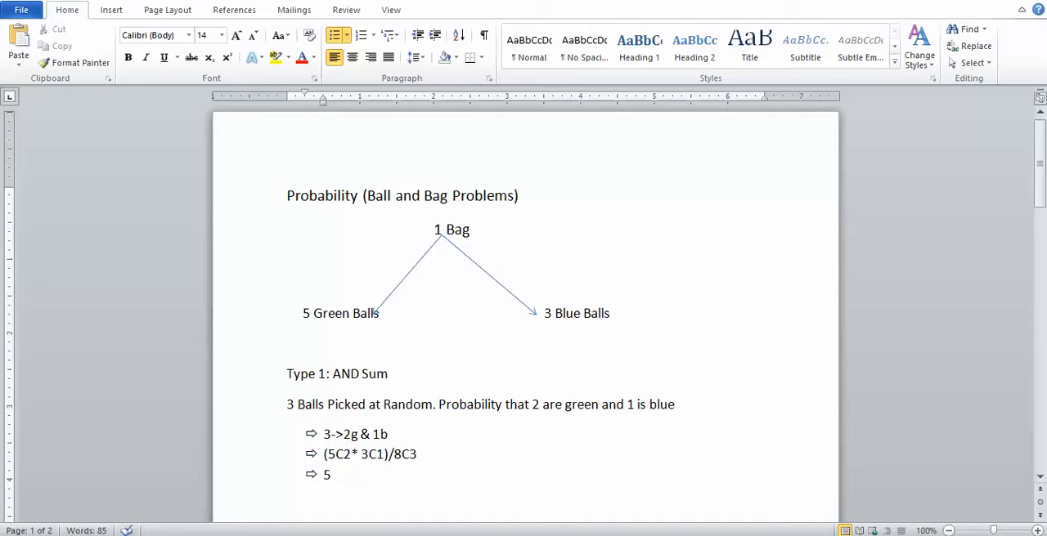
type("*4")
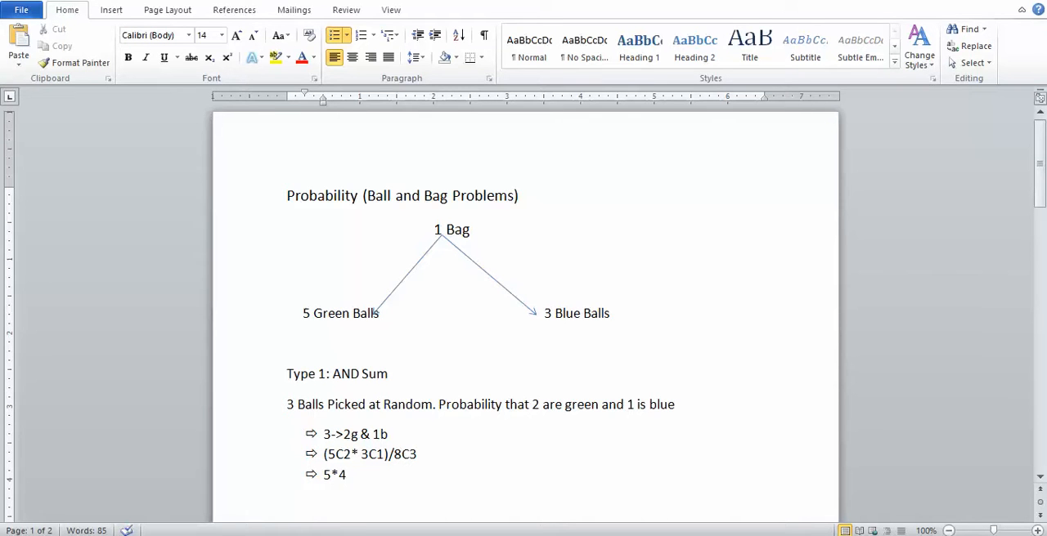
type("/")
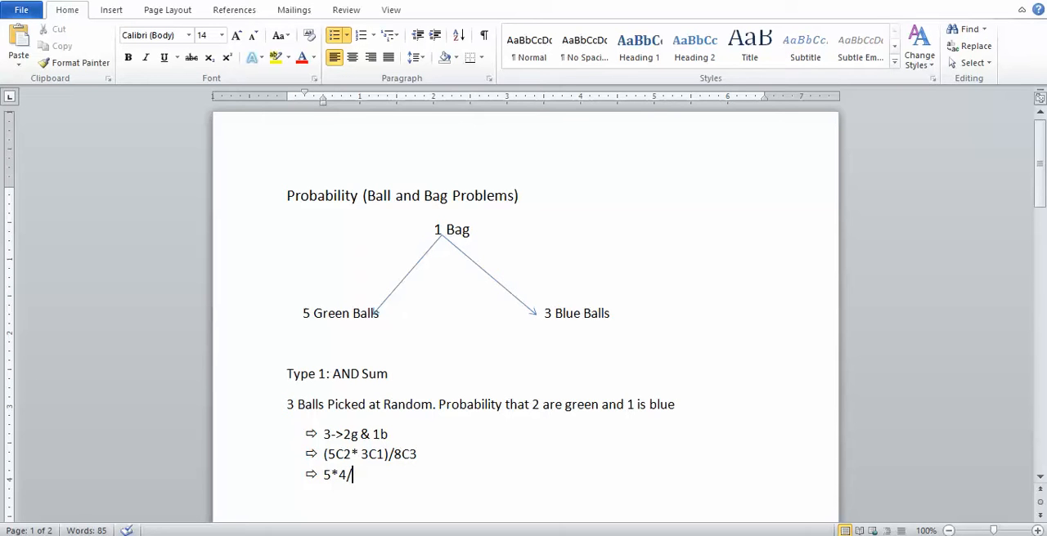
type("2*1")
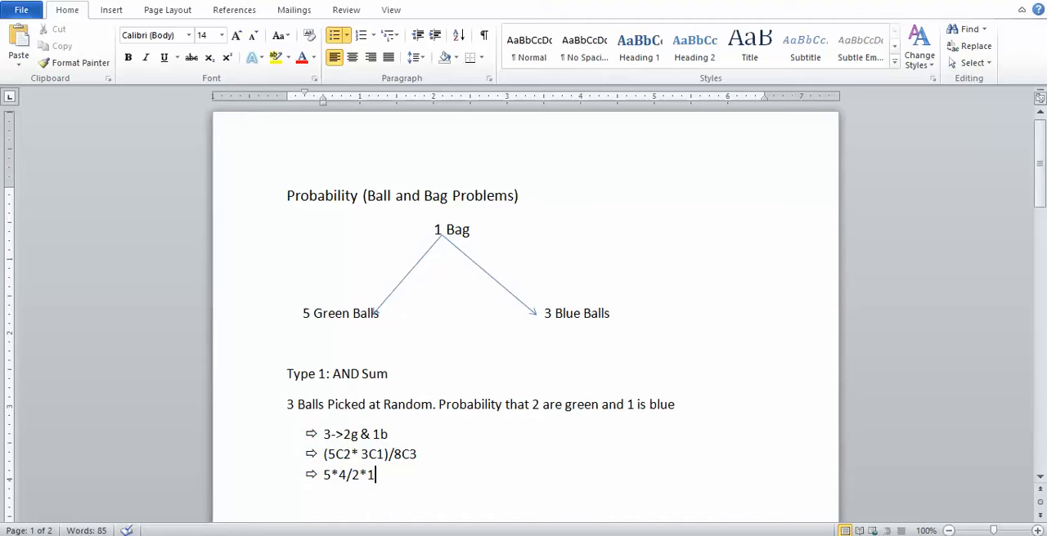
type(",")
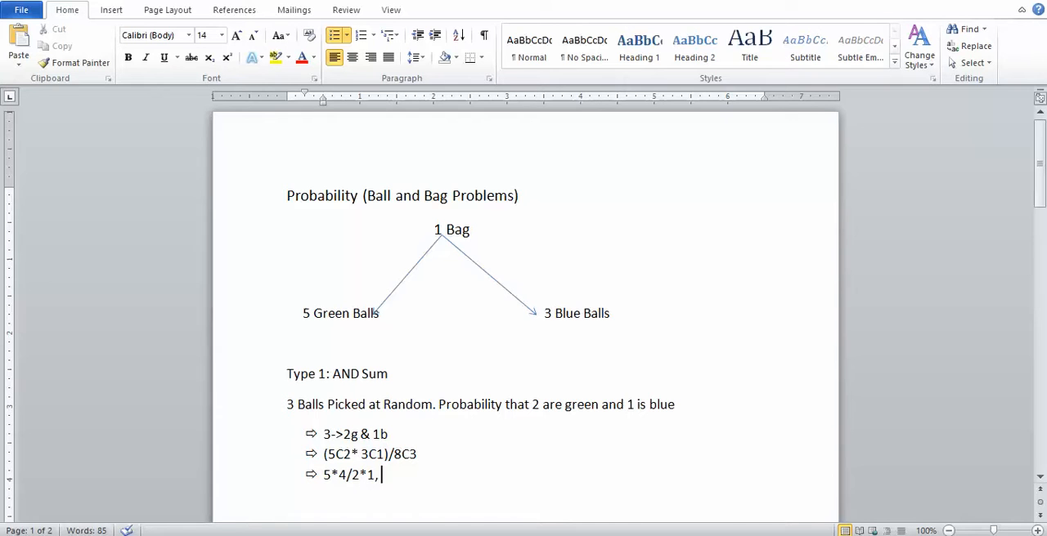
type("3")
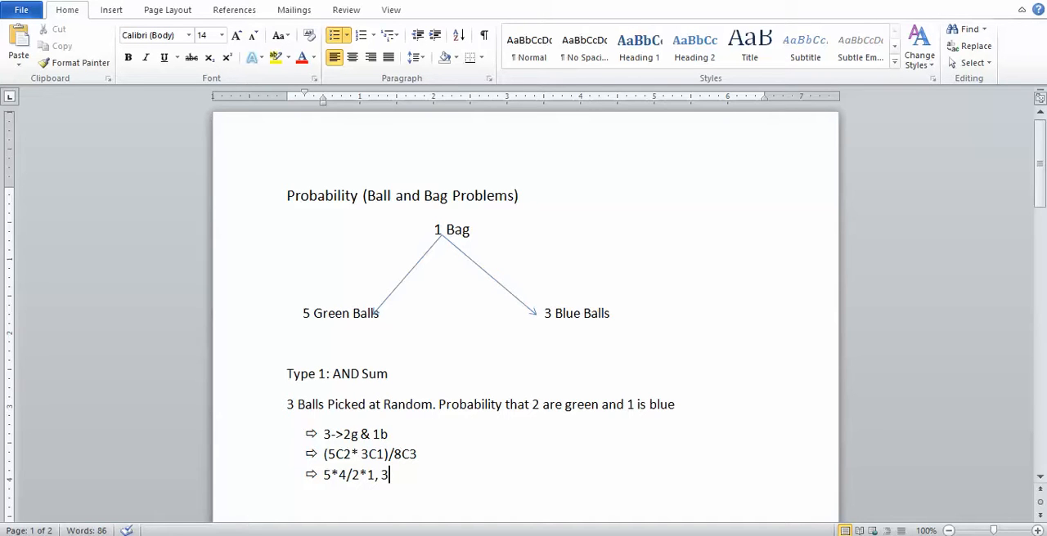
type("and")
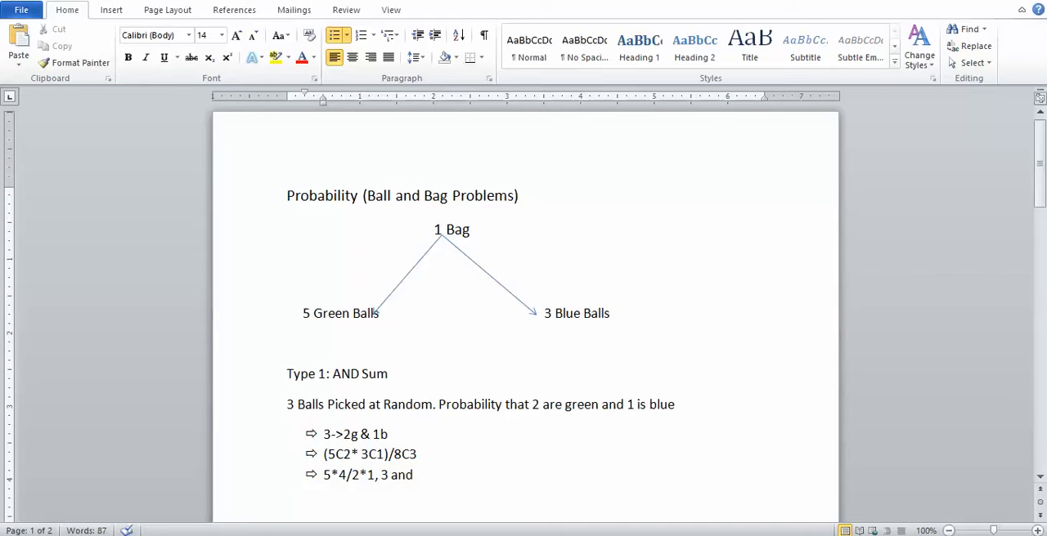
type("8*")
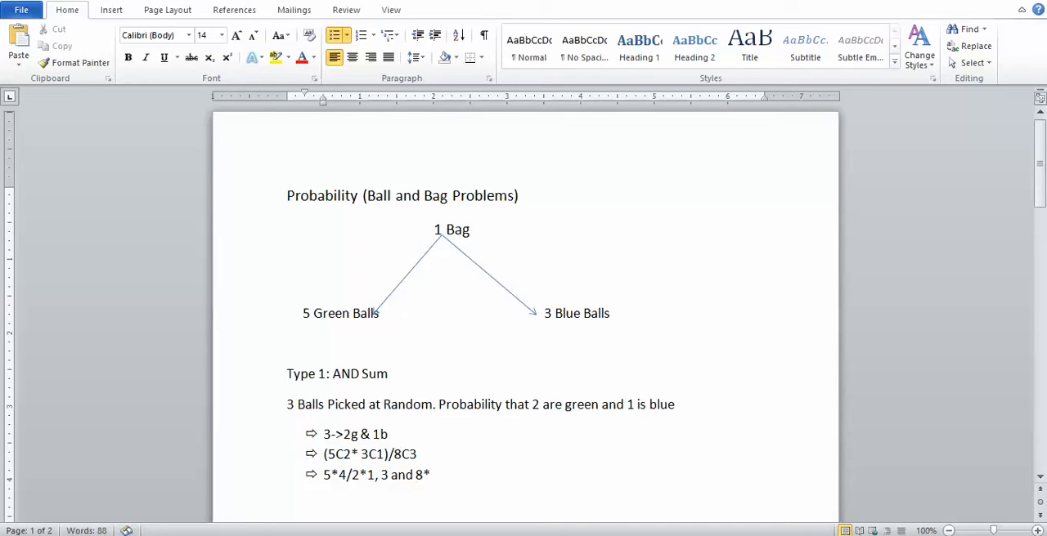
type("7")
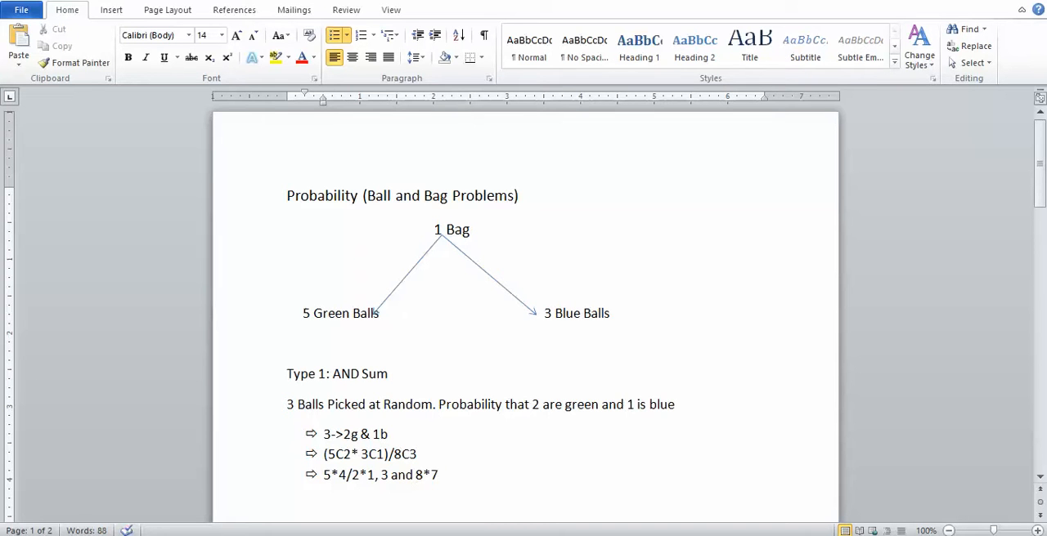
type("*")
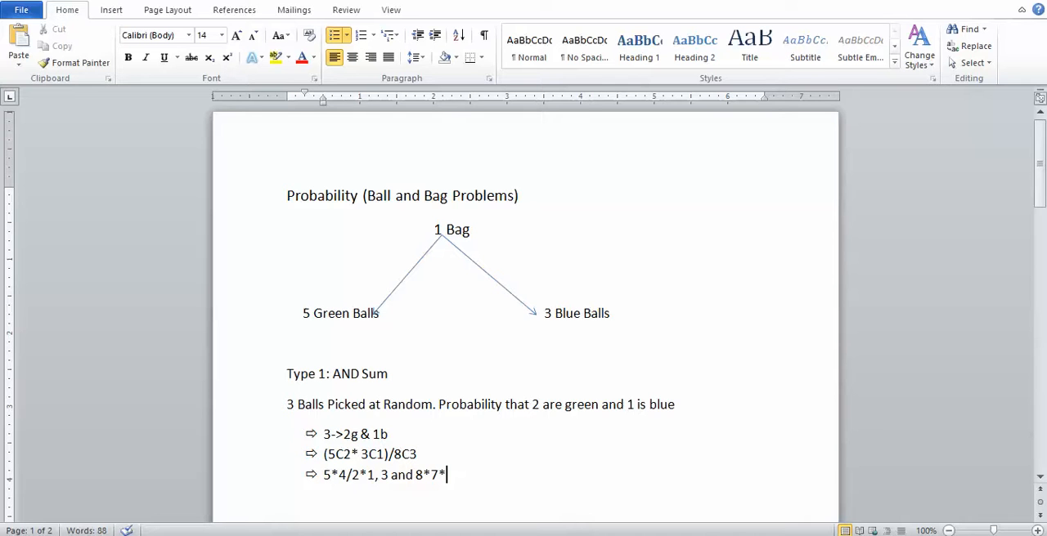
type("6/")
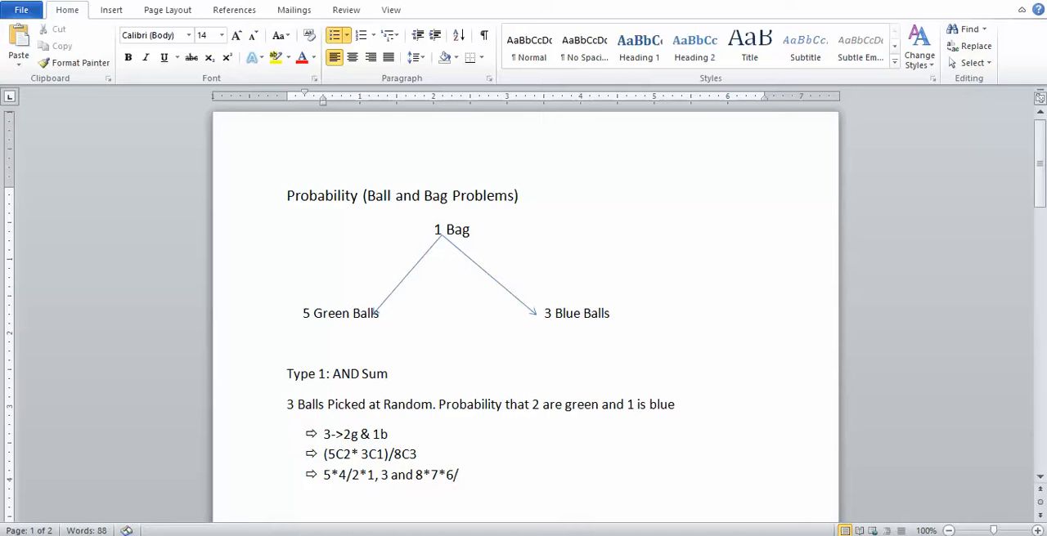
type("3")
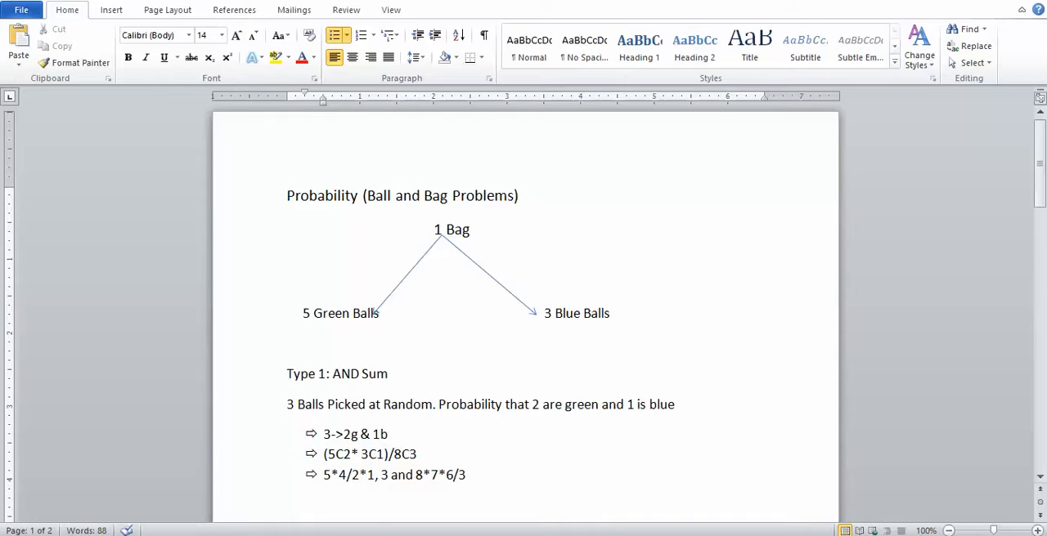
type("*2*1")
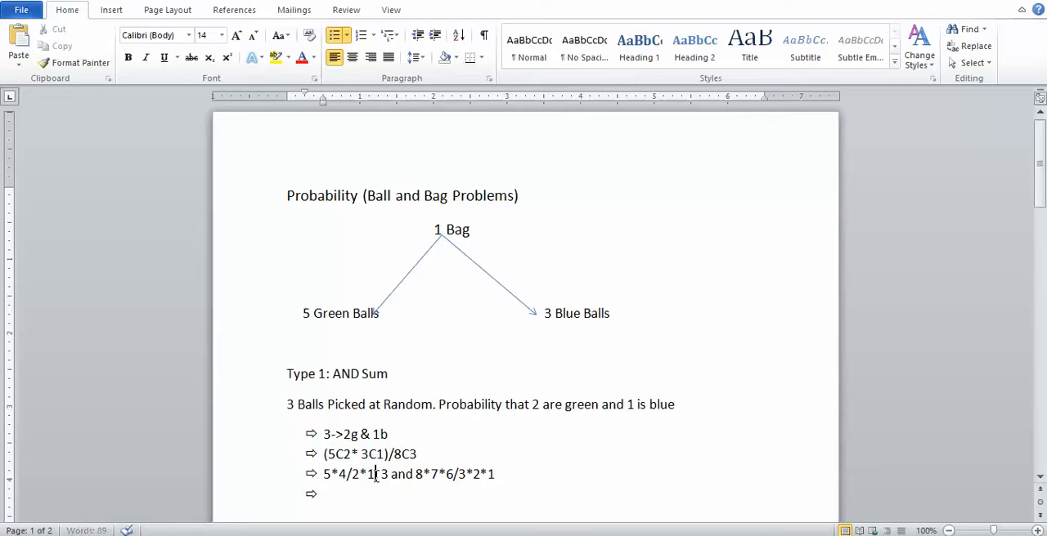
Label the three expansions ---1, ----2 and ---3.
type("---,")
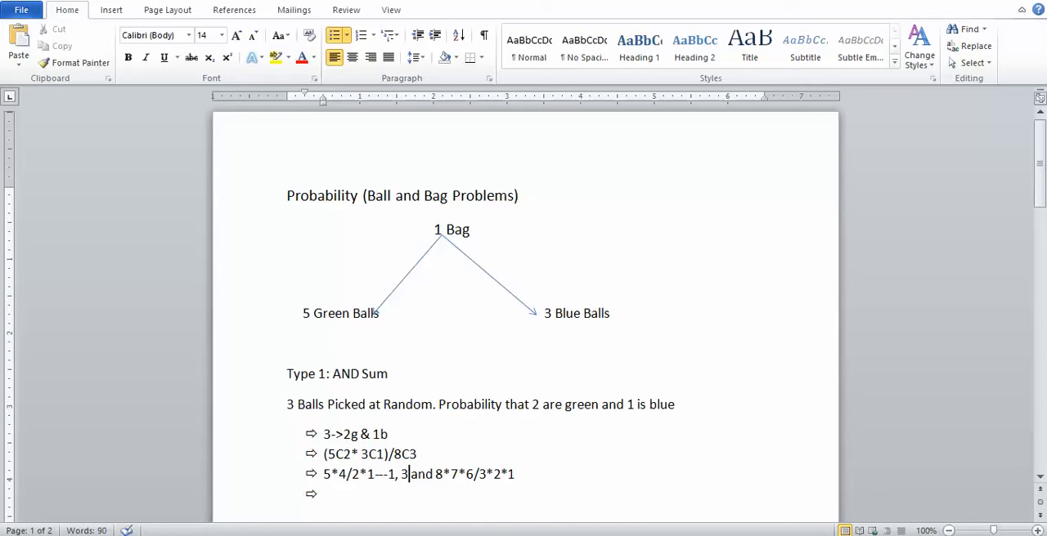
type("---2")
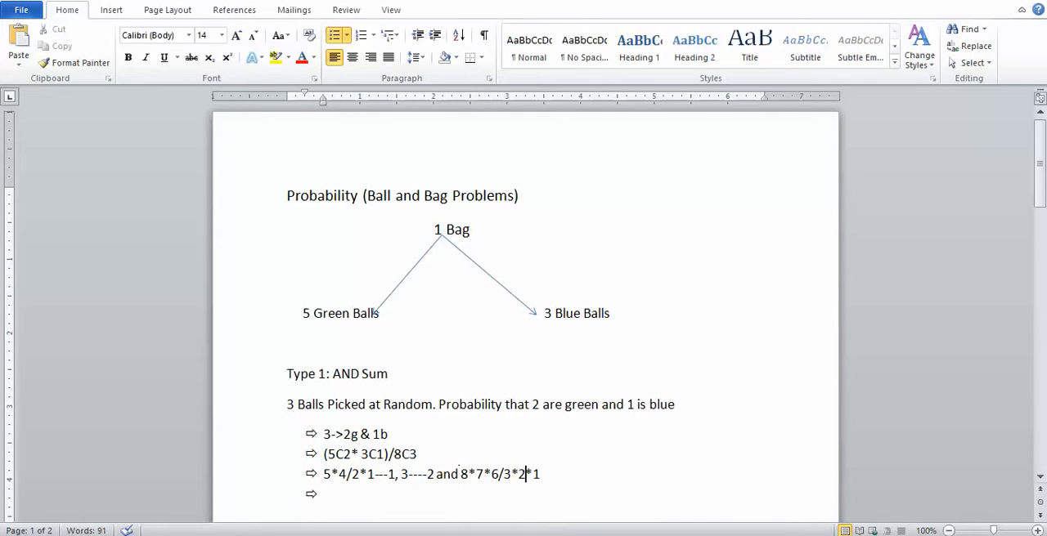
type("--")
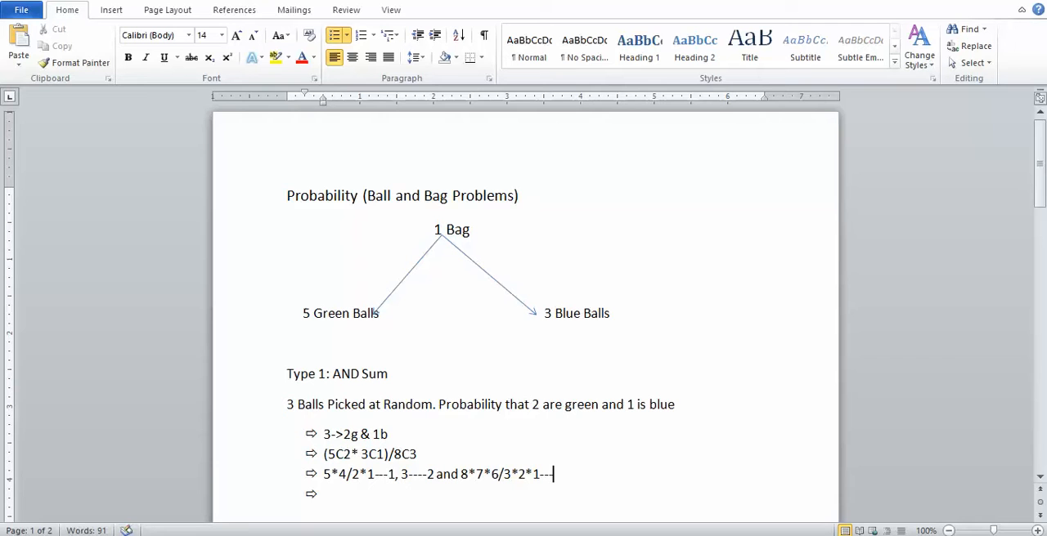
type("3")
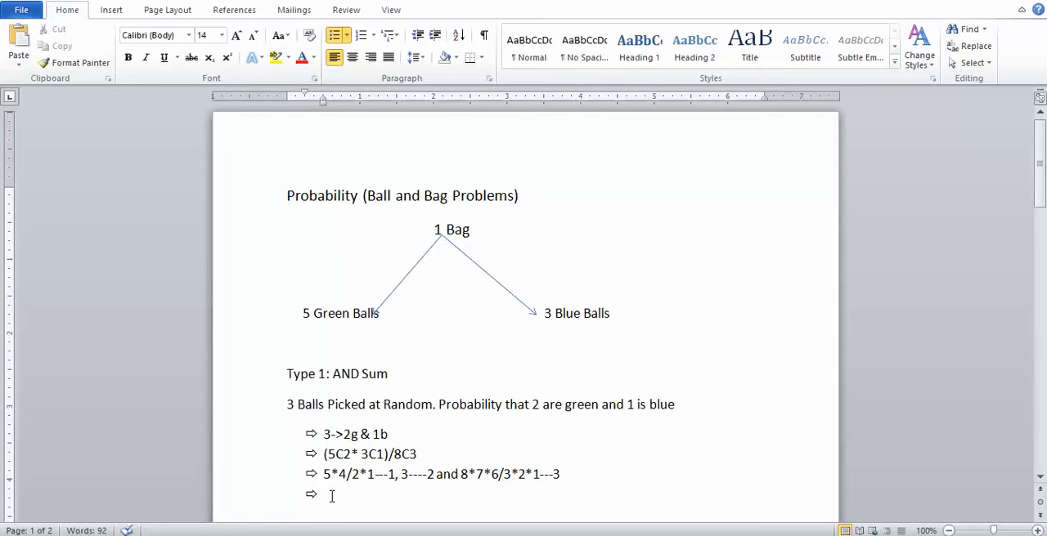
Write the final Type 1 answer as (1*2)/3 on the fourth bullet.
type("1")
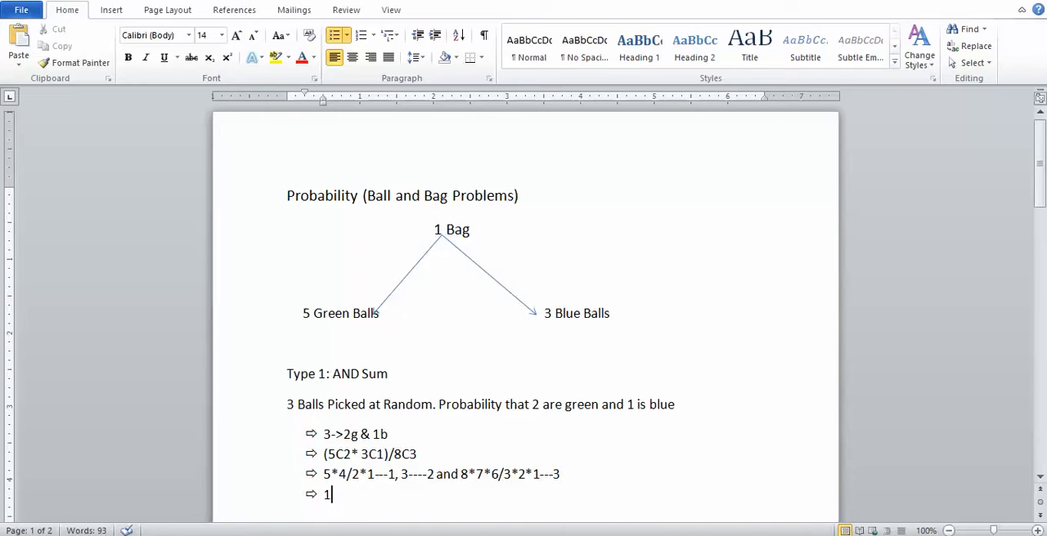
type("*2")
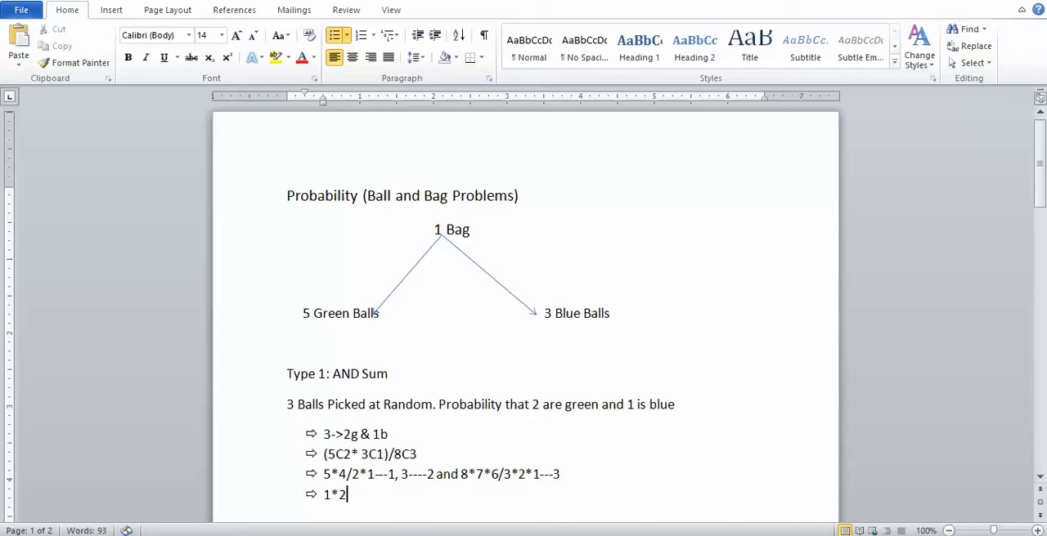
type("/")
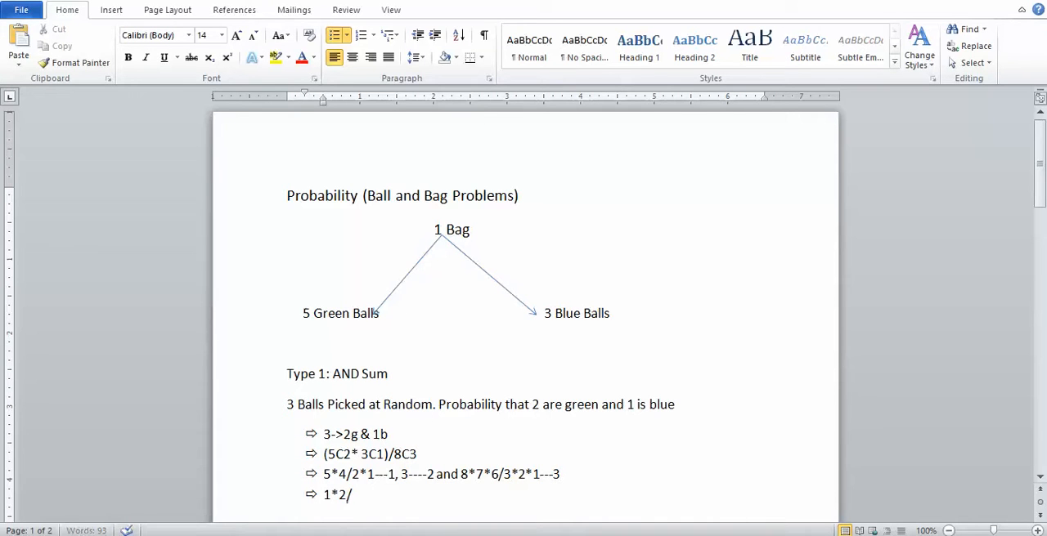
type("3")
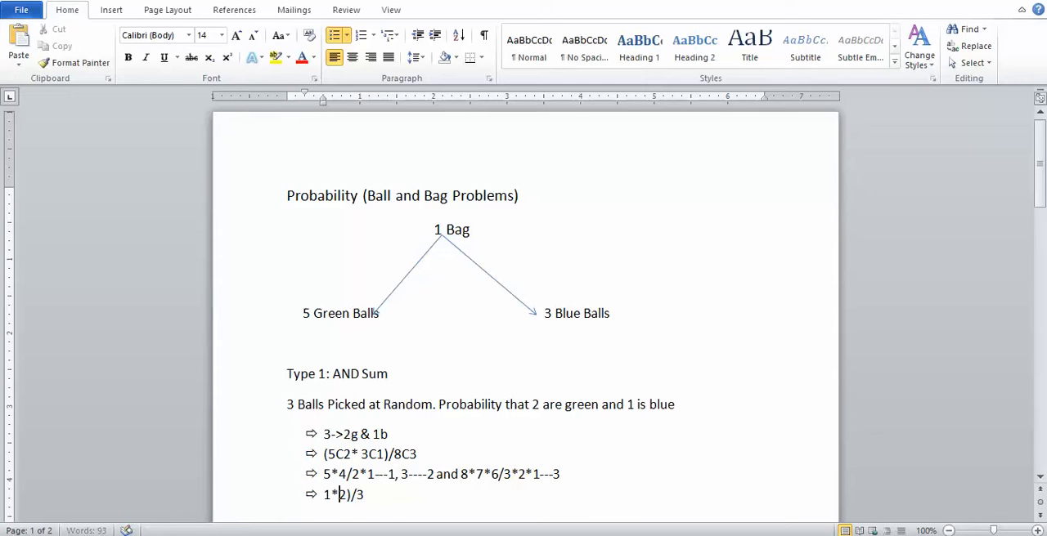
type("2")
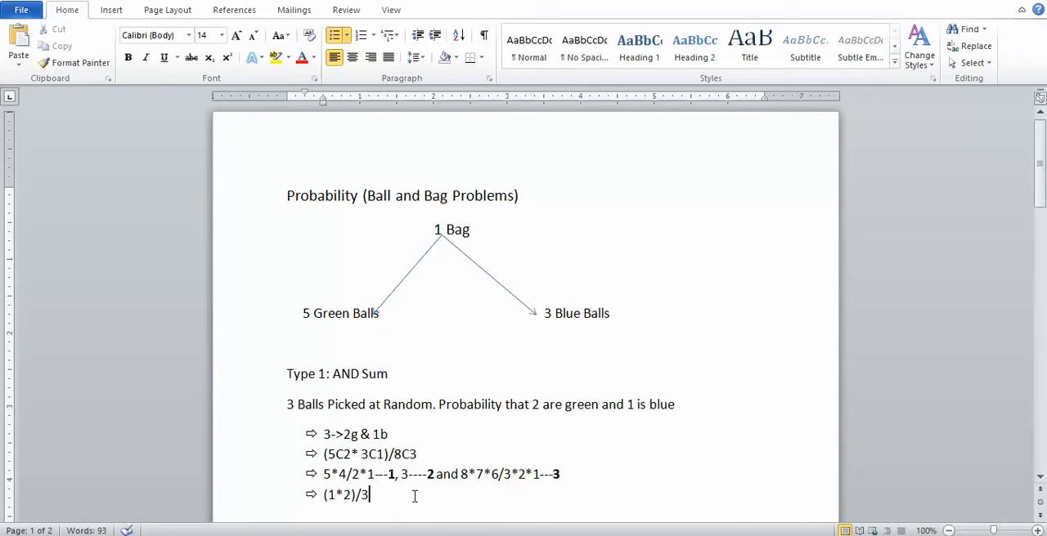
Below the Type 2 problem statement, write the case line =>2g OR 1b.
scroll("down", 3)
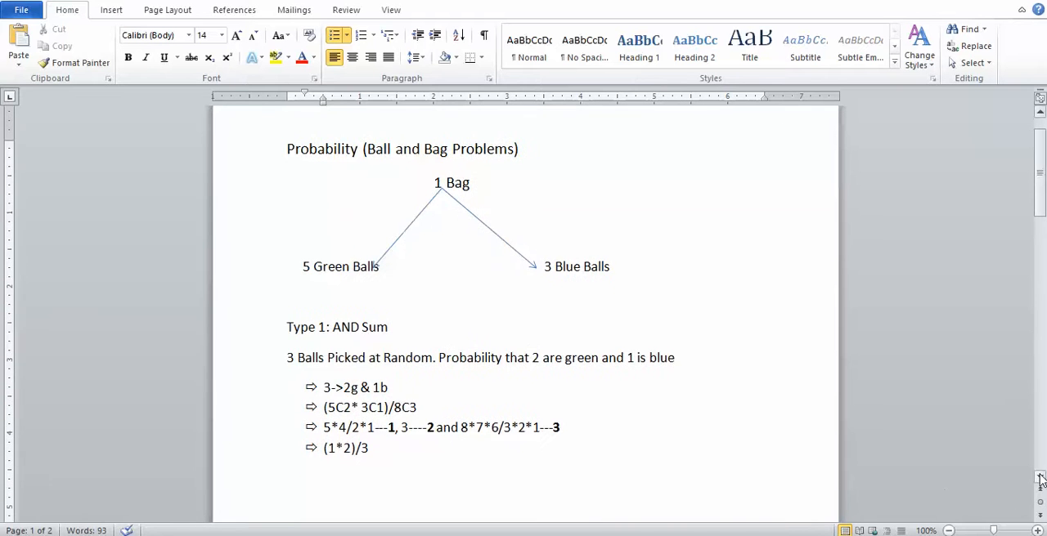
scroll("down", 3)
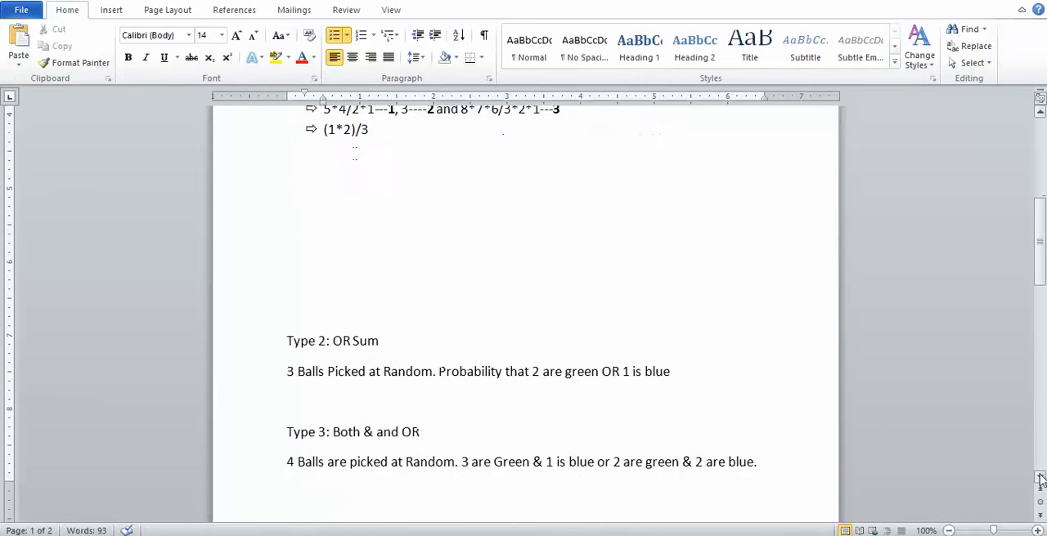
scroll("down", 3)
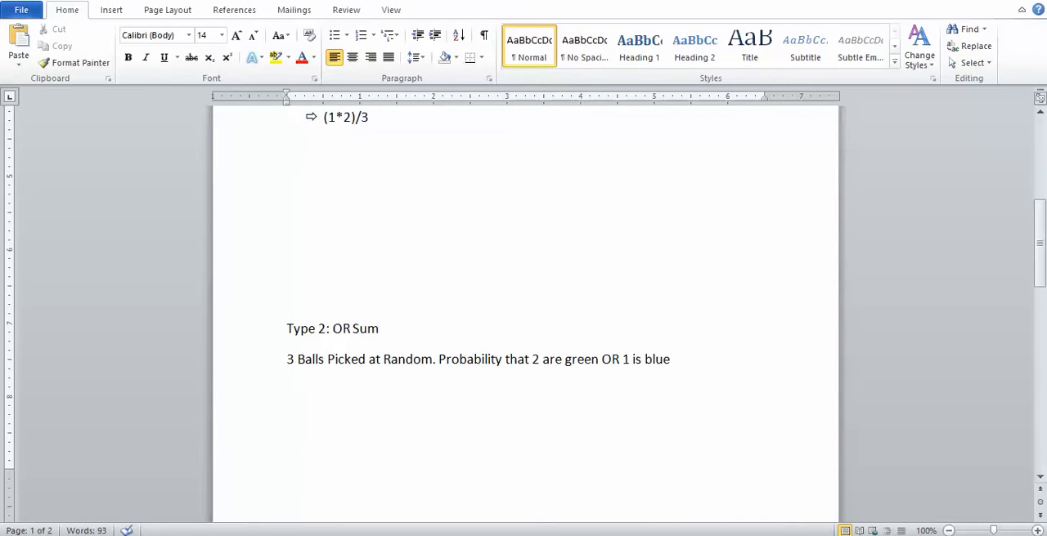
left_click(287, 419)
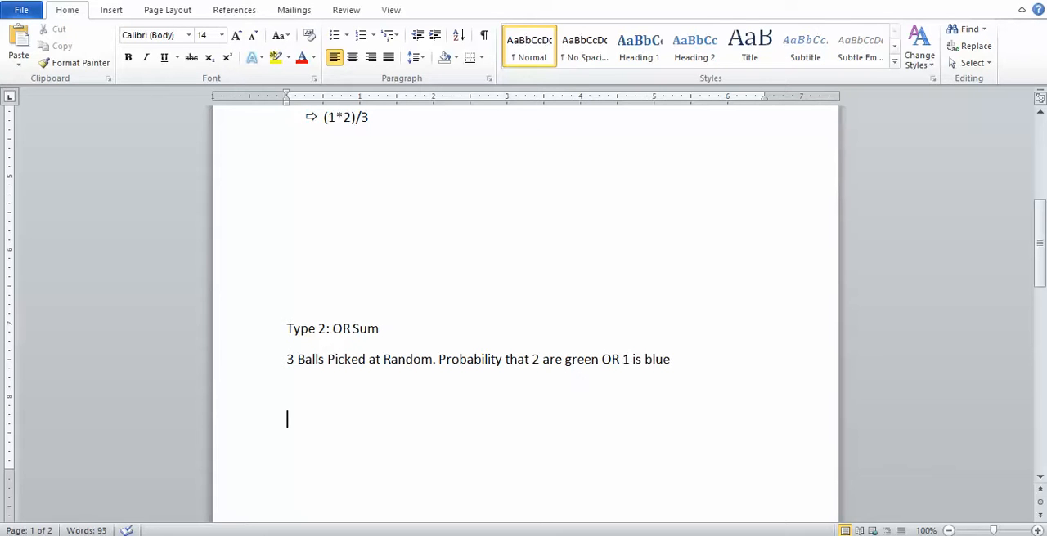
type("=>")
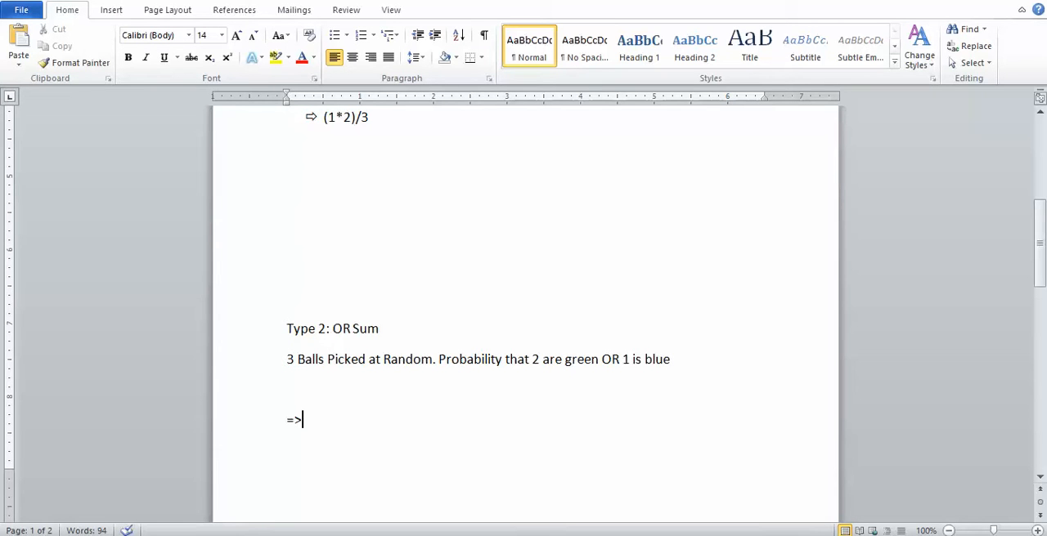
type("2")
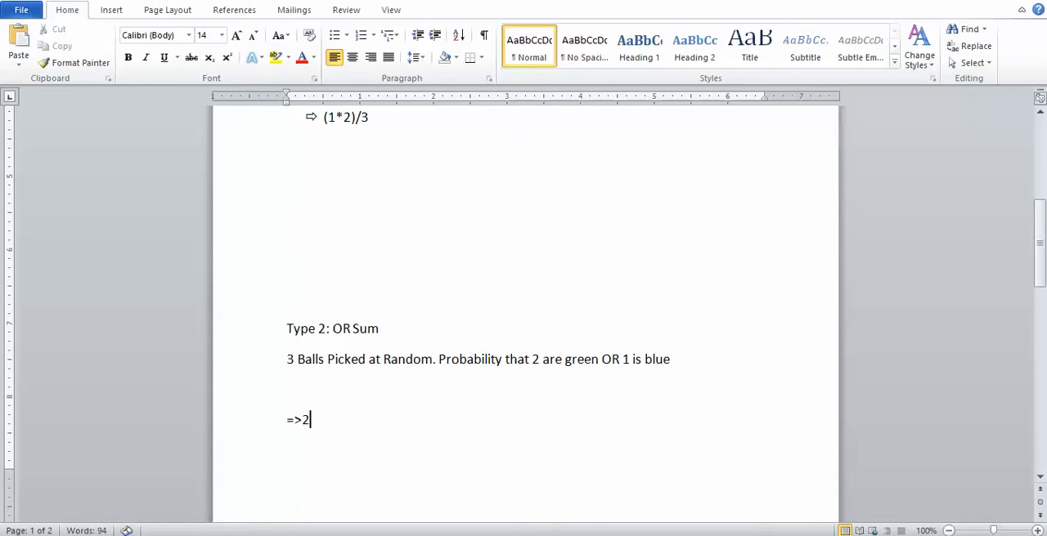
type("g")
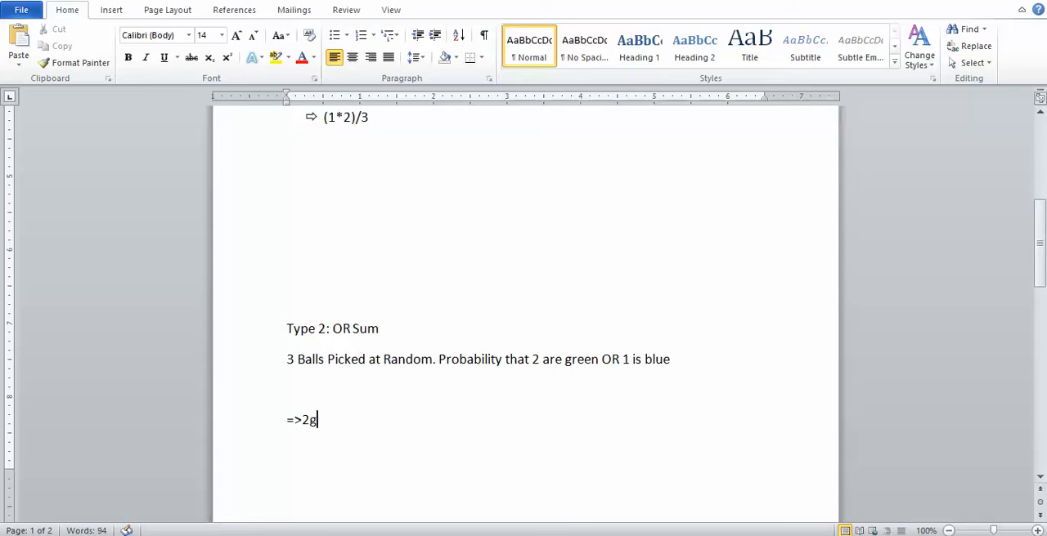
type("OR")
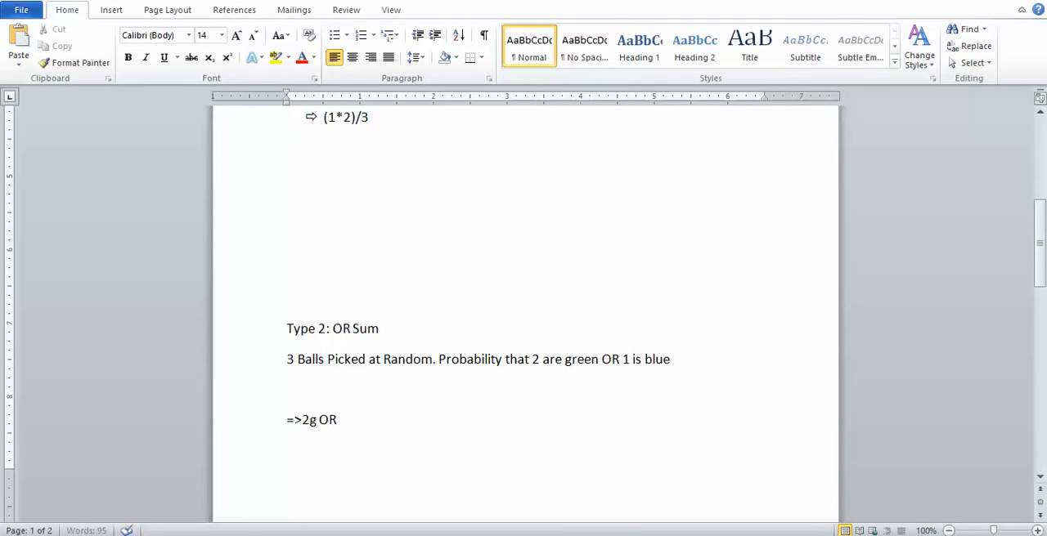
type("1")
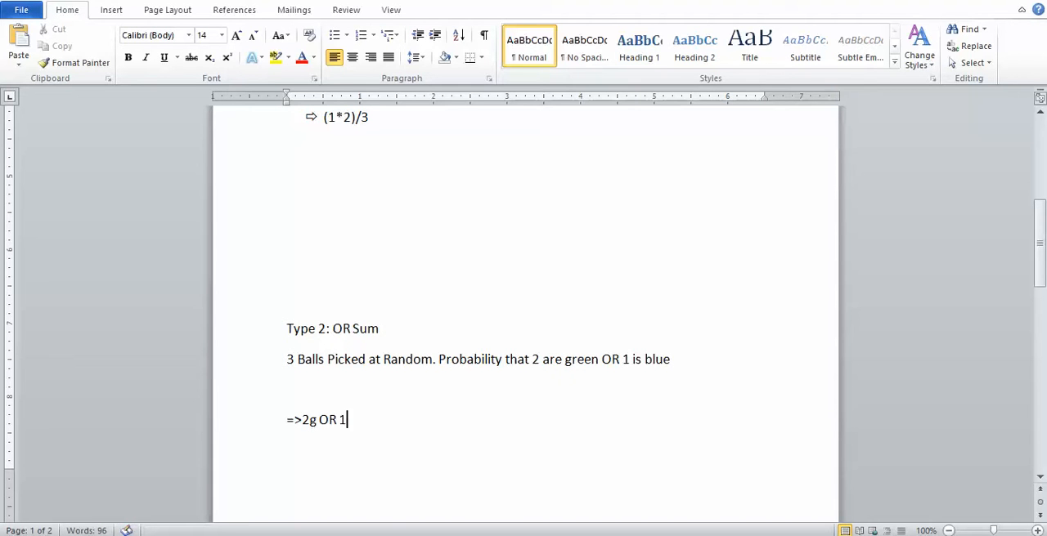
type("B")
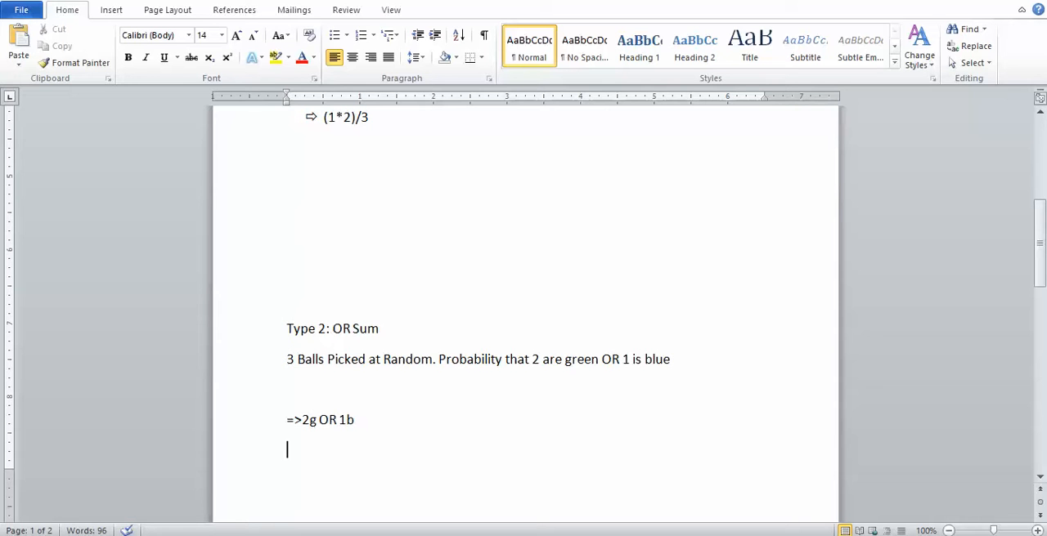
Write the OR sum numerator as => (5C2+3C1 on the next line.
type("=>")
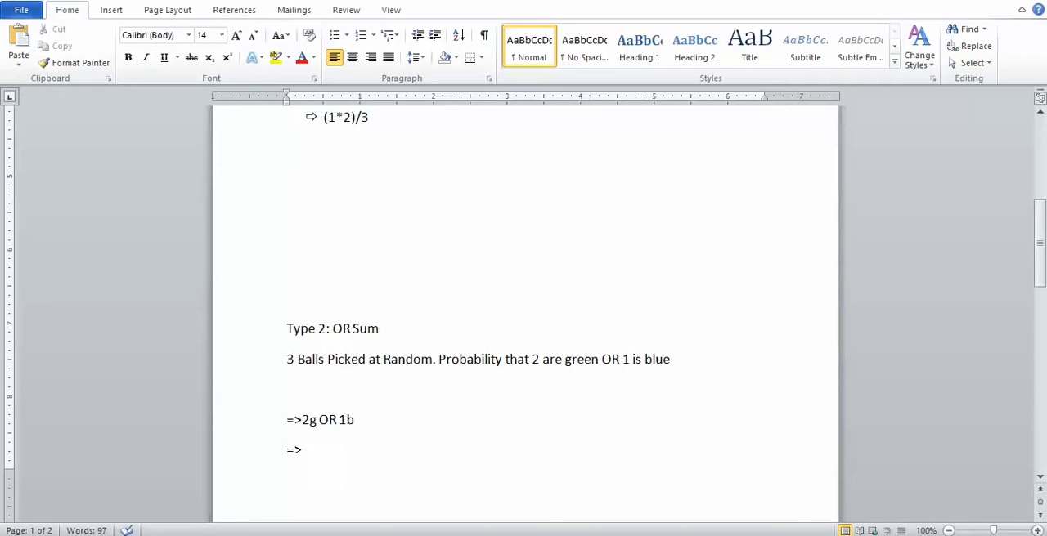
type("5")
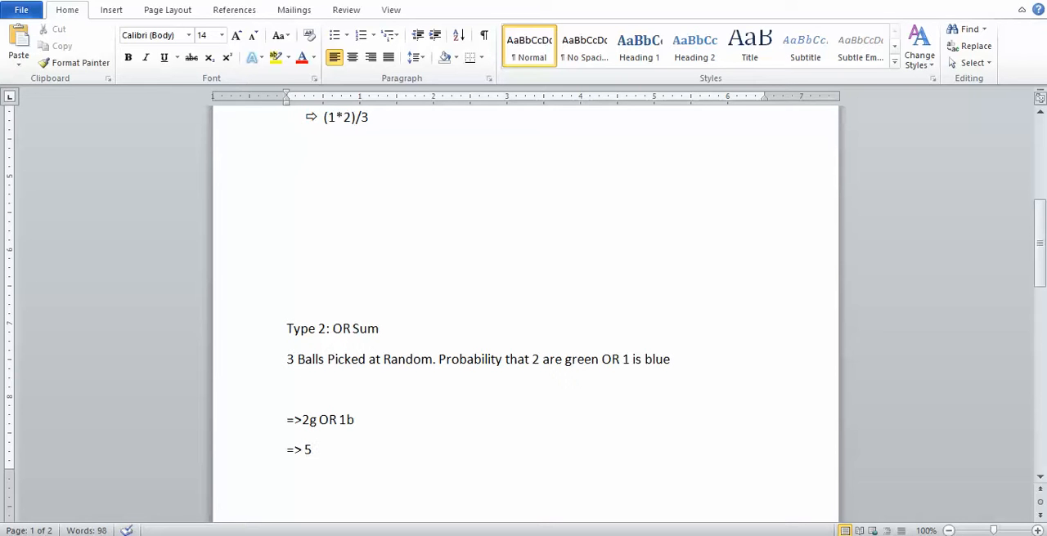
type("C2")
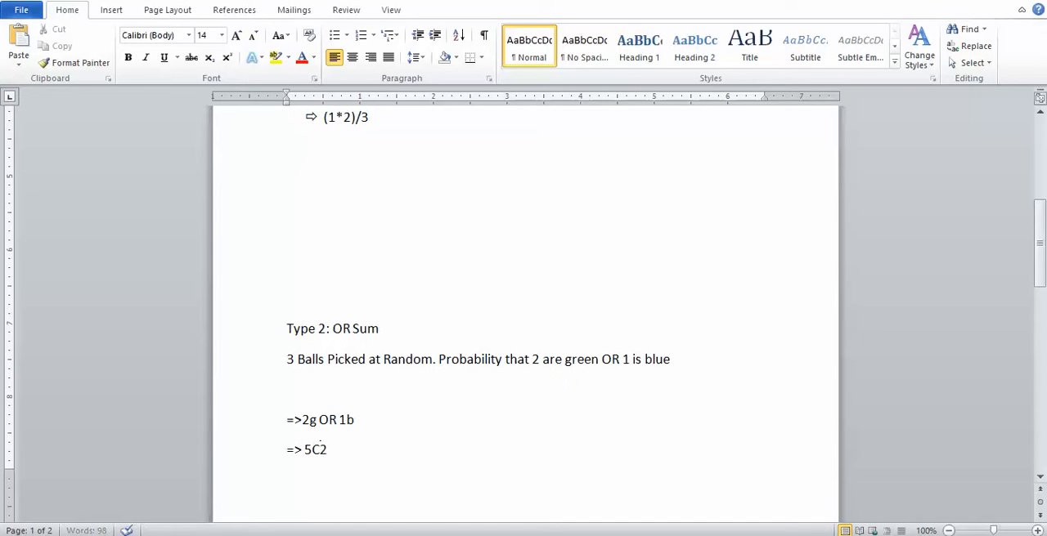
type("+")
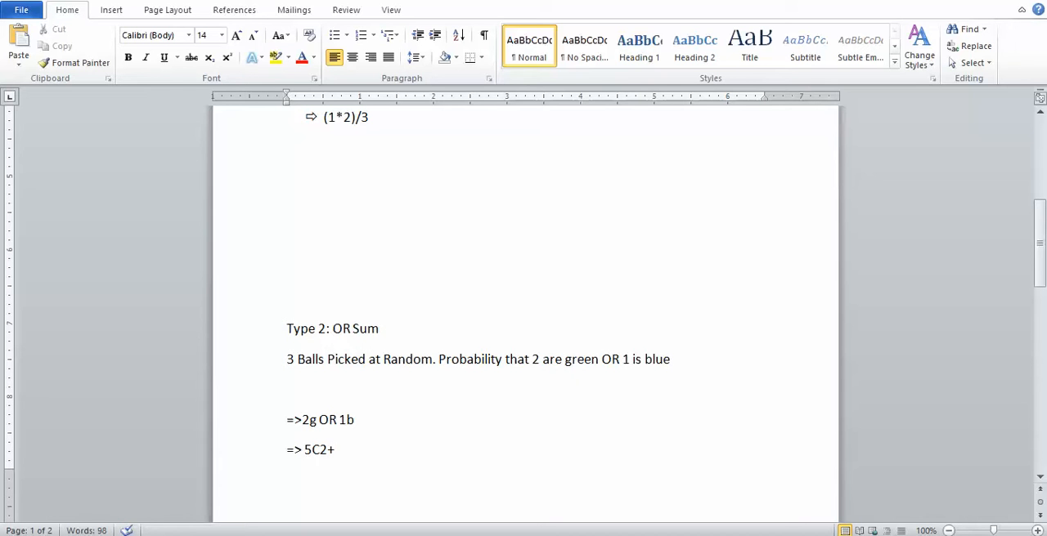
type("3")
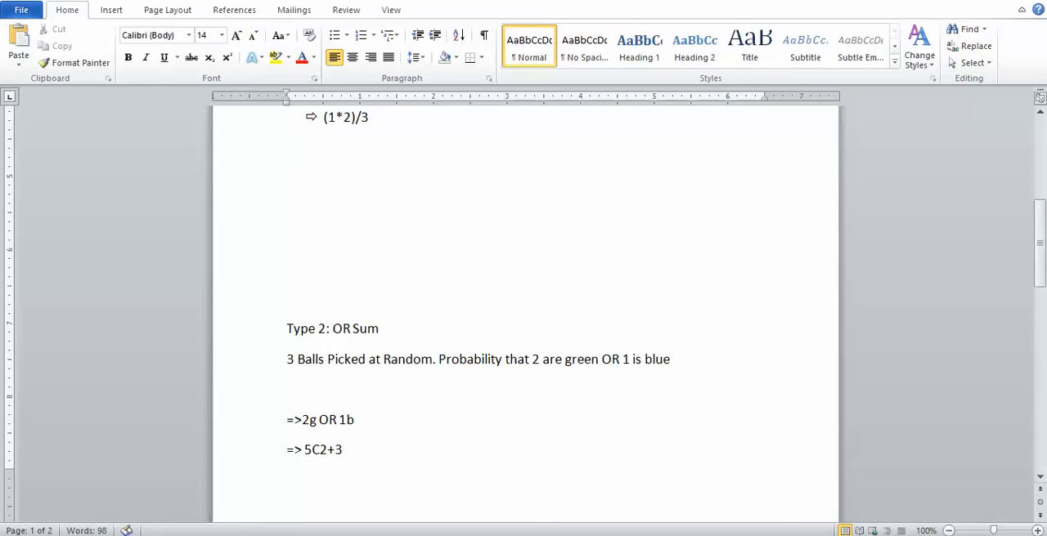
type("C1")
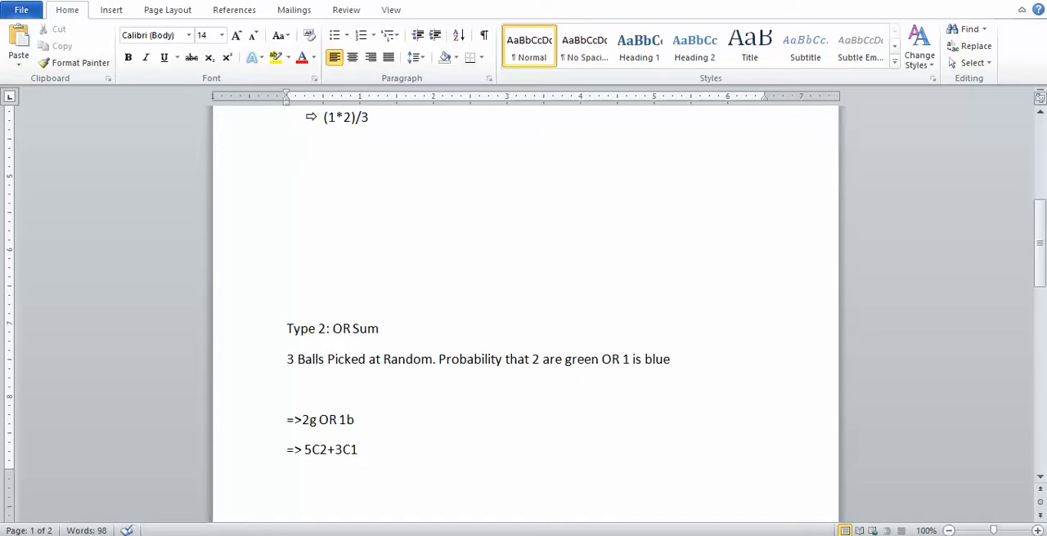
type("(")
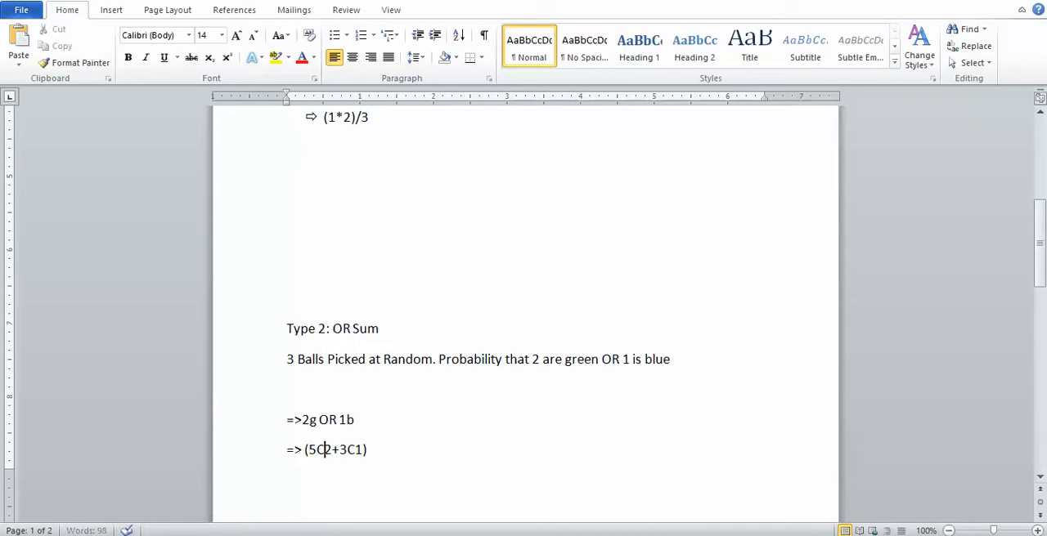
Complete the formula with /8C3 and expand 5C2 as =>5*4/2*1 -----1.
type("/")
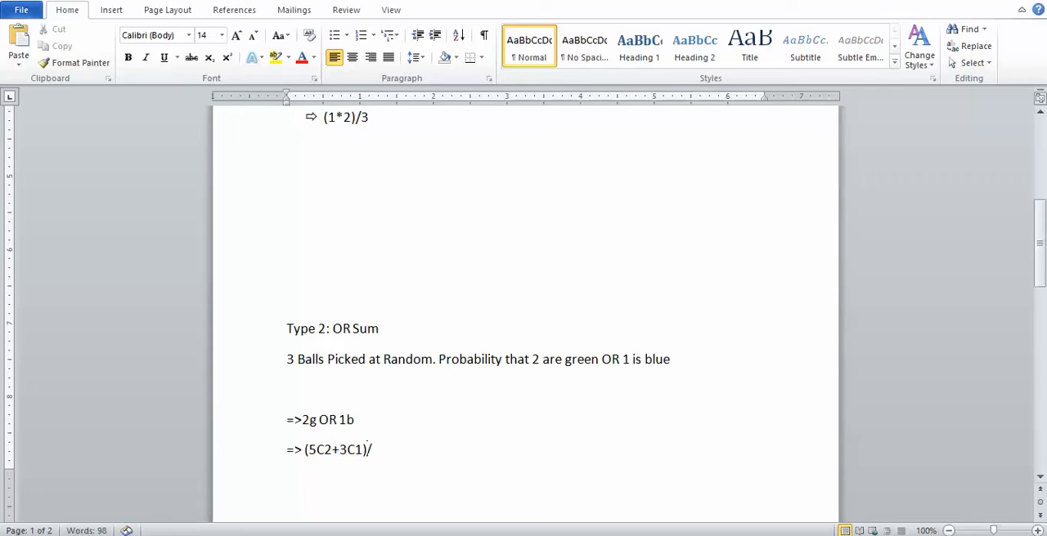
type("8C")
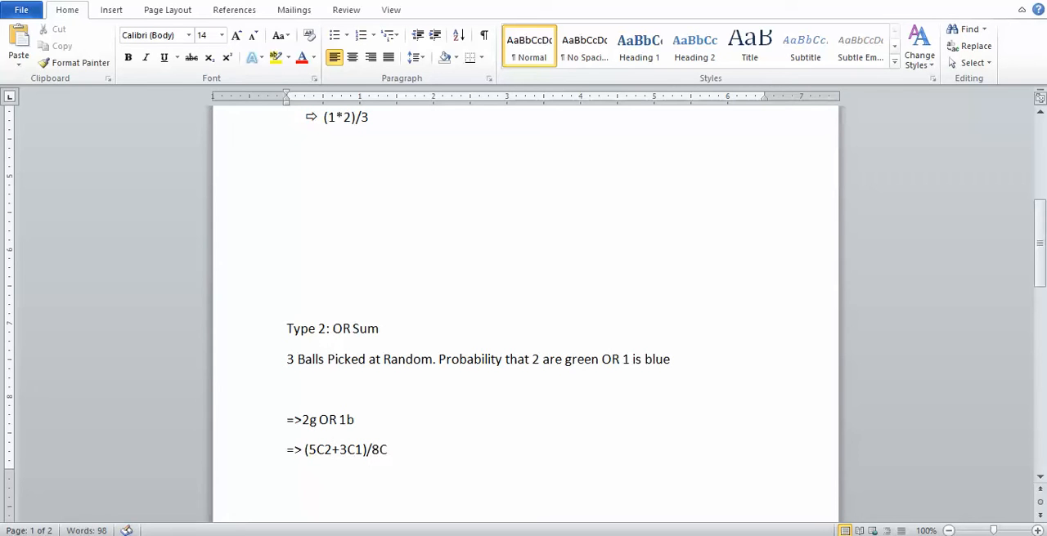
type("3")
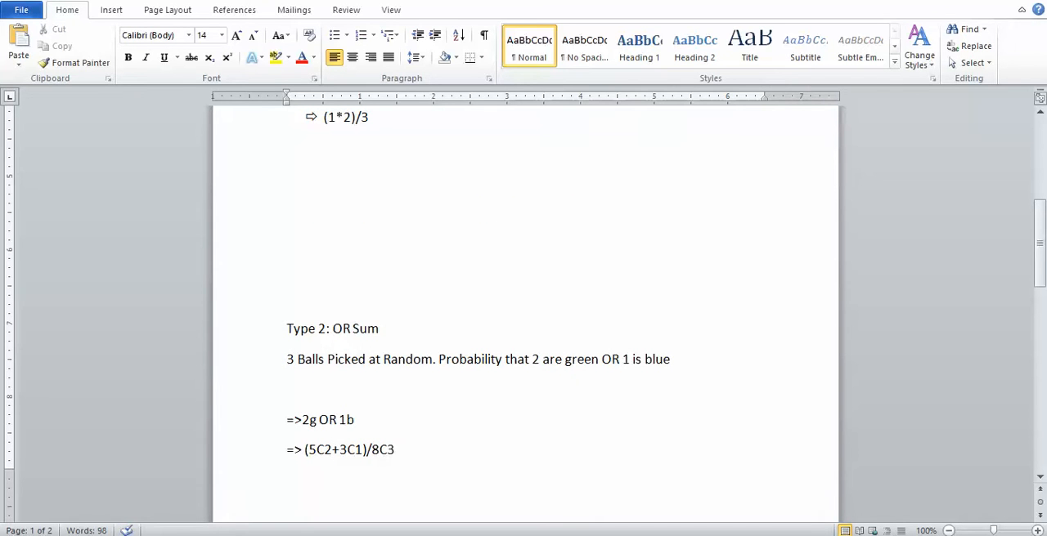
scroll("down", 3)
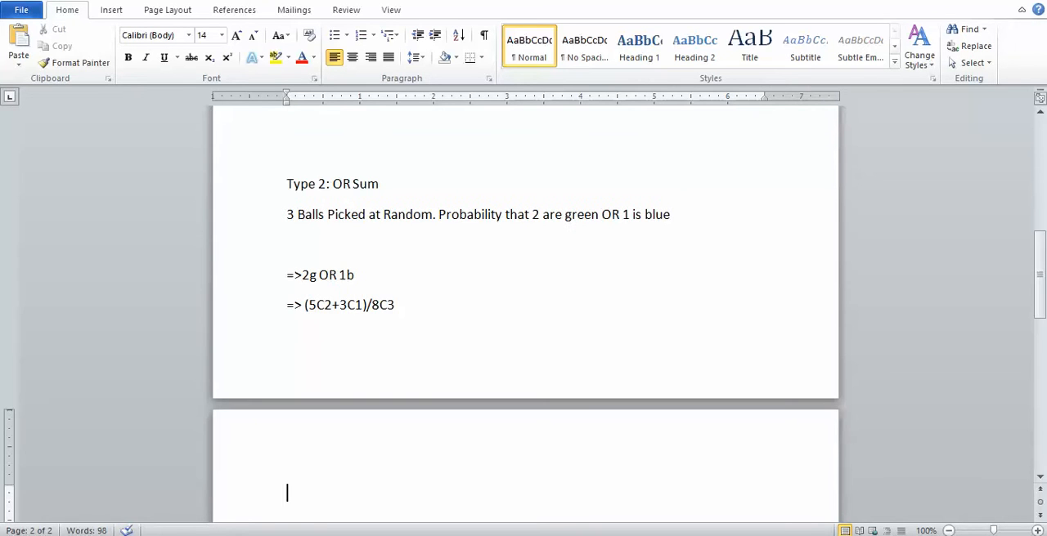
type("=>")
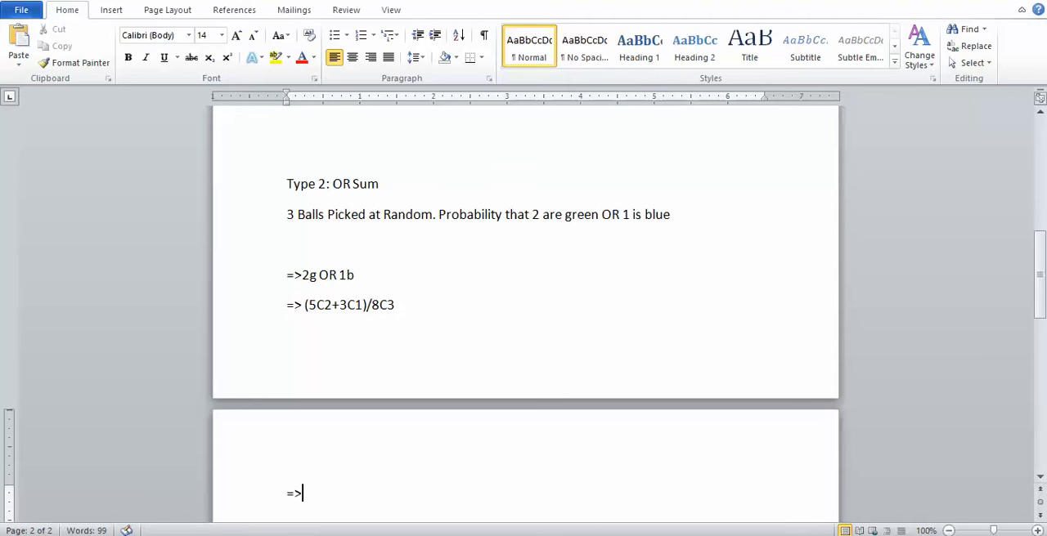
type("5")
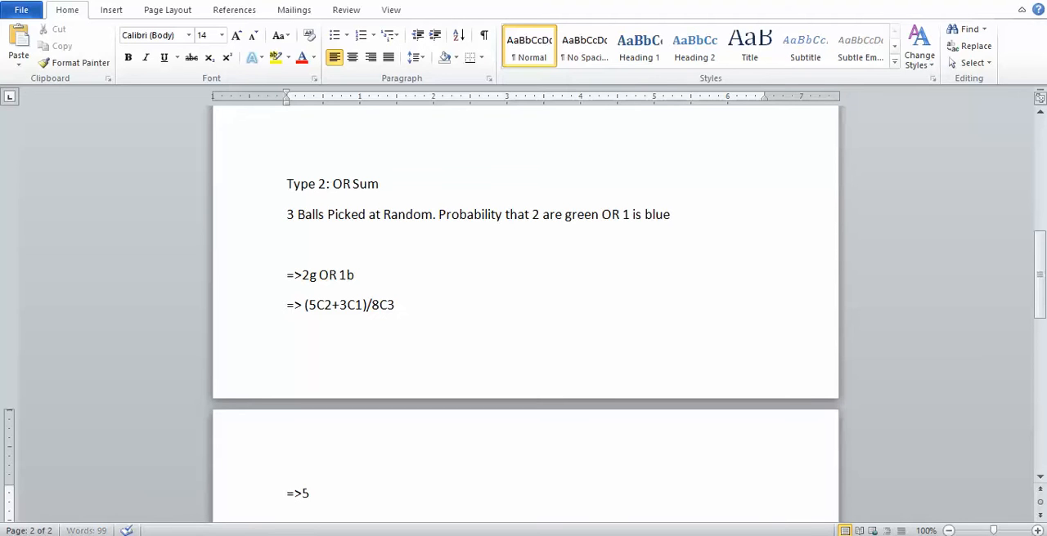
type("*4")
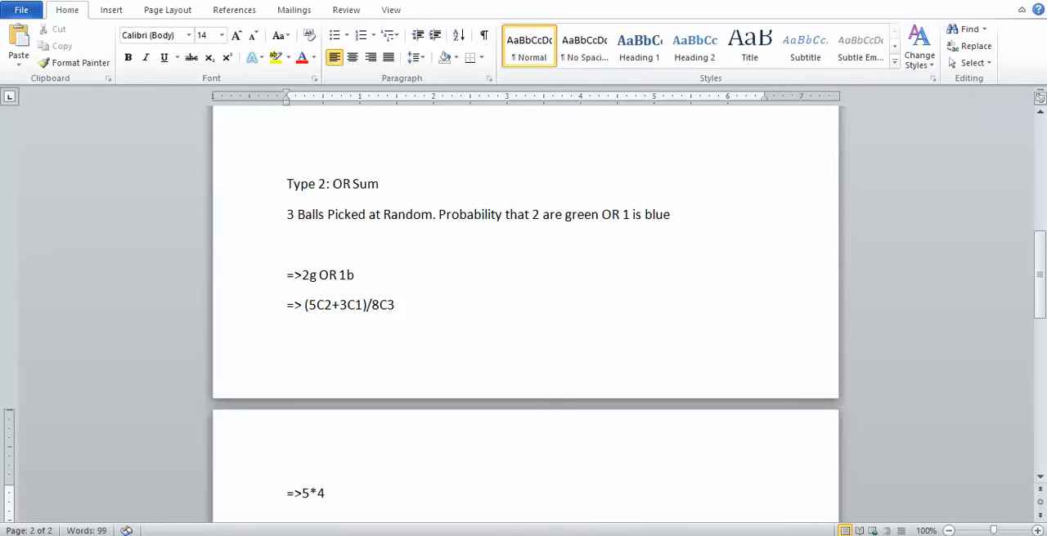
type("/")
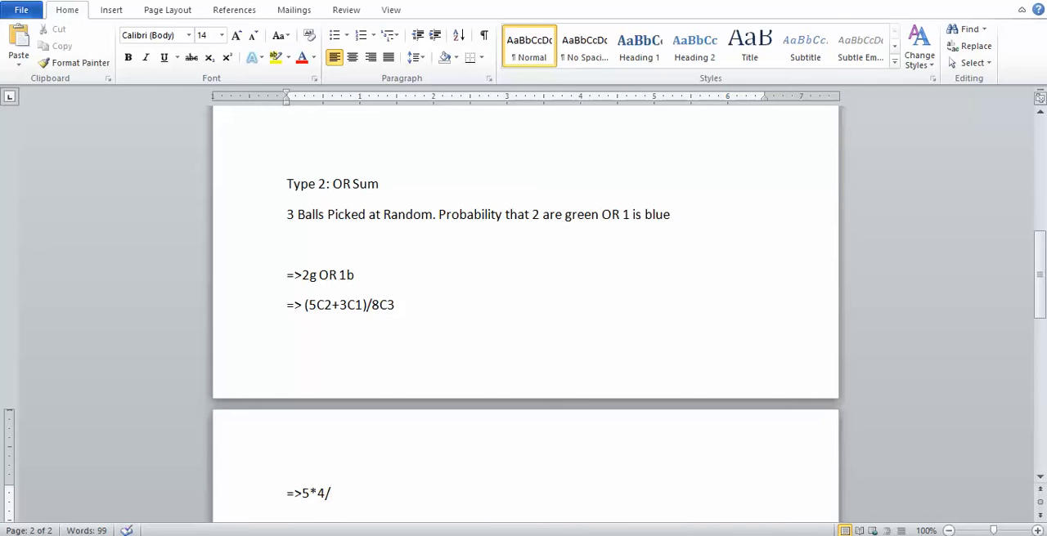
type("2*1")
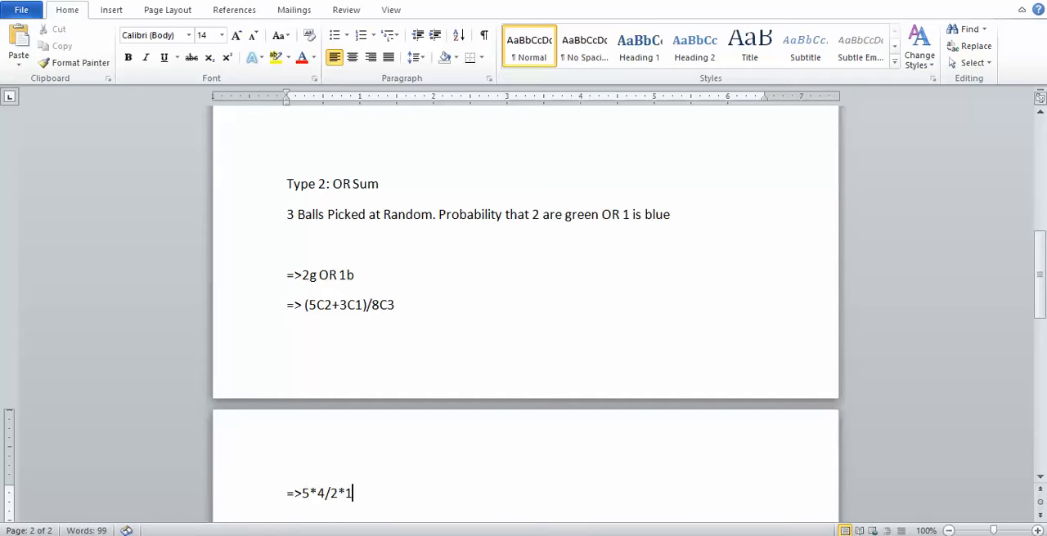
type("-----")
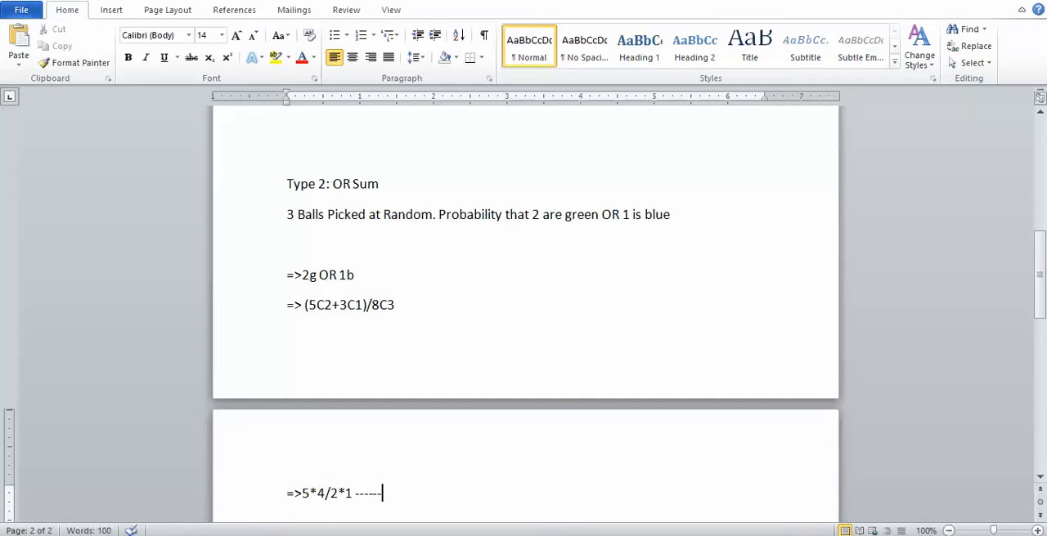
type("1")
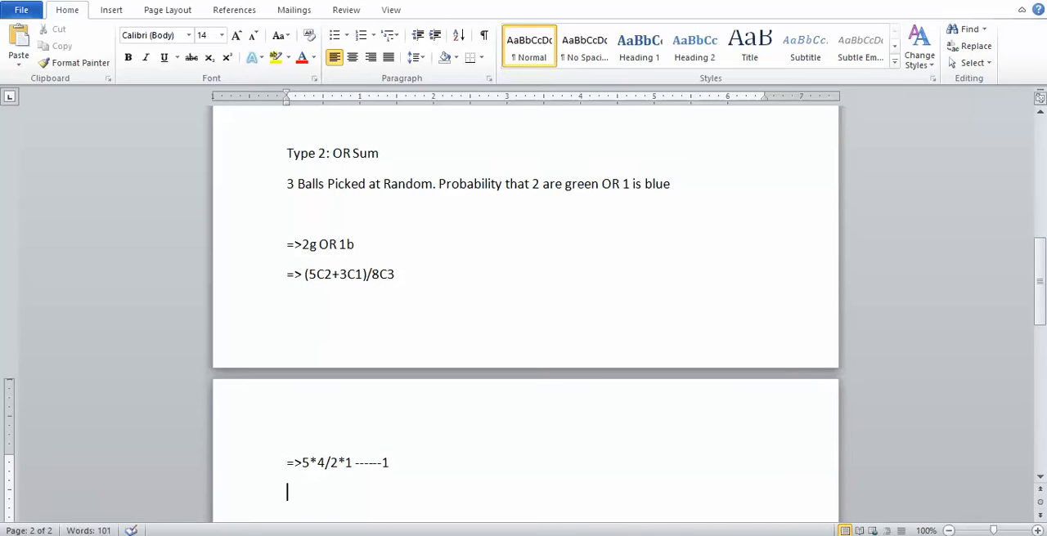
Add the lines =>3-----2 and => 8*7*6/3*2*1 ----3.
type("=>")
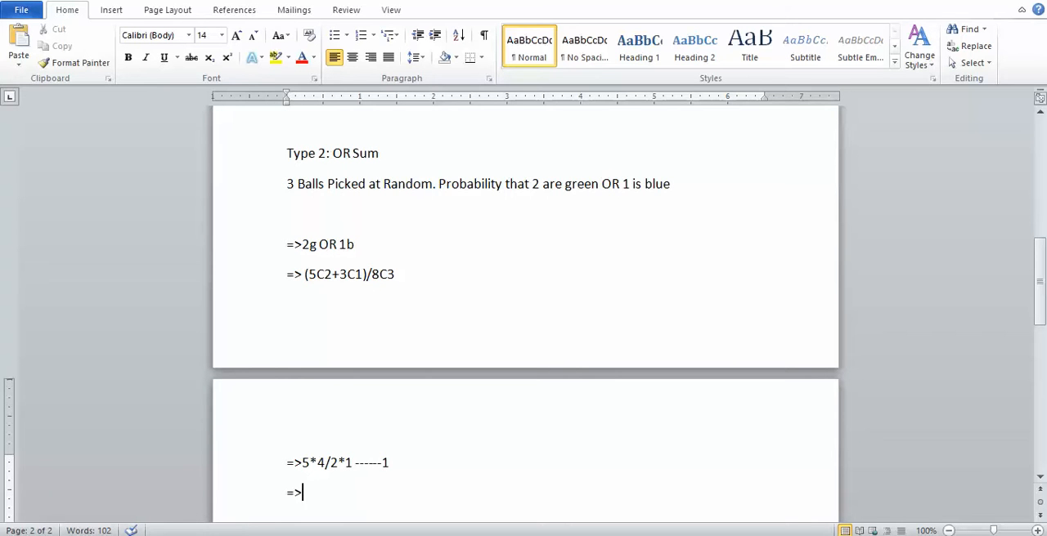
type("3")
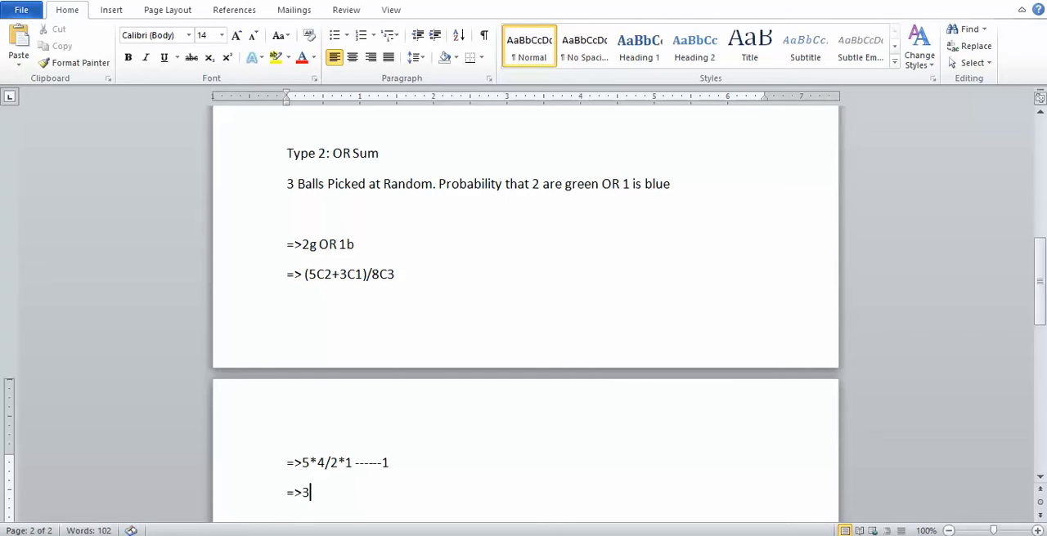
type("-----")
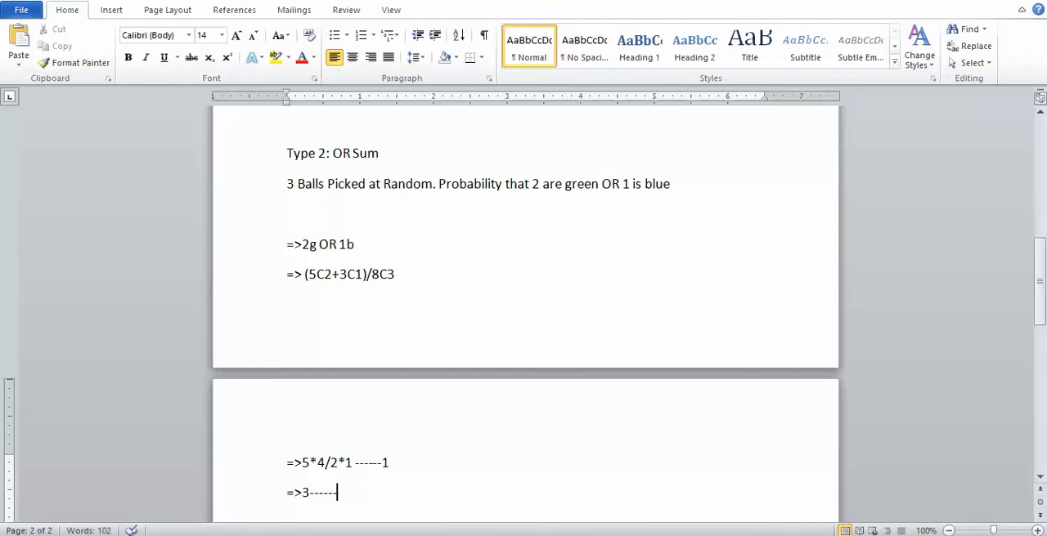
type("2")
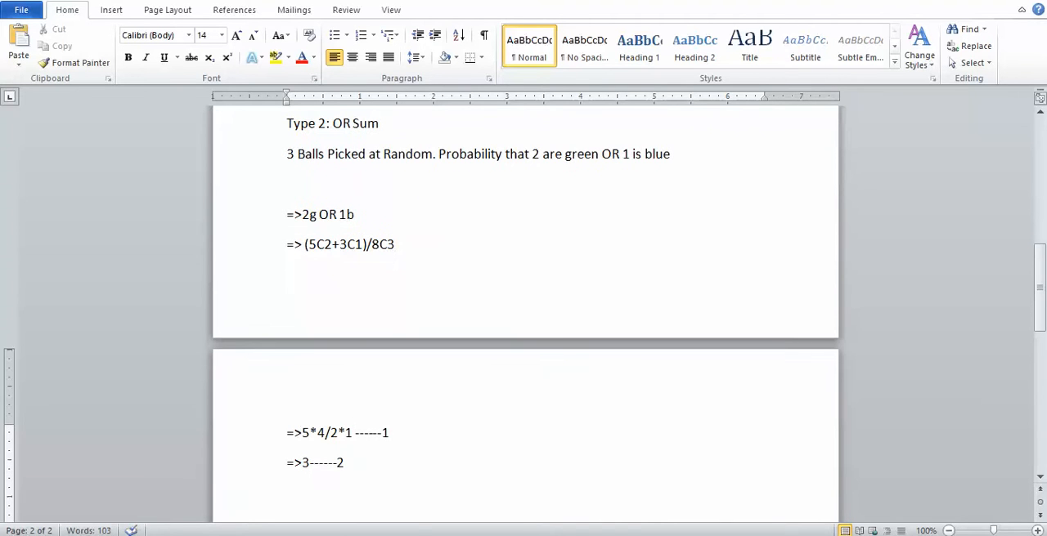
type("=>")
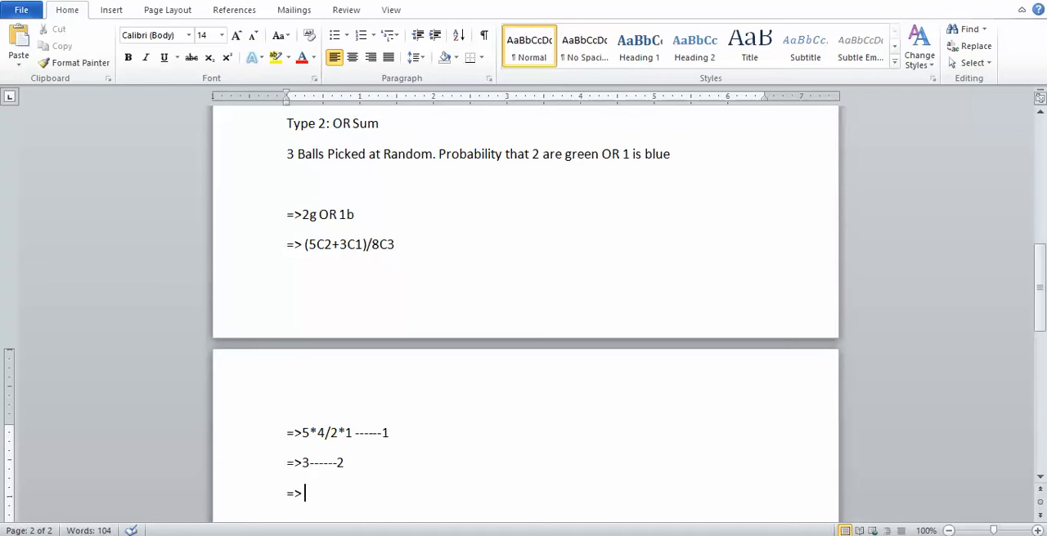
type("8*7")
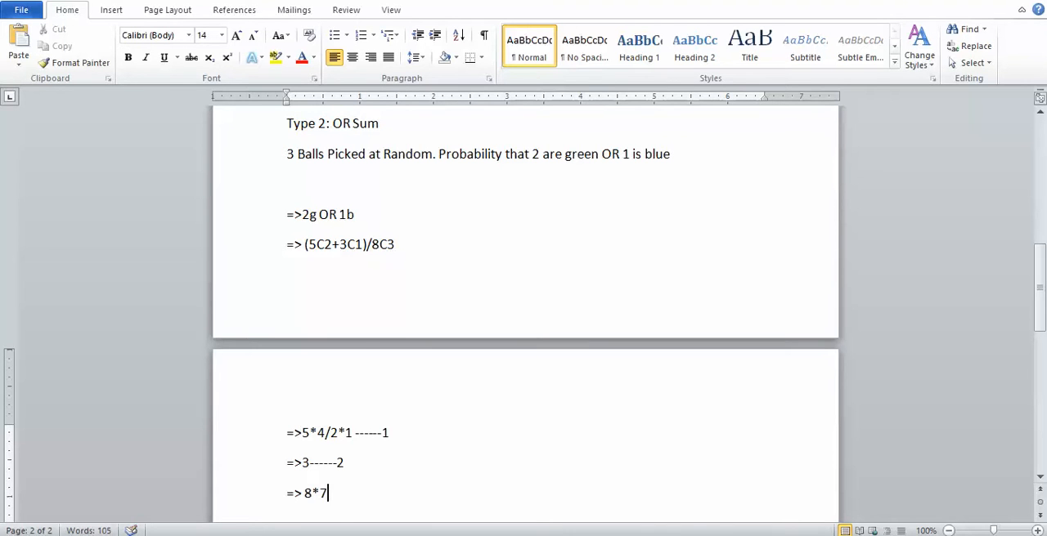
type("*6/")
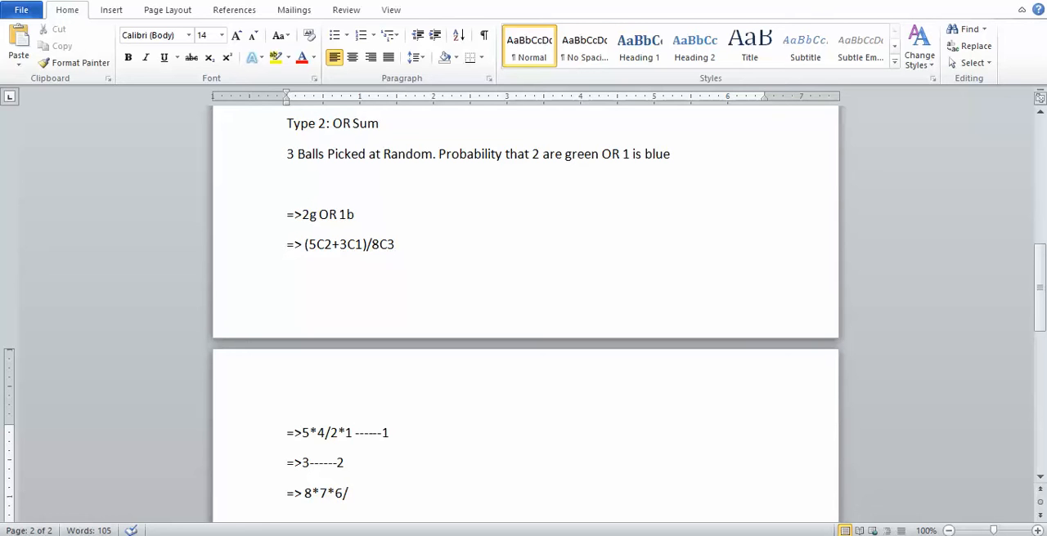
type("3")
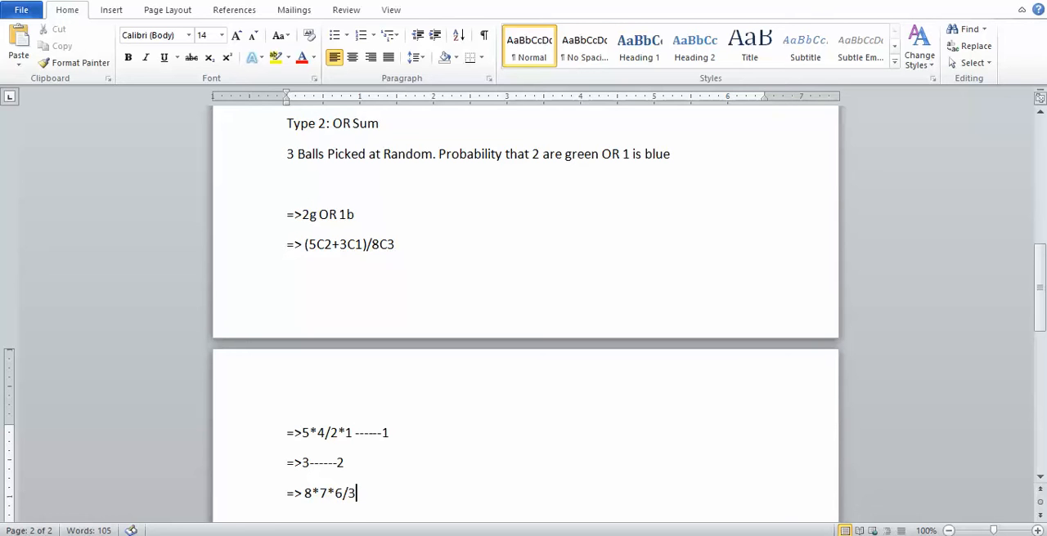
type("*2*1")
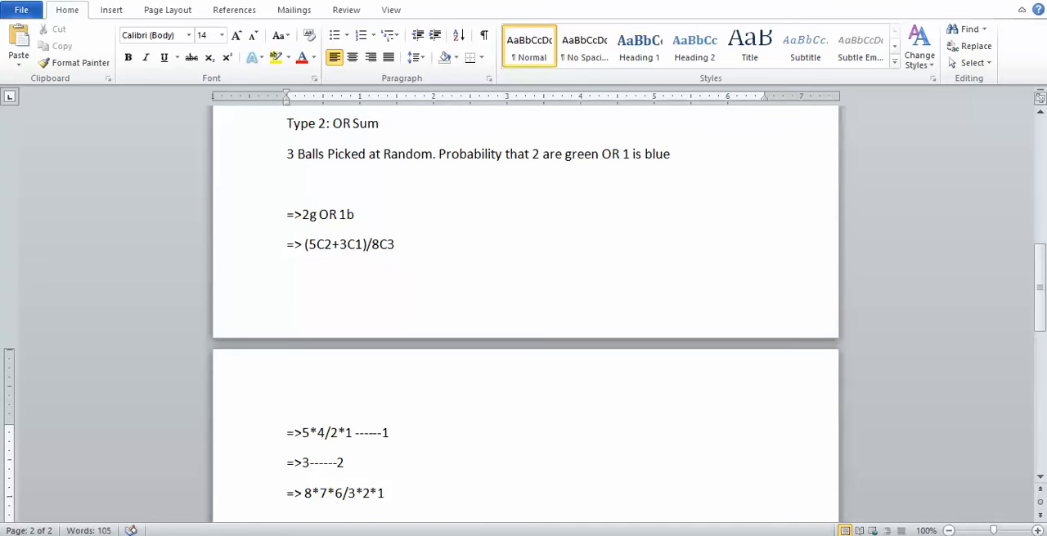
type("----3")
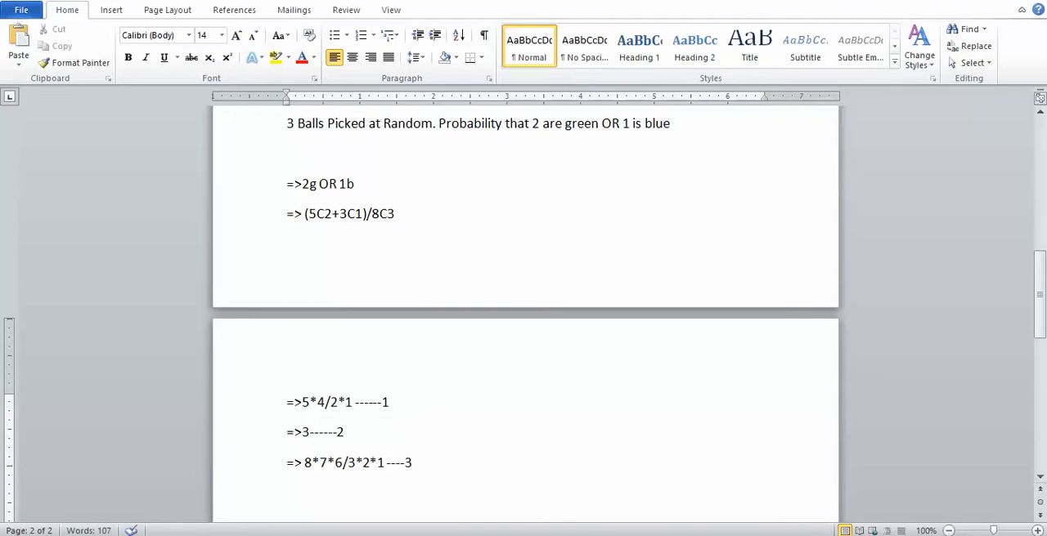
Write the OR-sum result as => (1+2)/3.
type("=>")
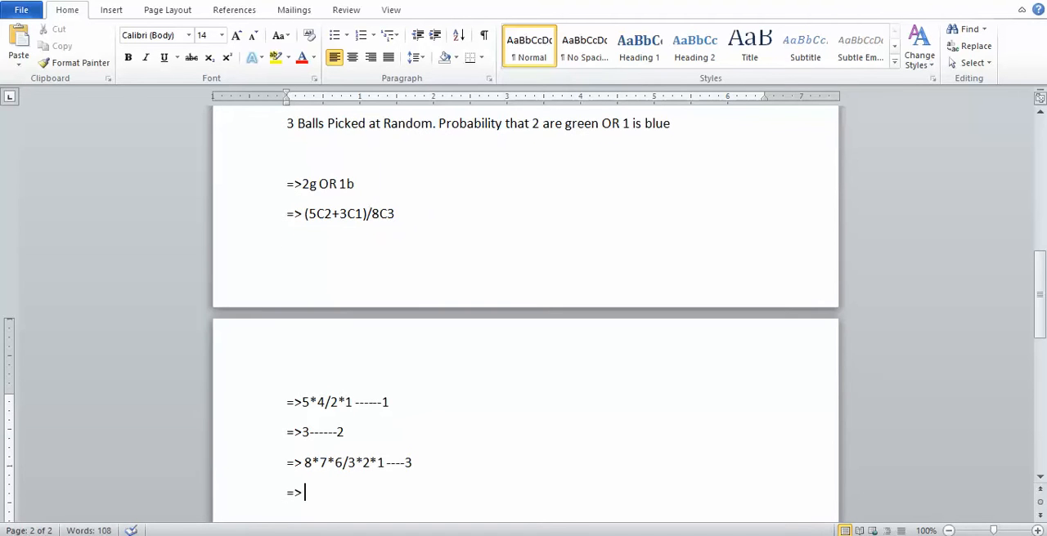
type("1")
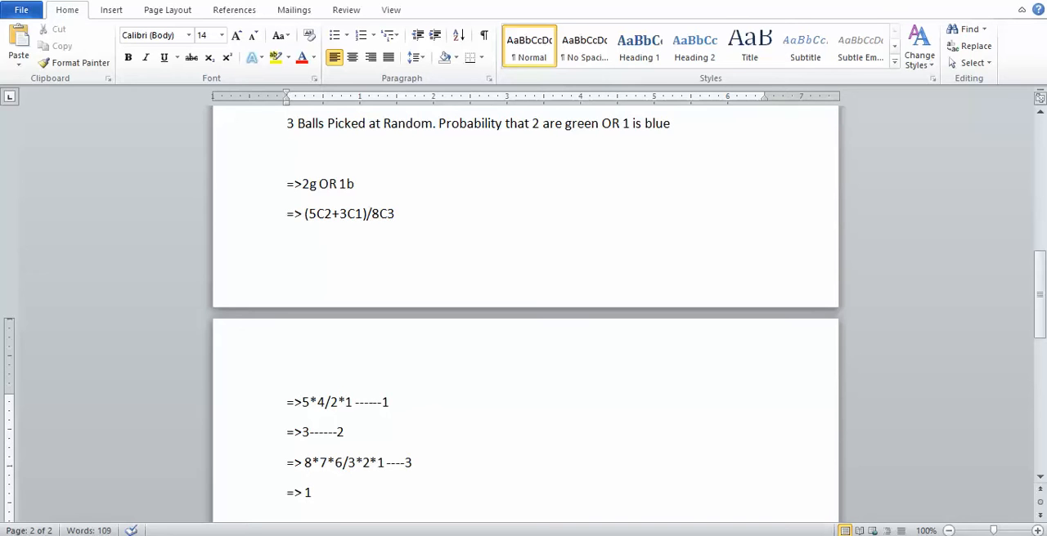
type("+")
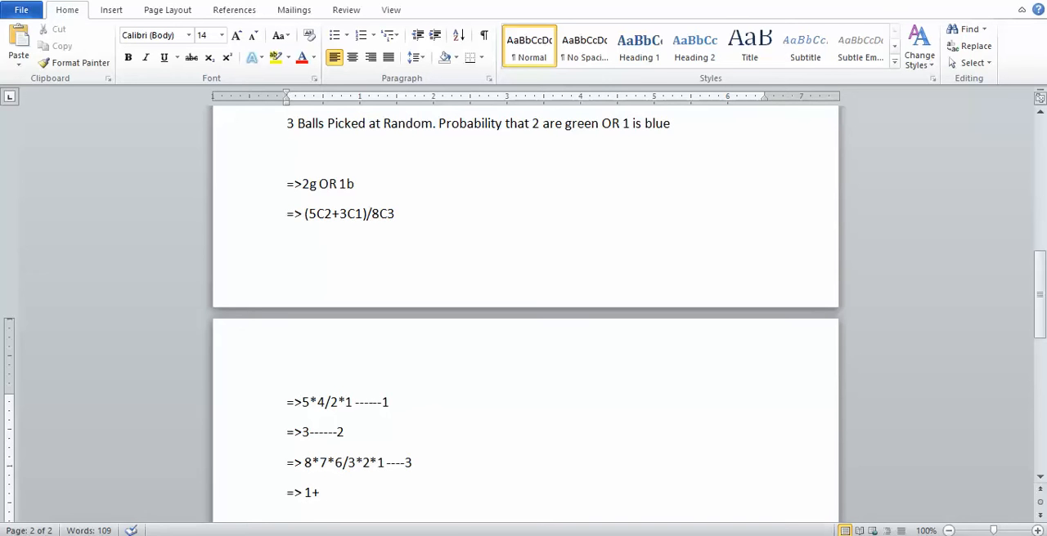
type("2")
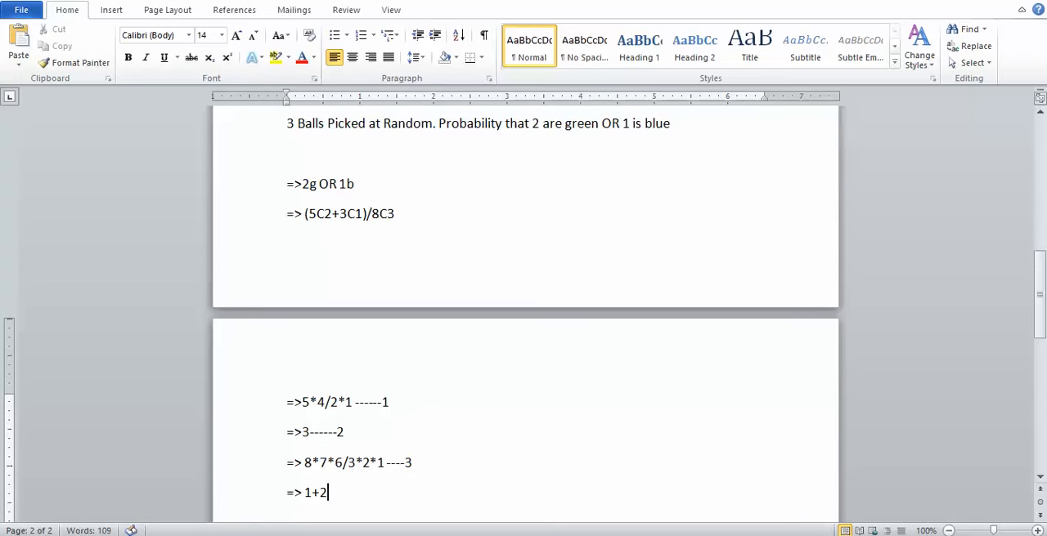
type("/3")
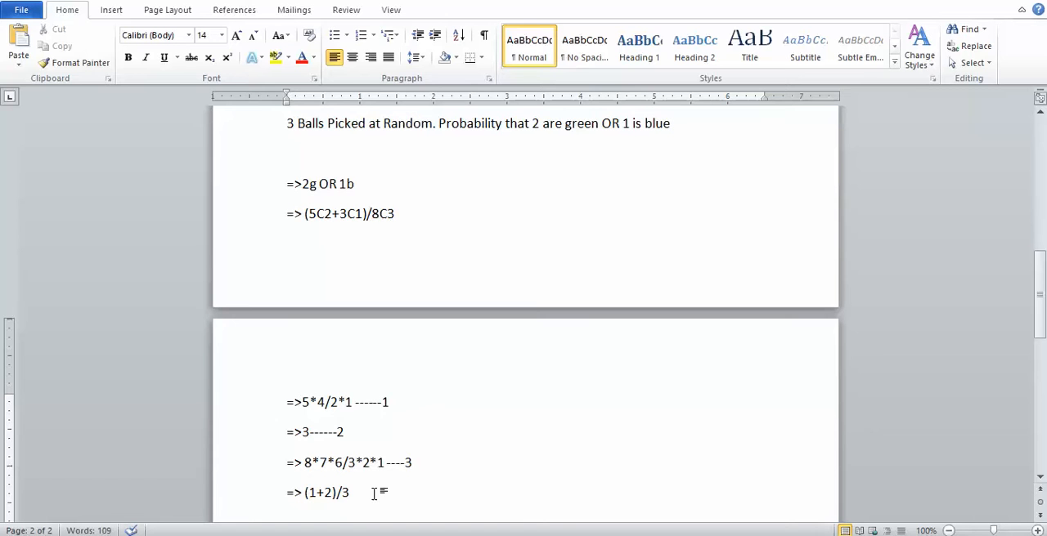
mouse_move(847, 445)
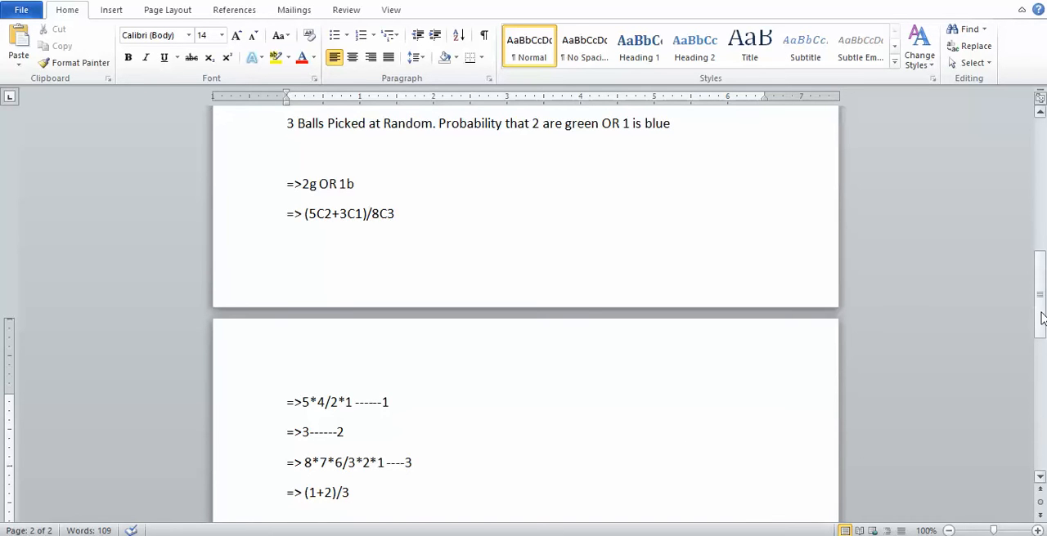
Bracket the Type 3 cases as (3 are Green & 1 is blue) or (2 are green & 2 are blue).
scroll("down", 3)
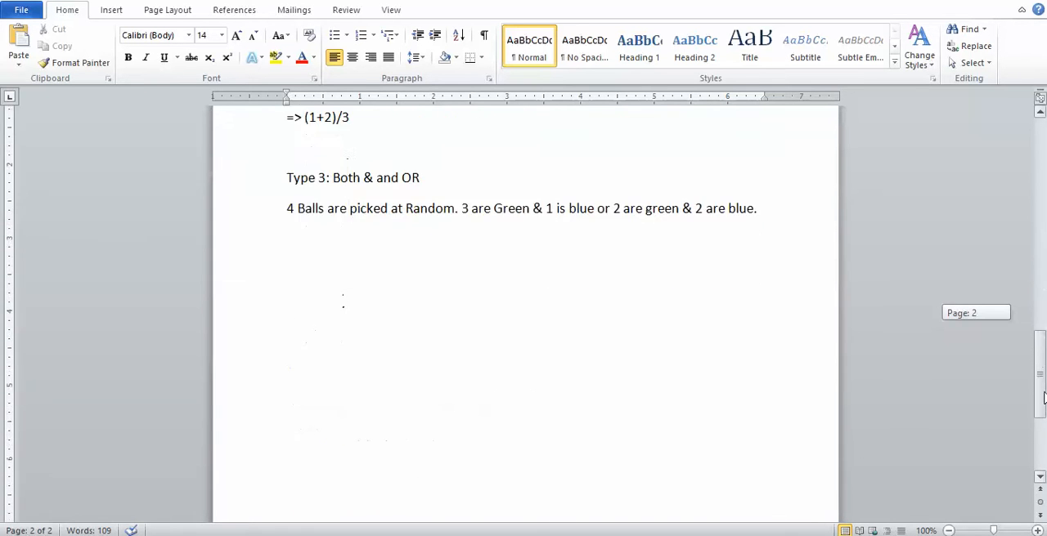
scroll("down", 3)
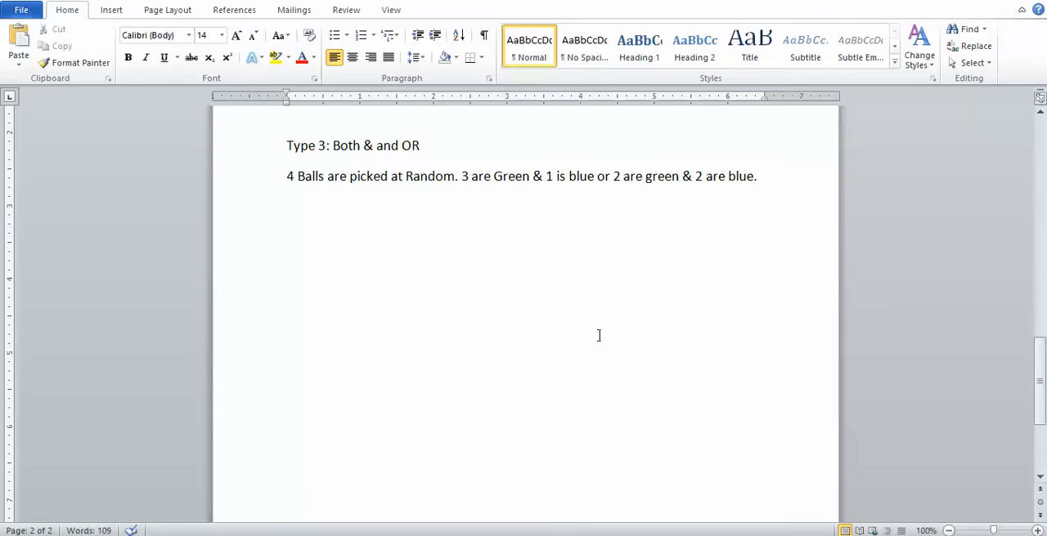
mouse_move(474, 216)
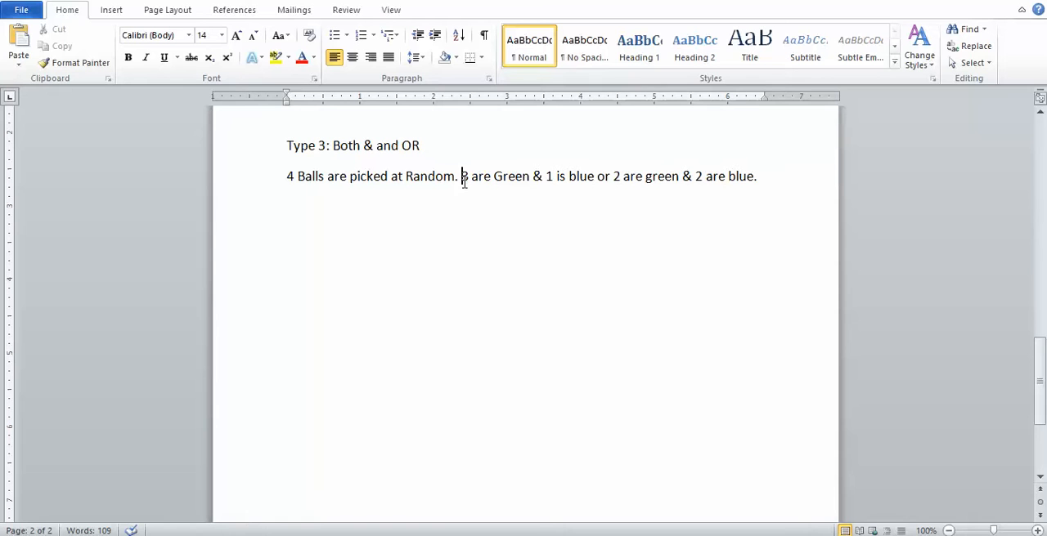
type("(")
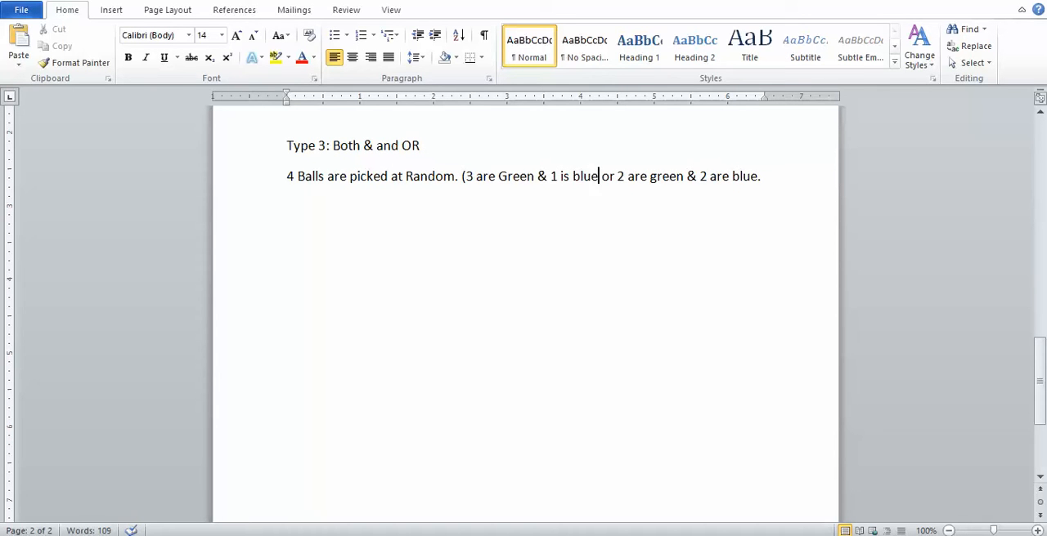
type(")")
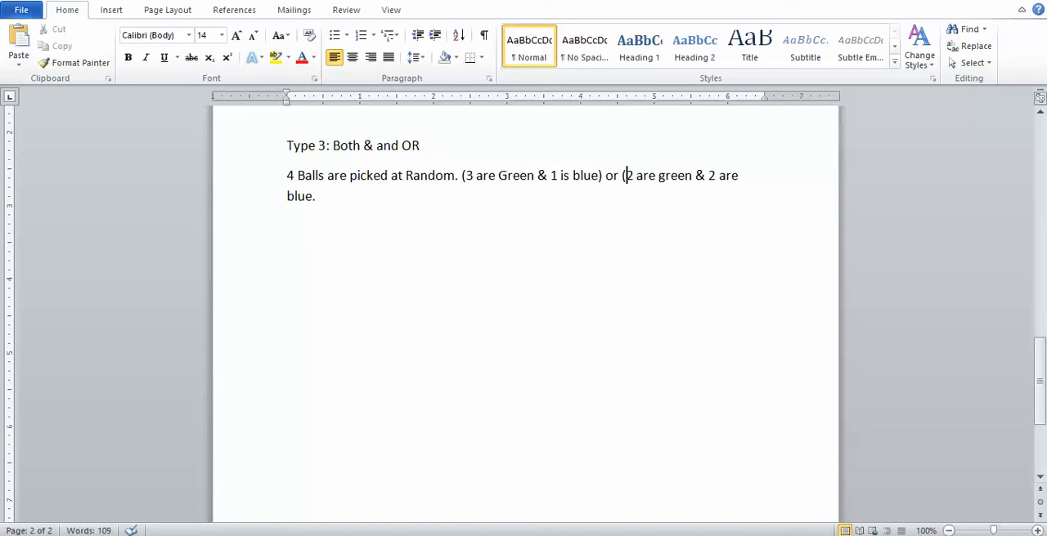
Write the first case =>5C3 * 3C1 --------1 with the label 1 in bold.
type(")")
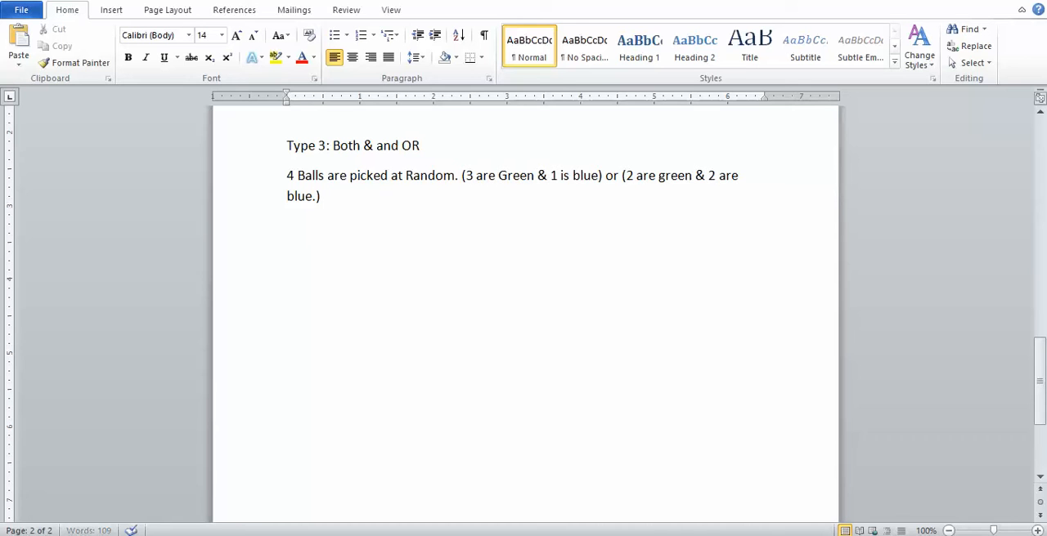
type("=")
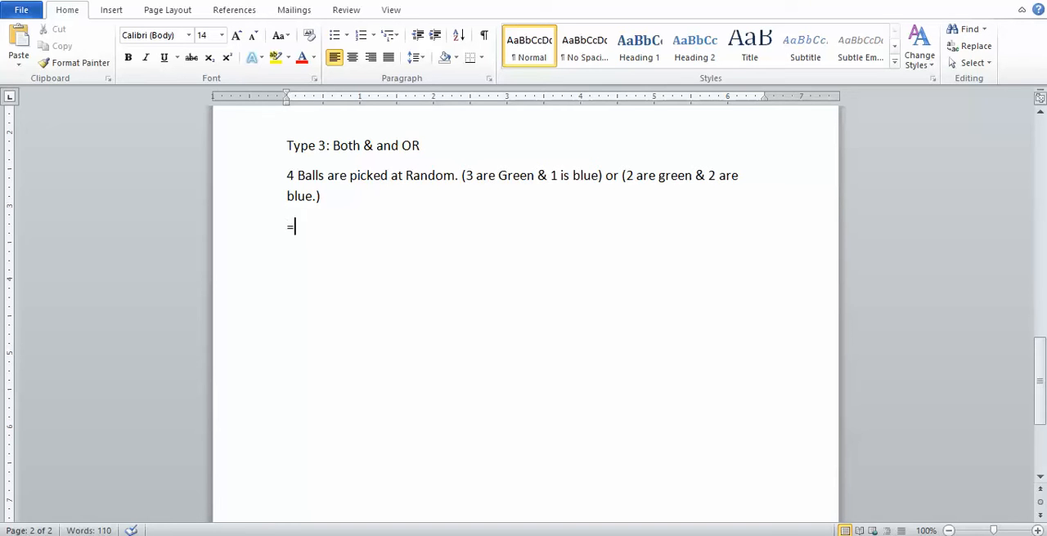
type(">")
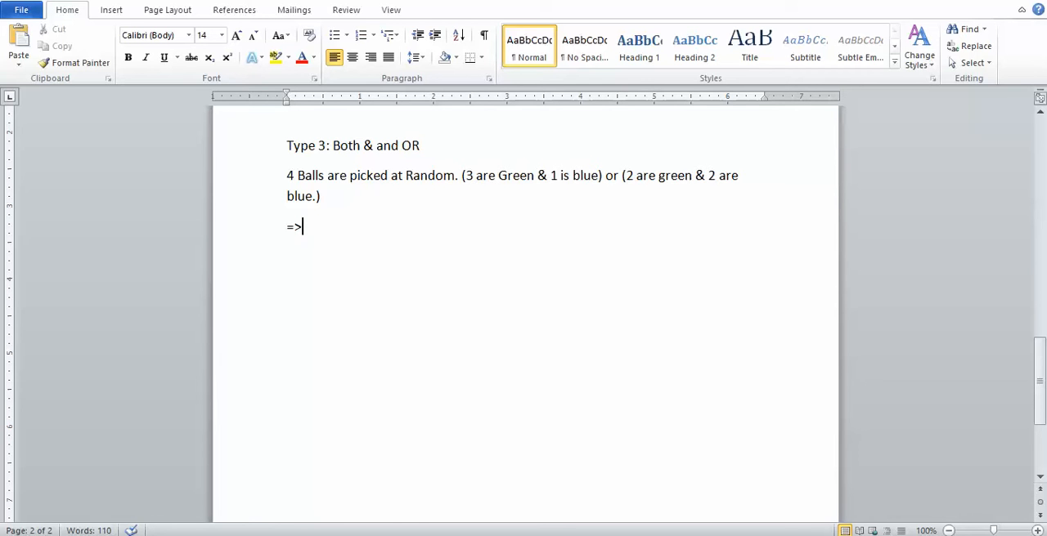
type("5C")
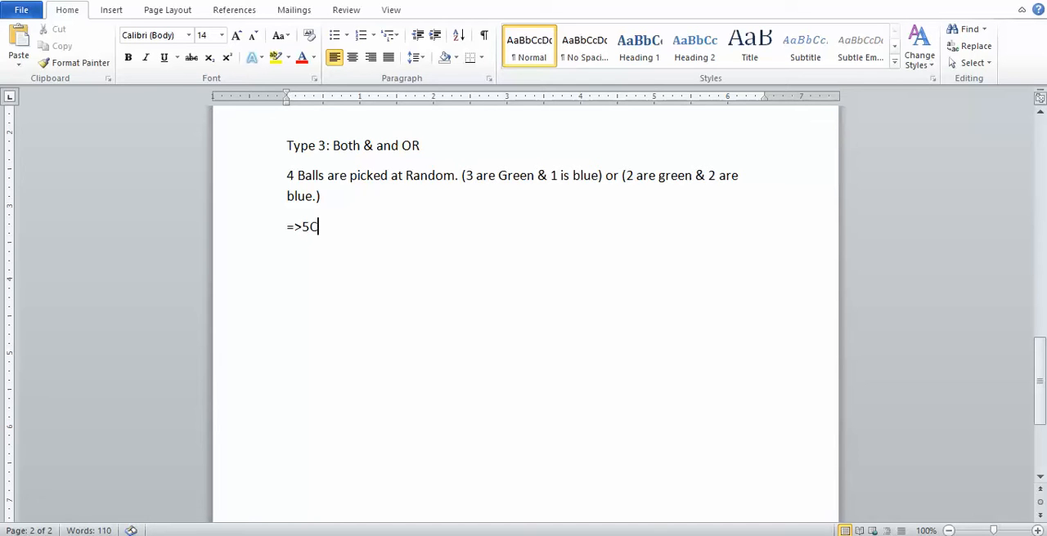
type("3")
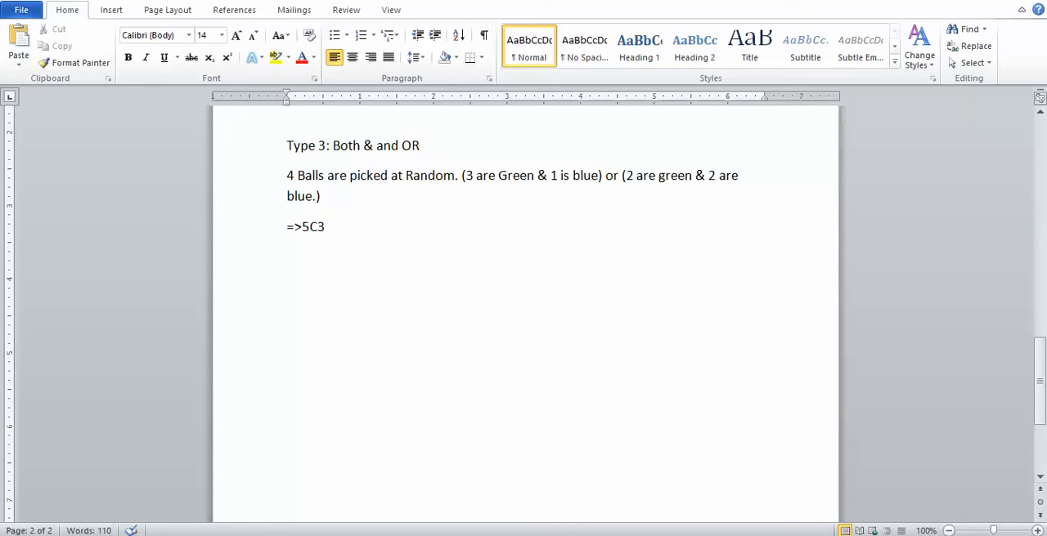
type("*")
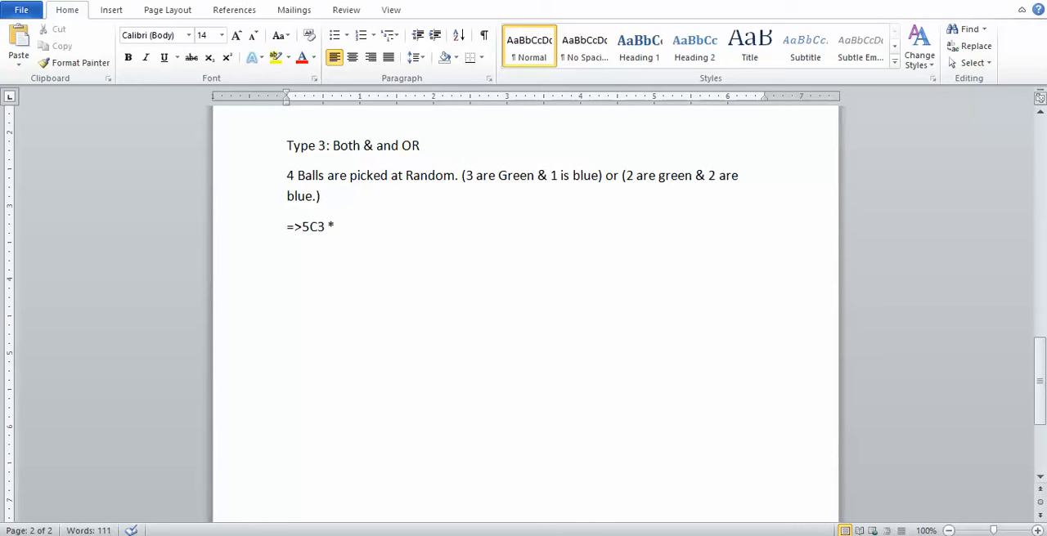
type("3C")
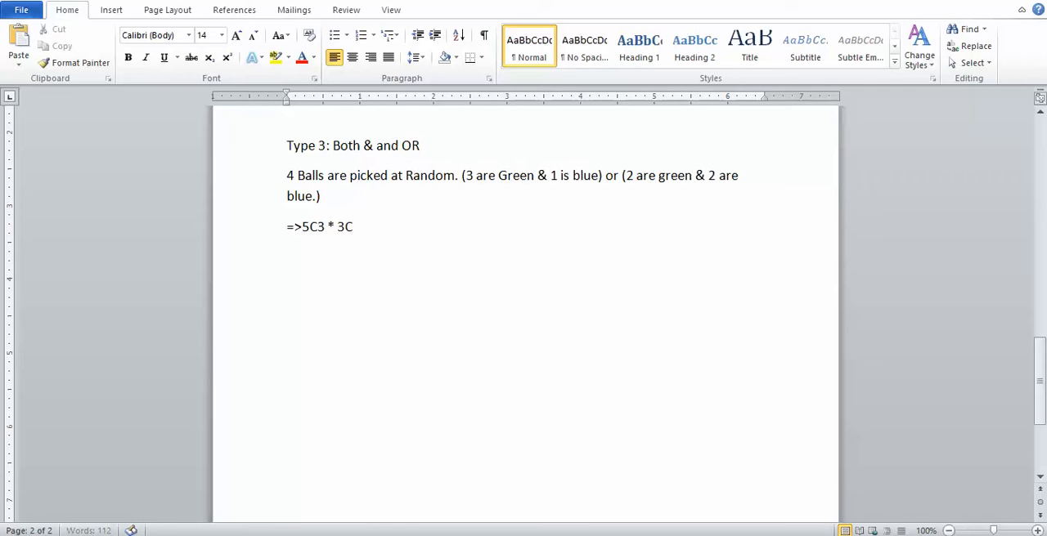
type("1")
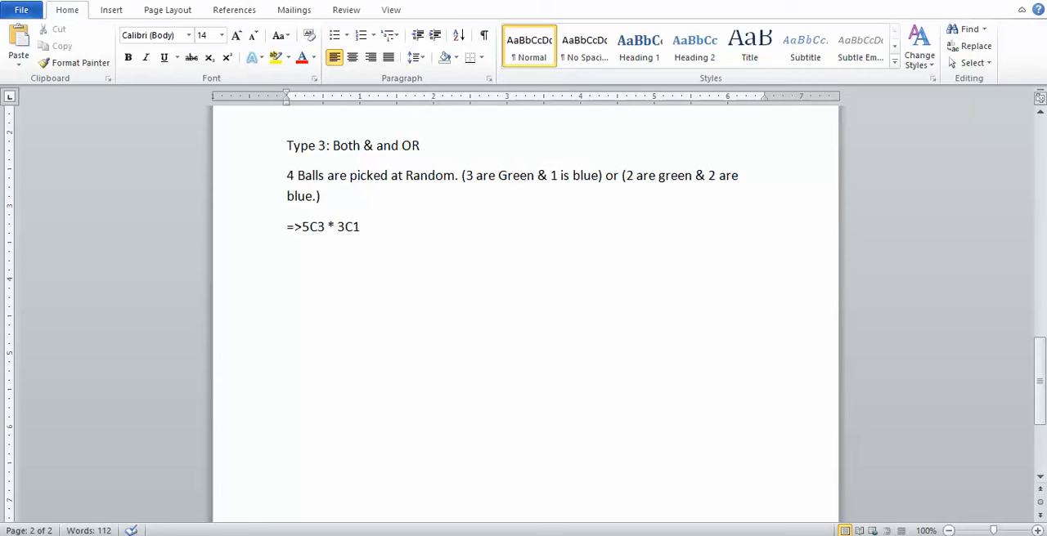
type("--------1")
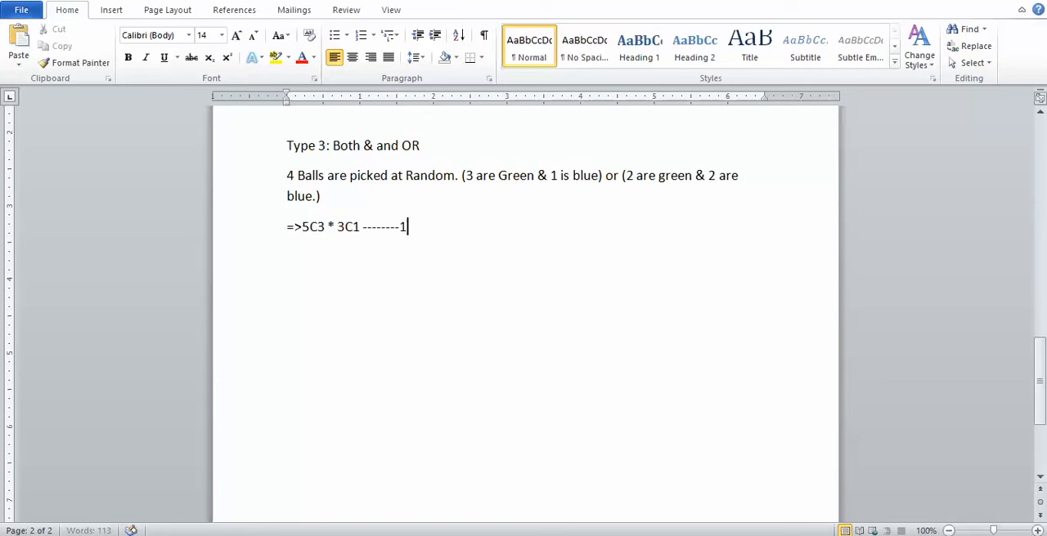
double_click(402, 226)
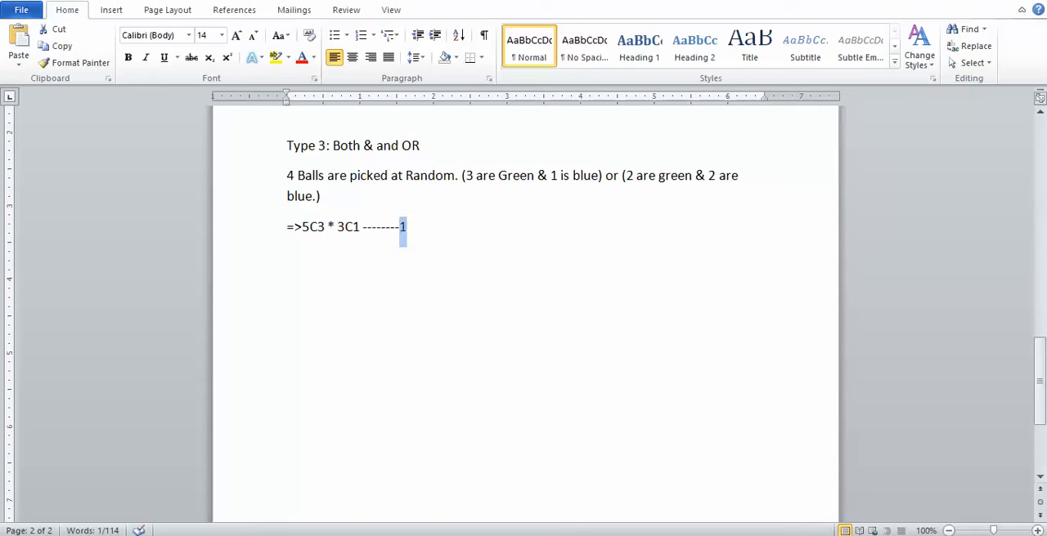
left_click(128, 57)
type("=")
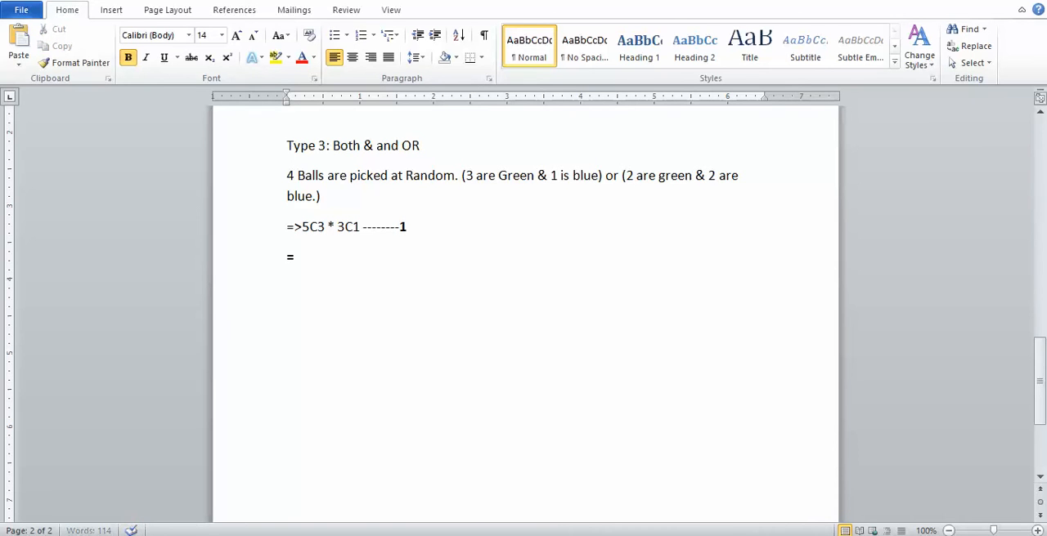
Write the second case =>5C2 * 3C2 -------2 with the label 2 in bold.
type(">")
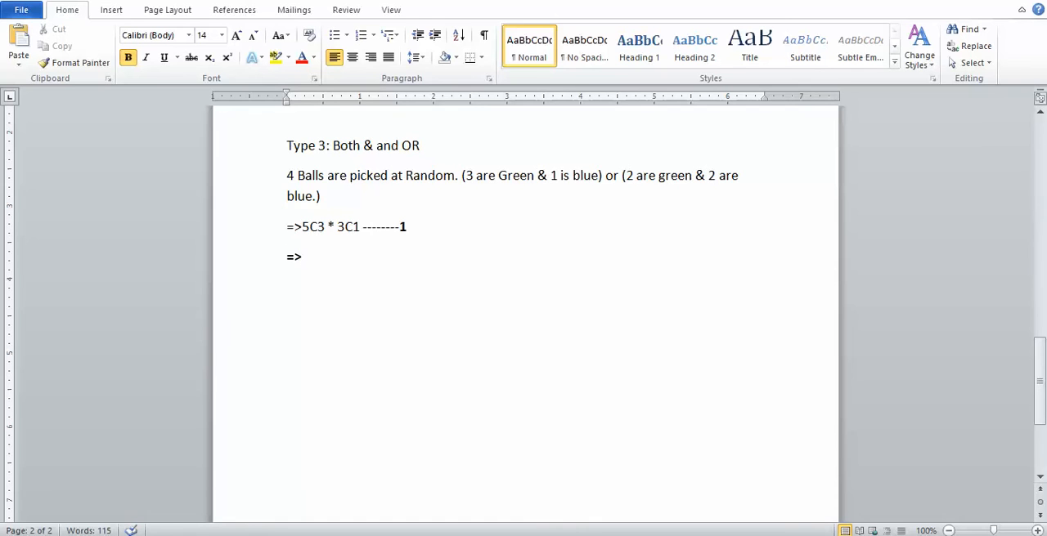
type("4")
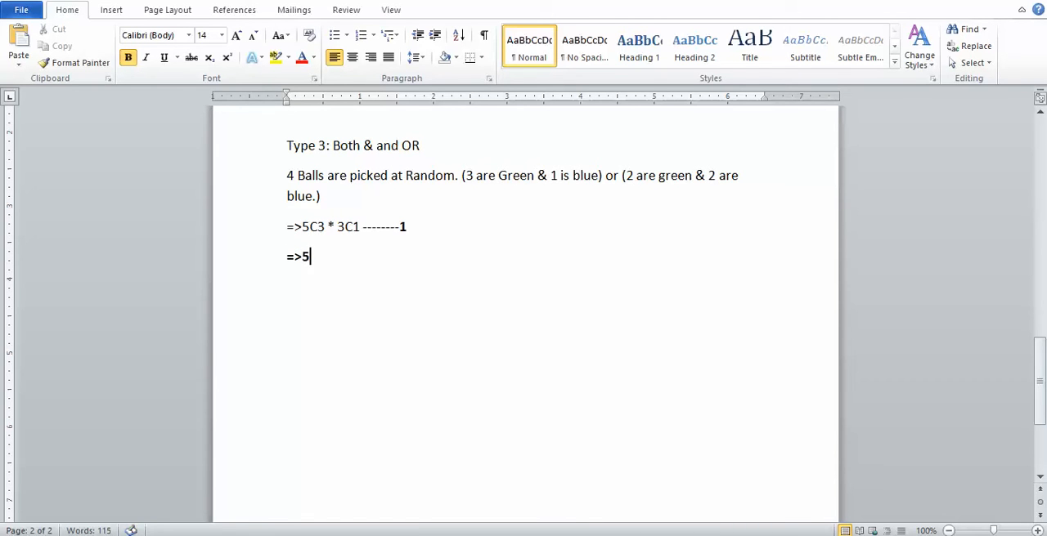
type("C")
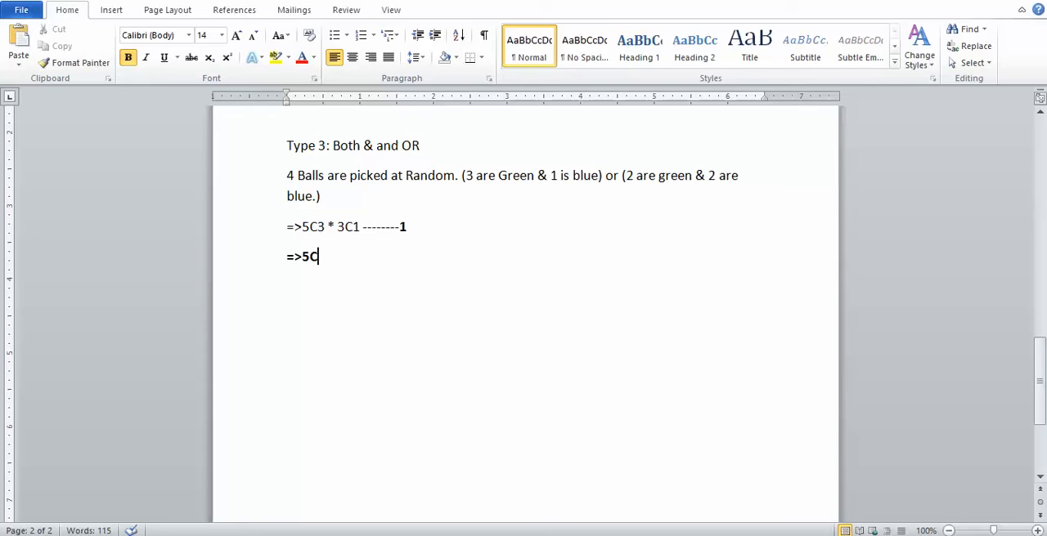
type("2")
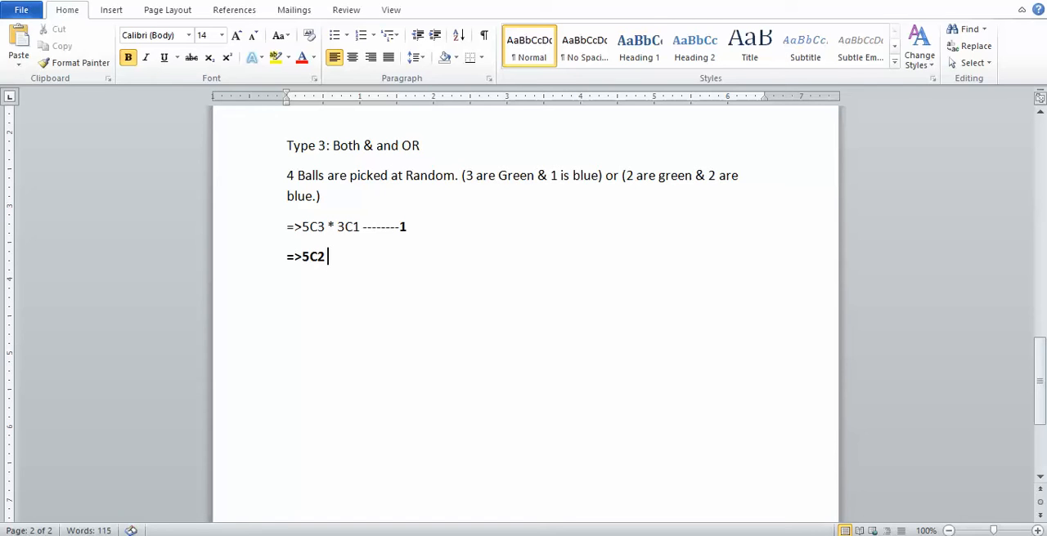
type("*")
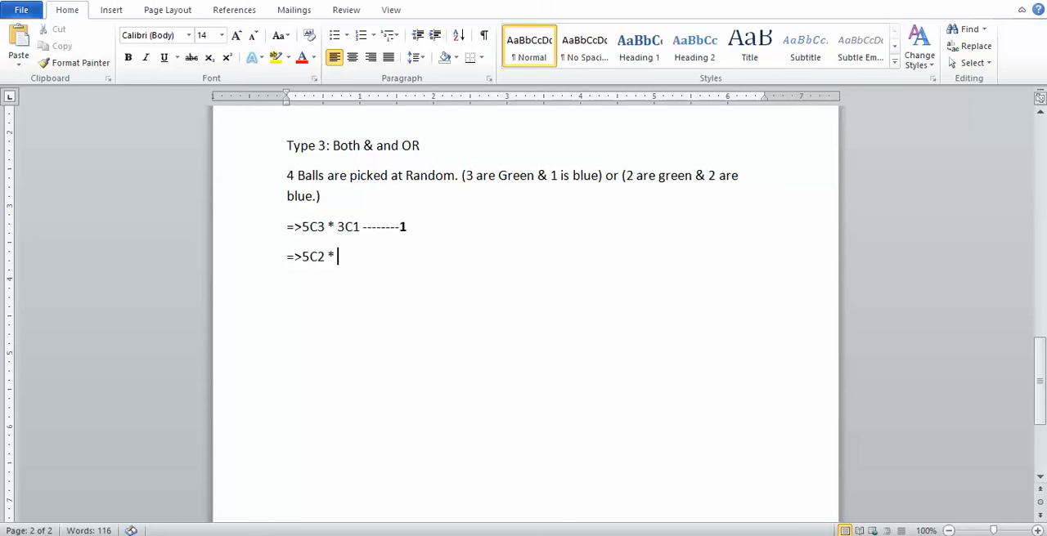
type("3")
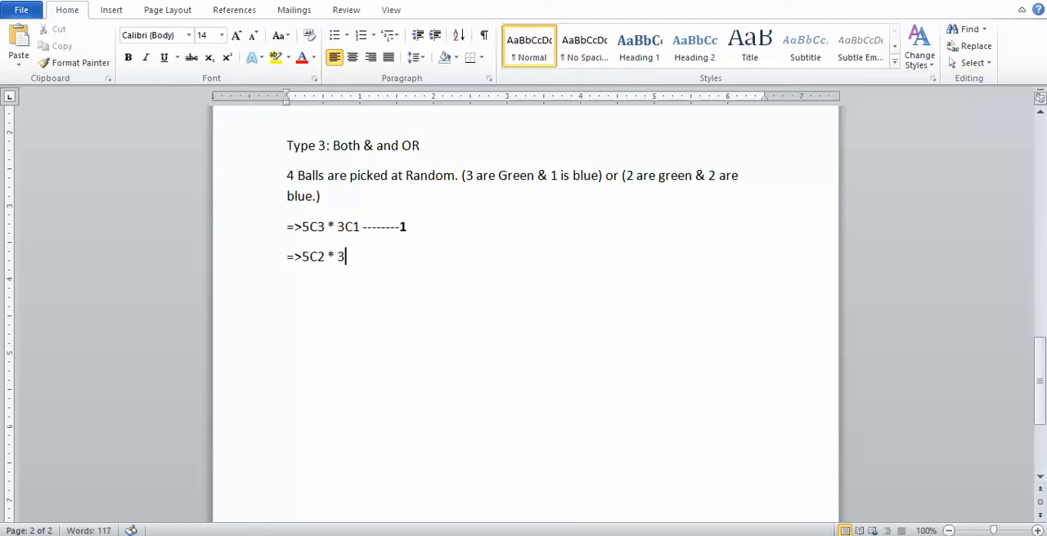
type("C")
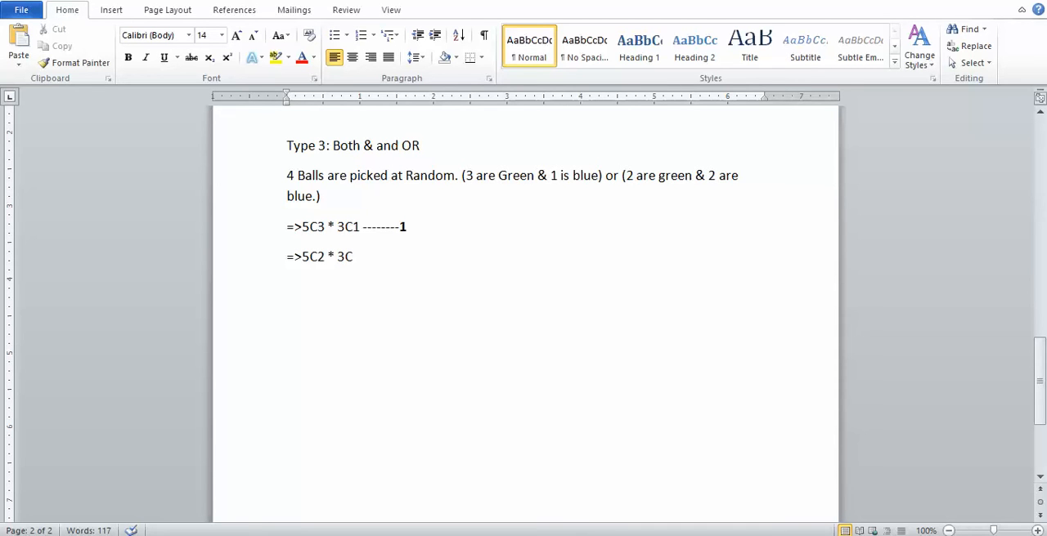
type("2")
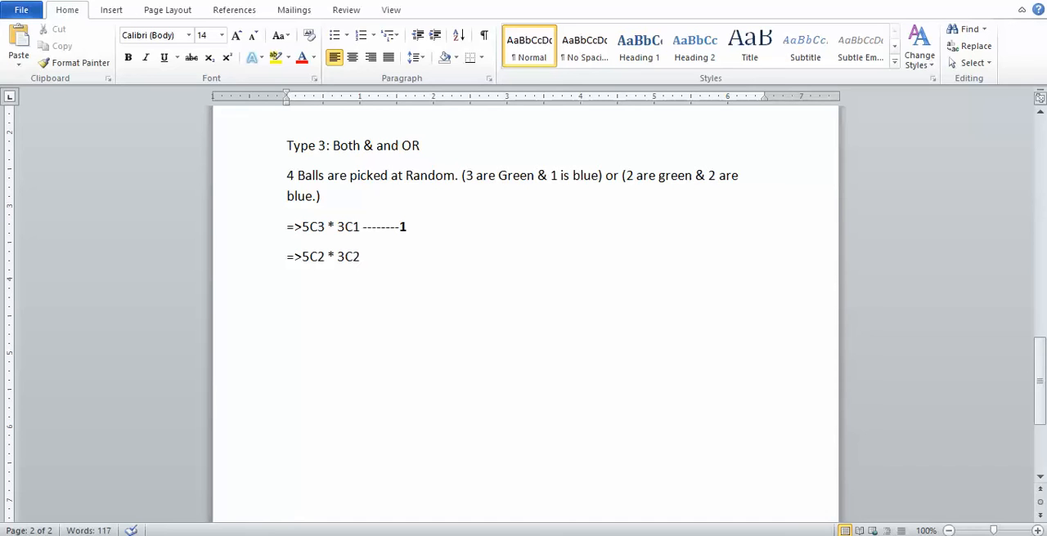
type("-------")
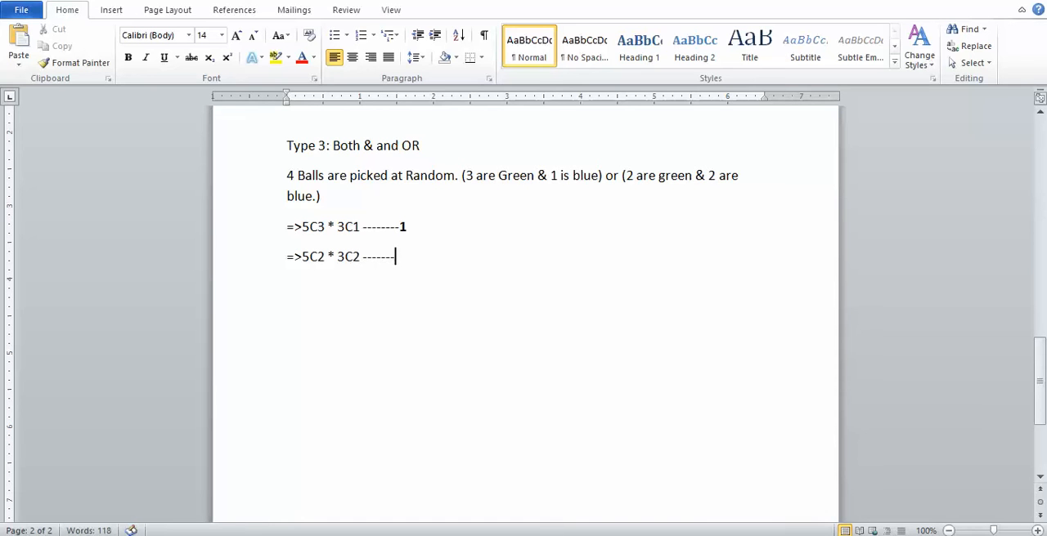
type("2")
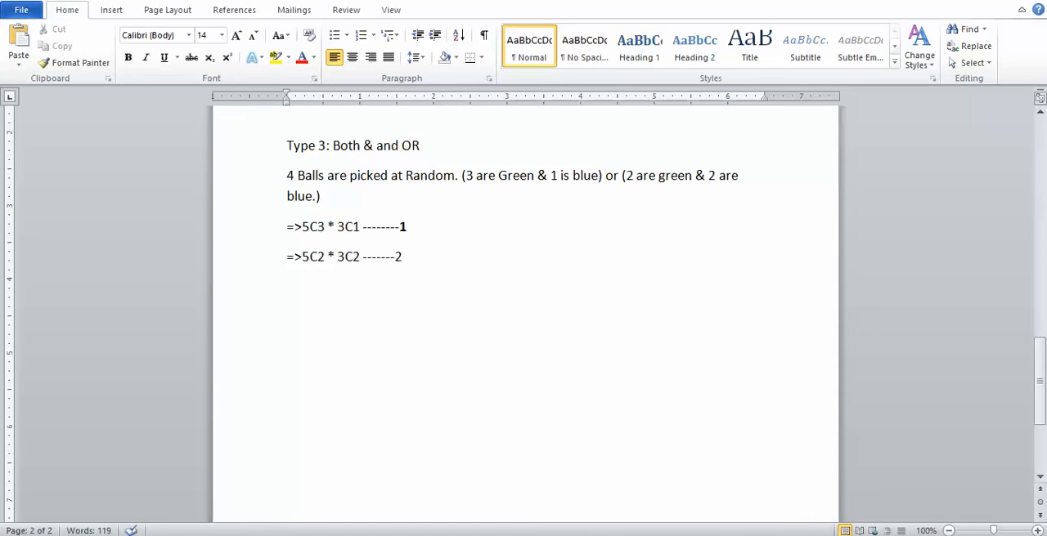
double_click(399, 257)
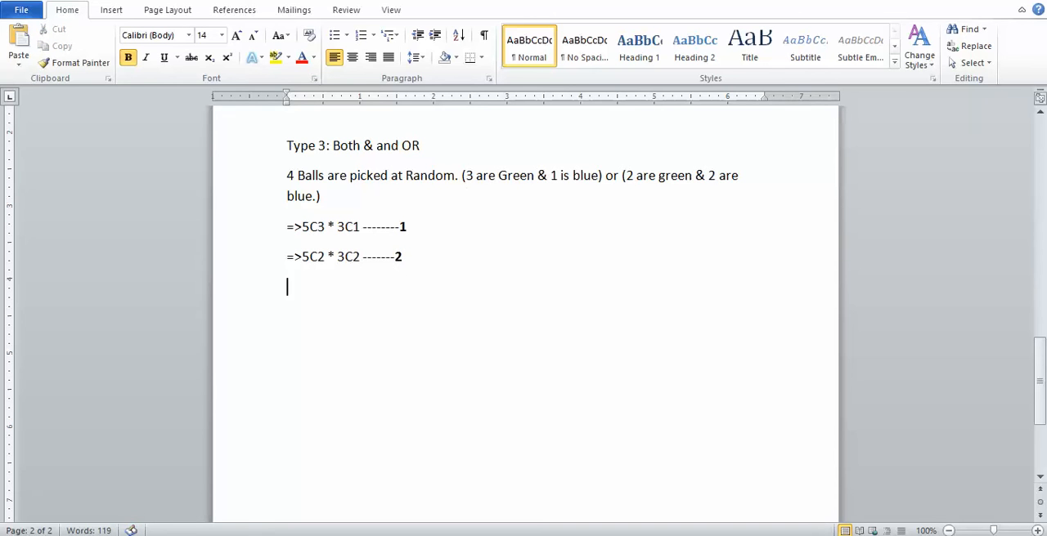
Add the total outcomes line =>8C4 ----3, correcting the label to 3.
type("=")
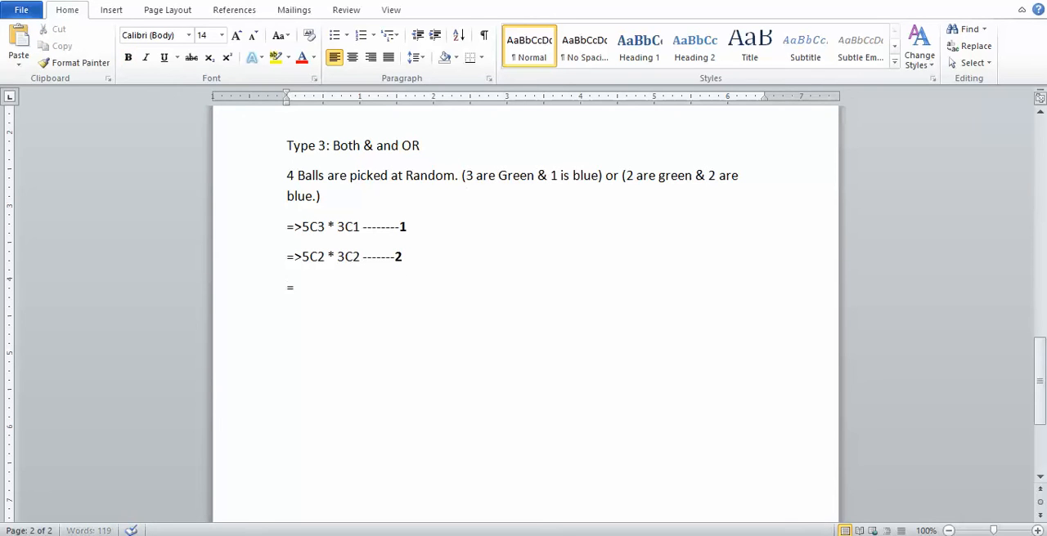
type(">")
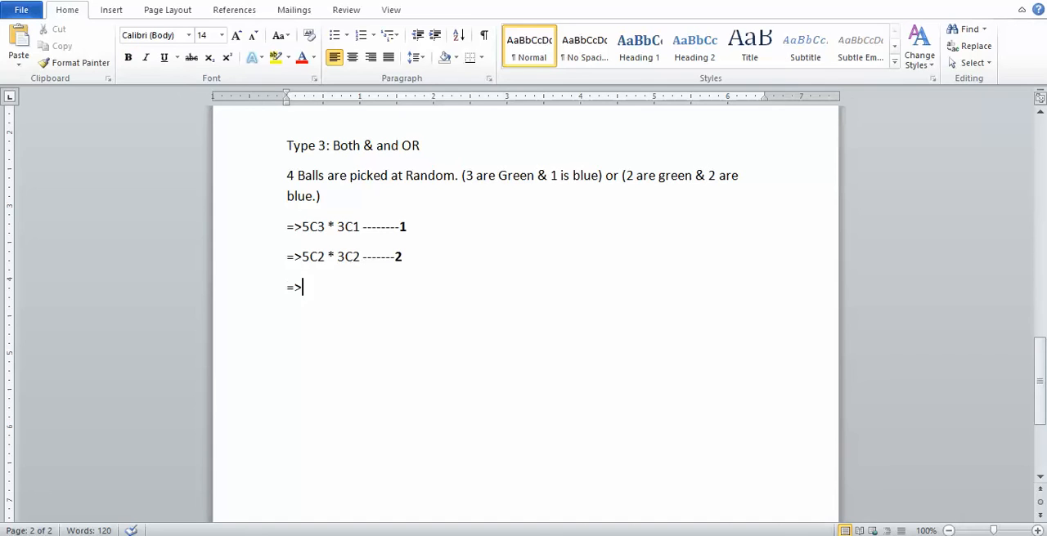
left_click_drag(300, 255, 393, 255)
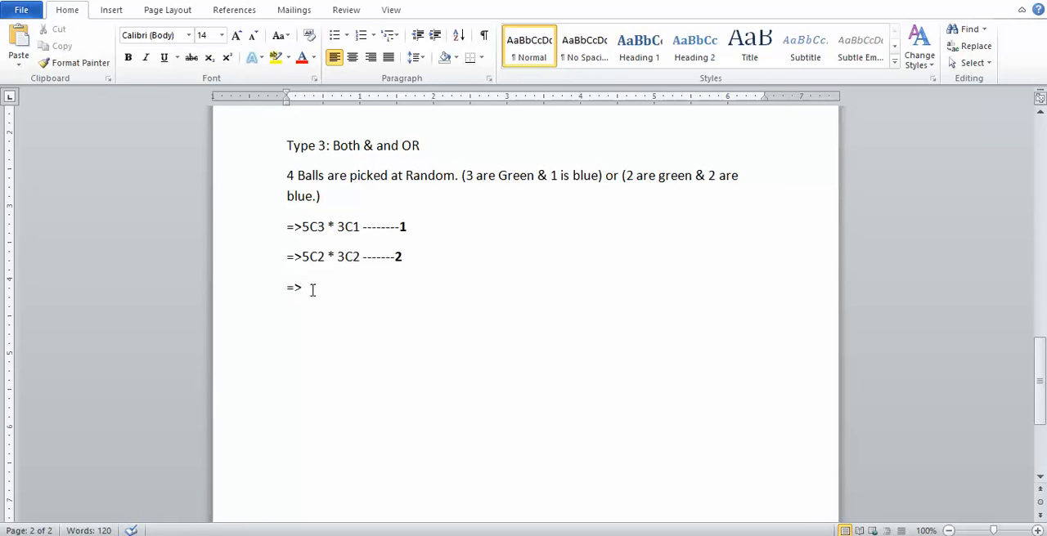
type("8C")
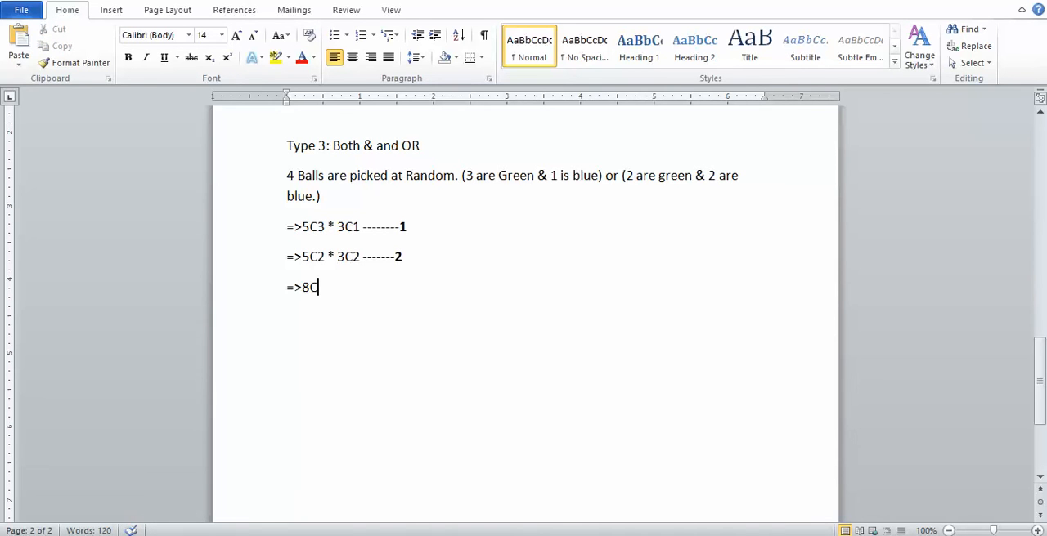
type("4 ------2")
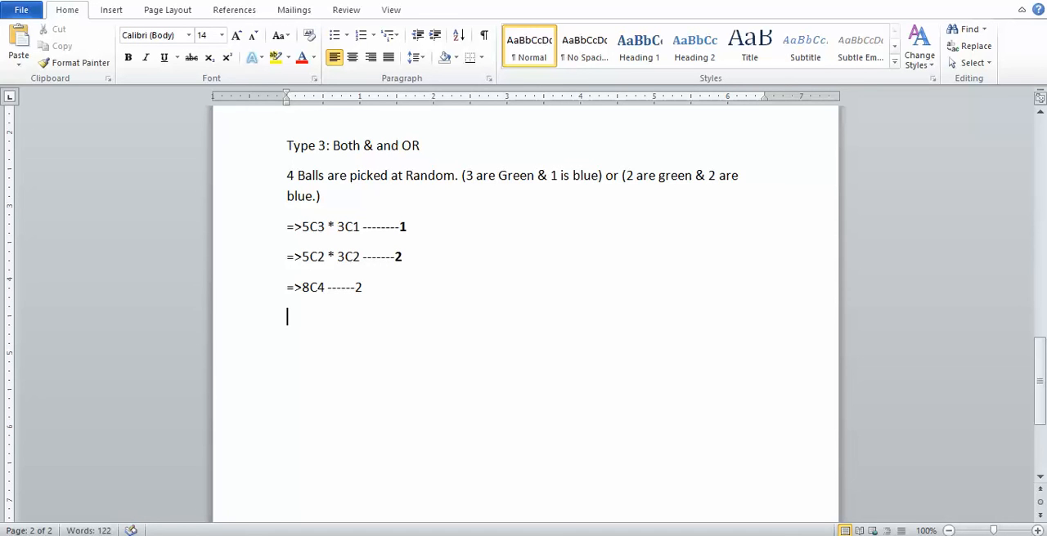
type("=>")
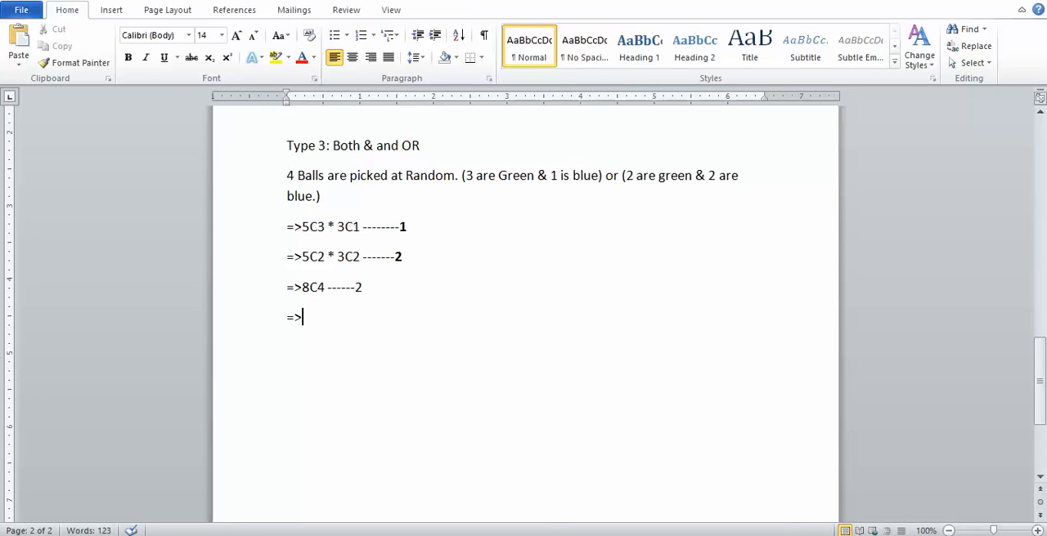
key("backspace")
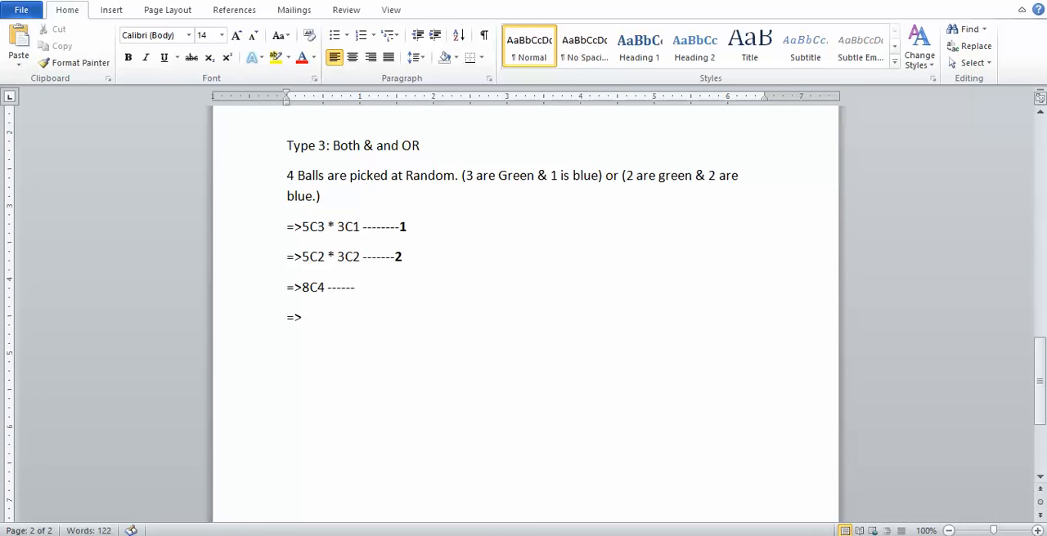
type("3")
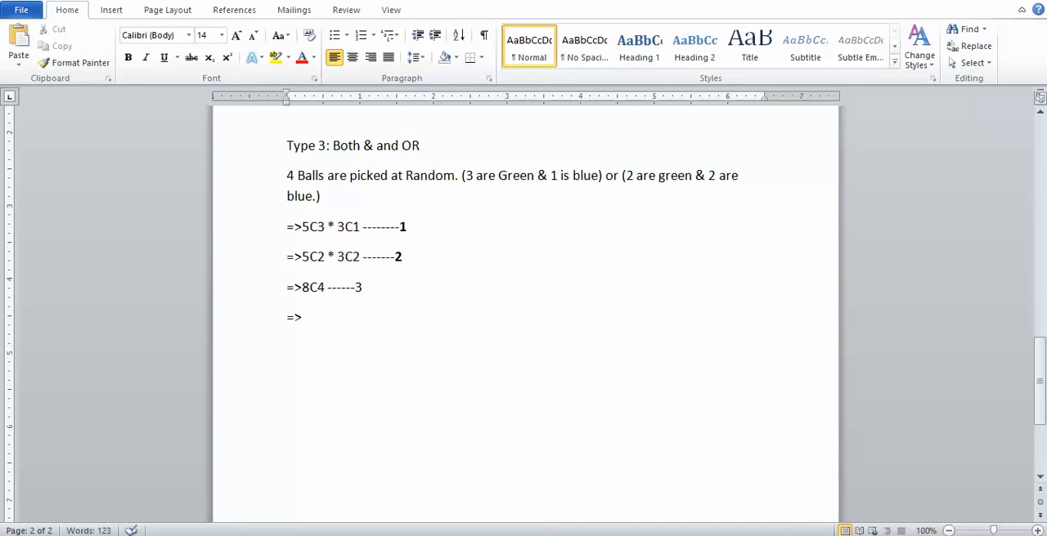
Write the final Type 3 answer as (1+2)/3.
type("1")
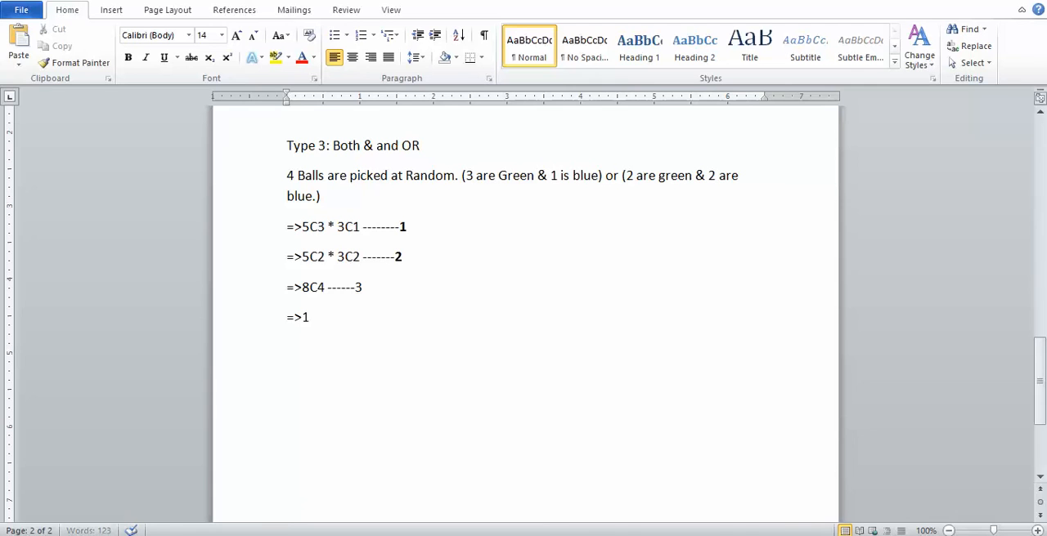
type("+")
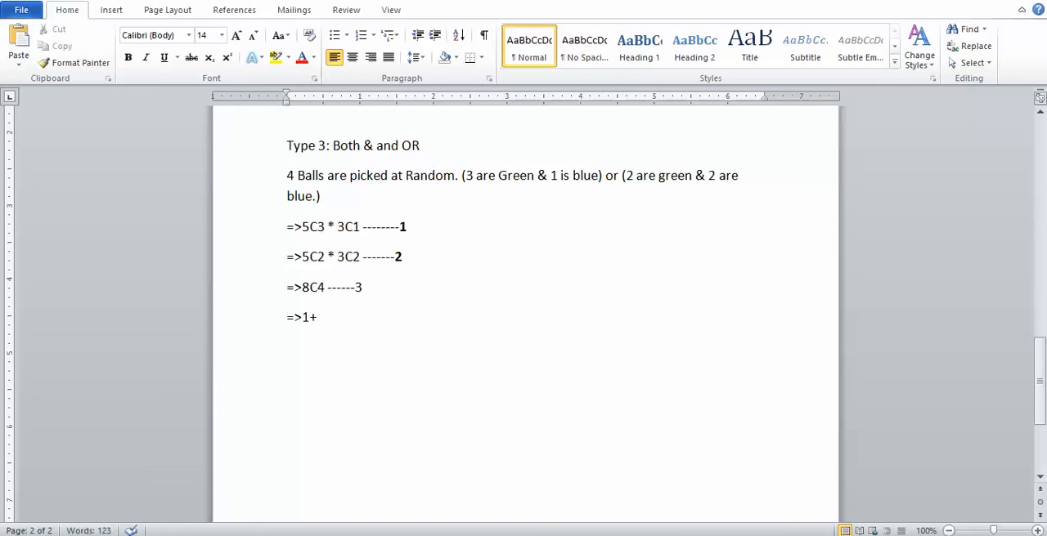
type("2/")
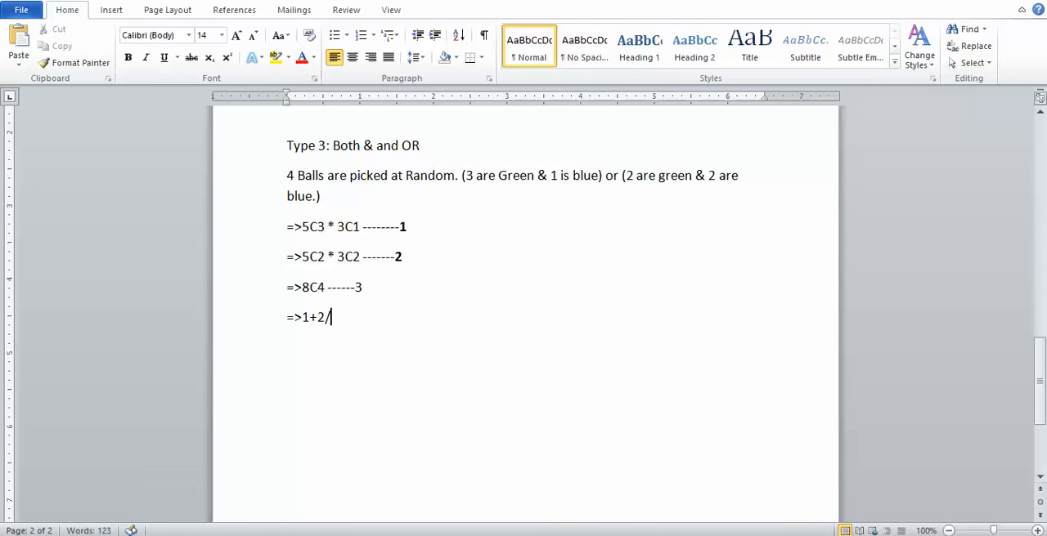
type("3")
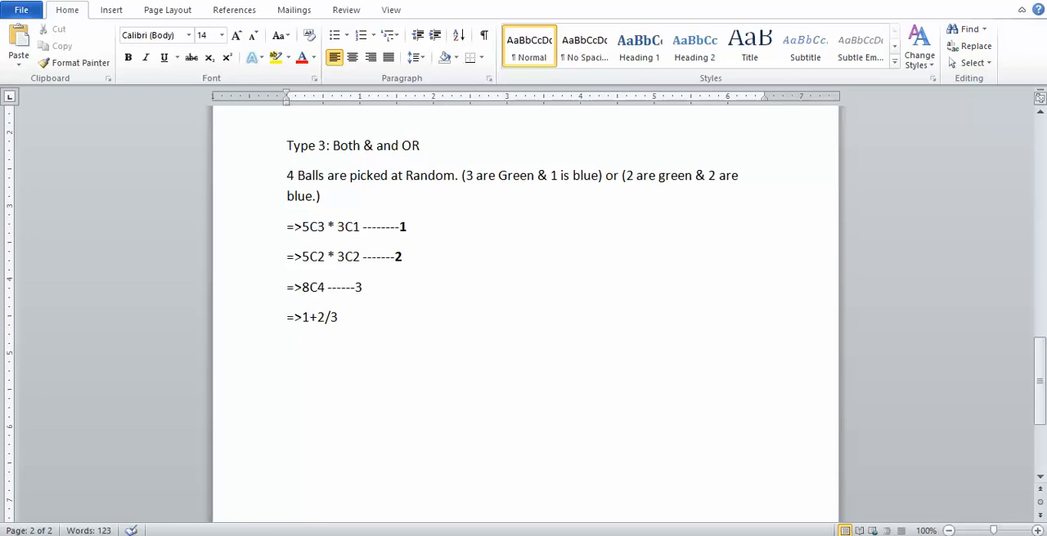
left_click(324, 318)
type(")")
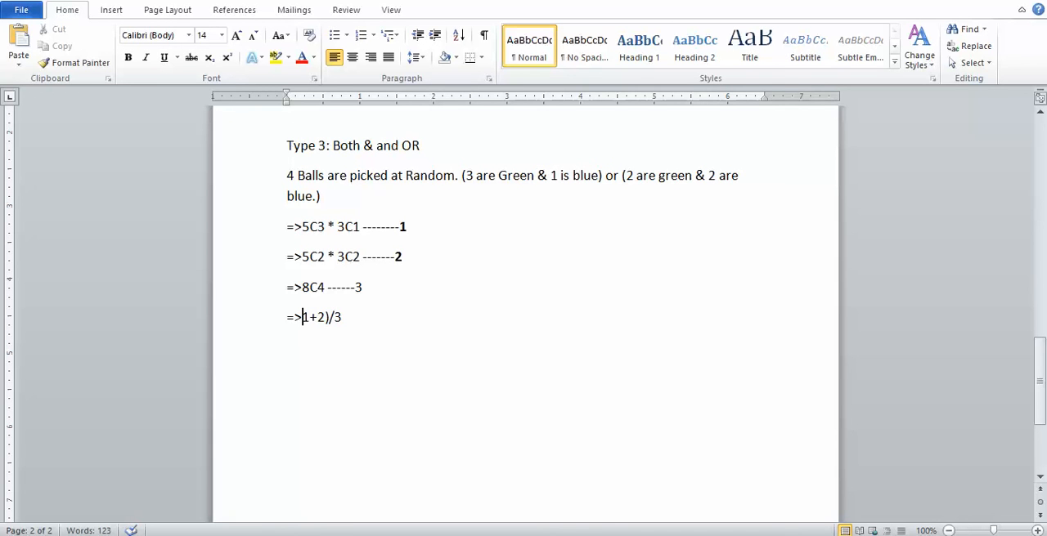
type("(")
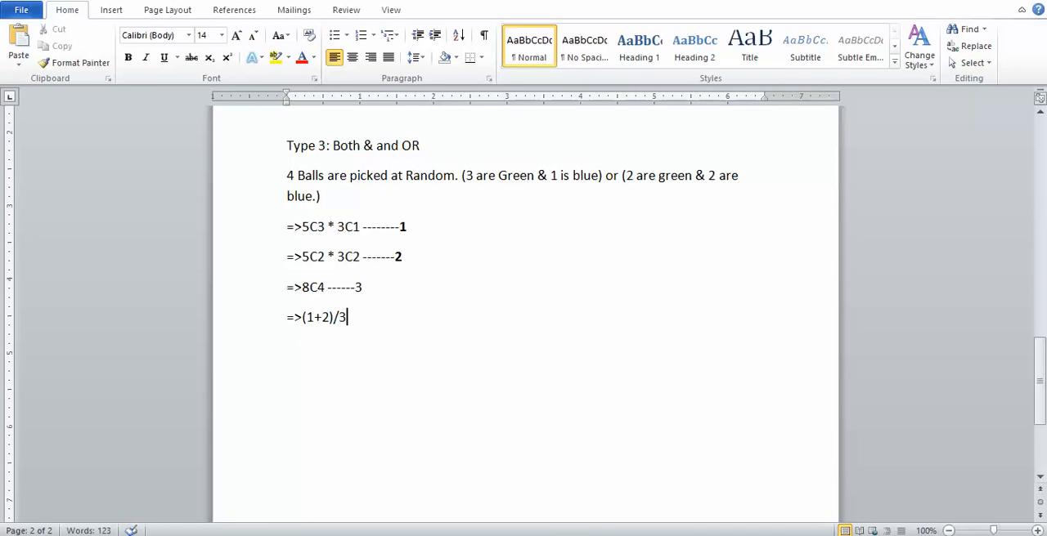